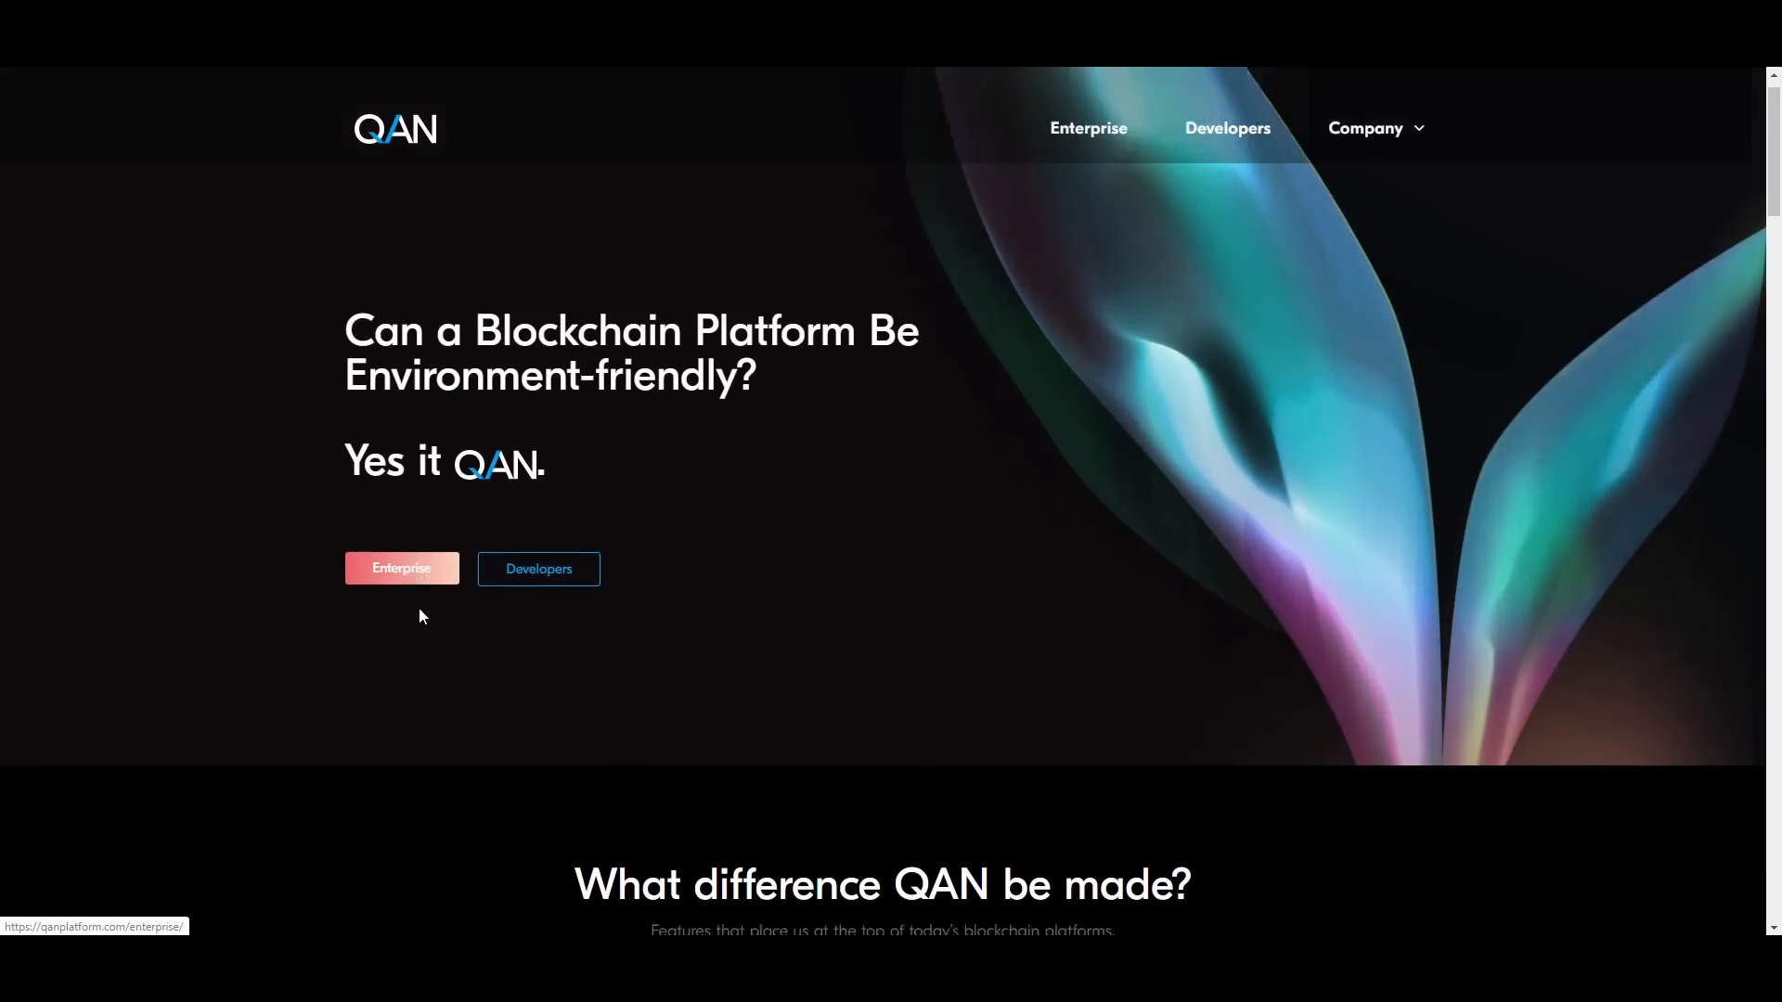
Scroll the homepage down past the Management team toward 'Our partners say about us'.
scroll(down, 3)
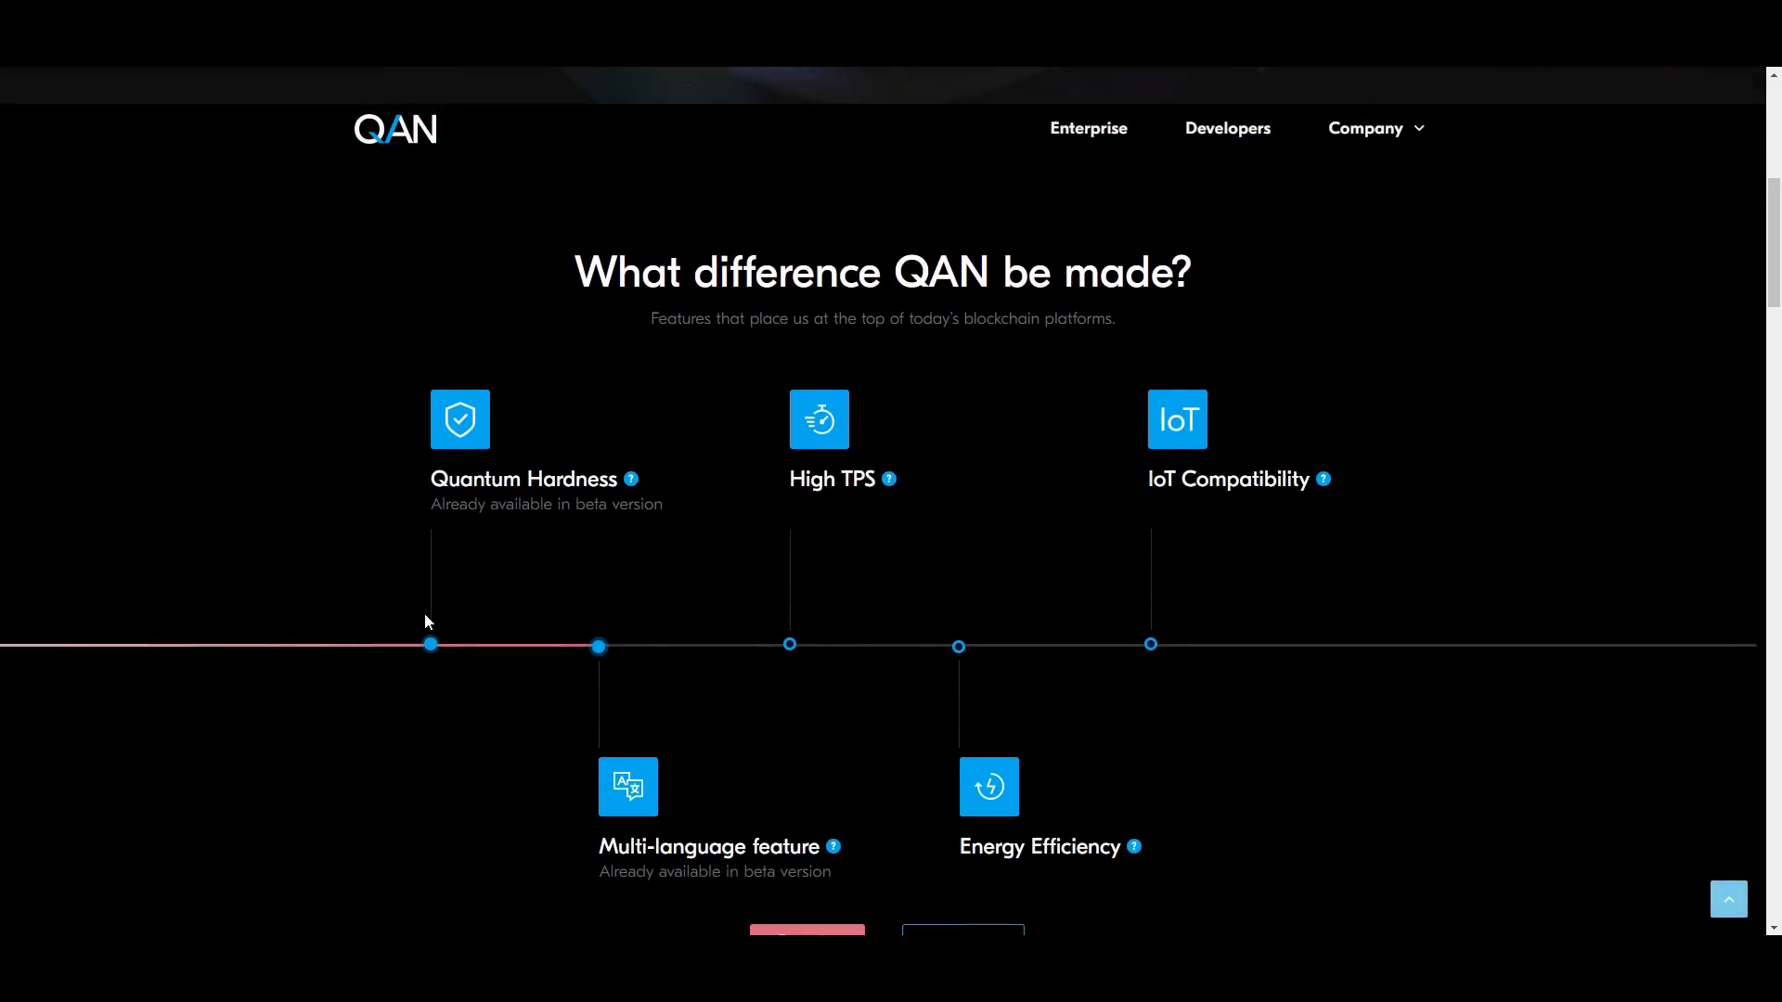
scroll(up, 3)
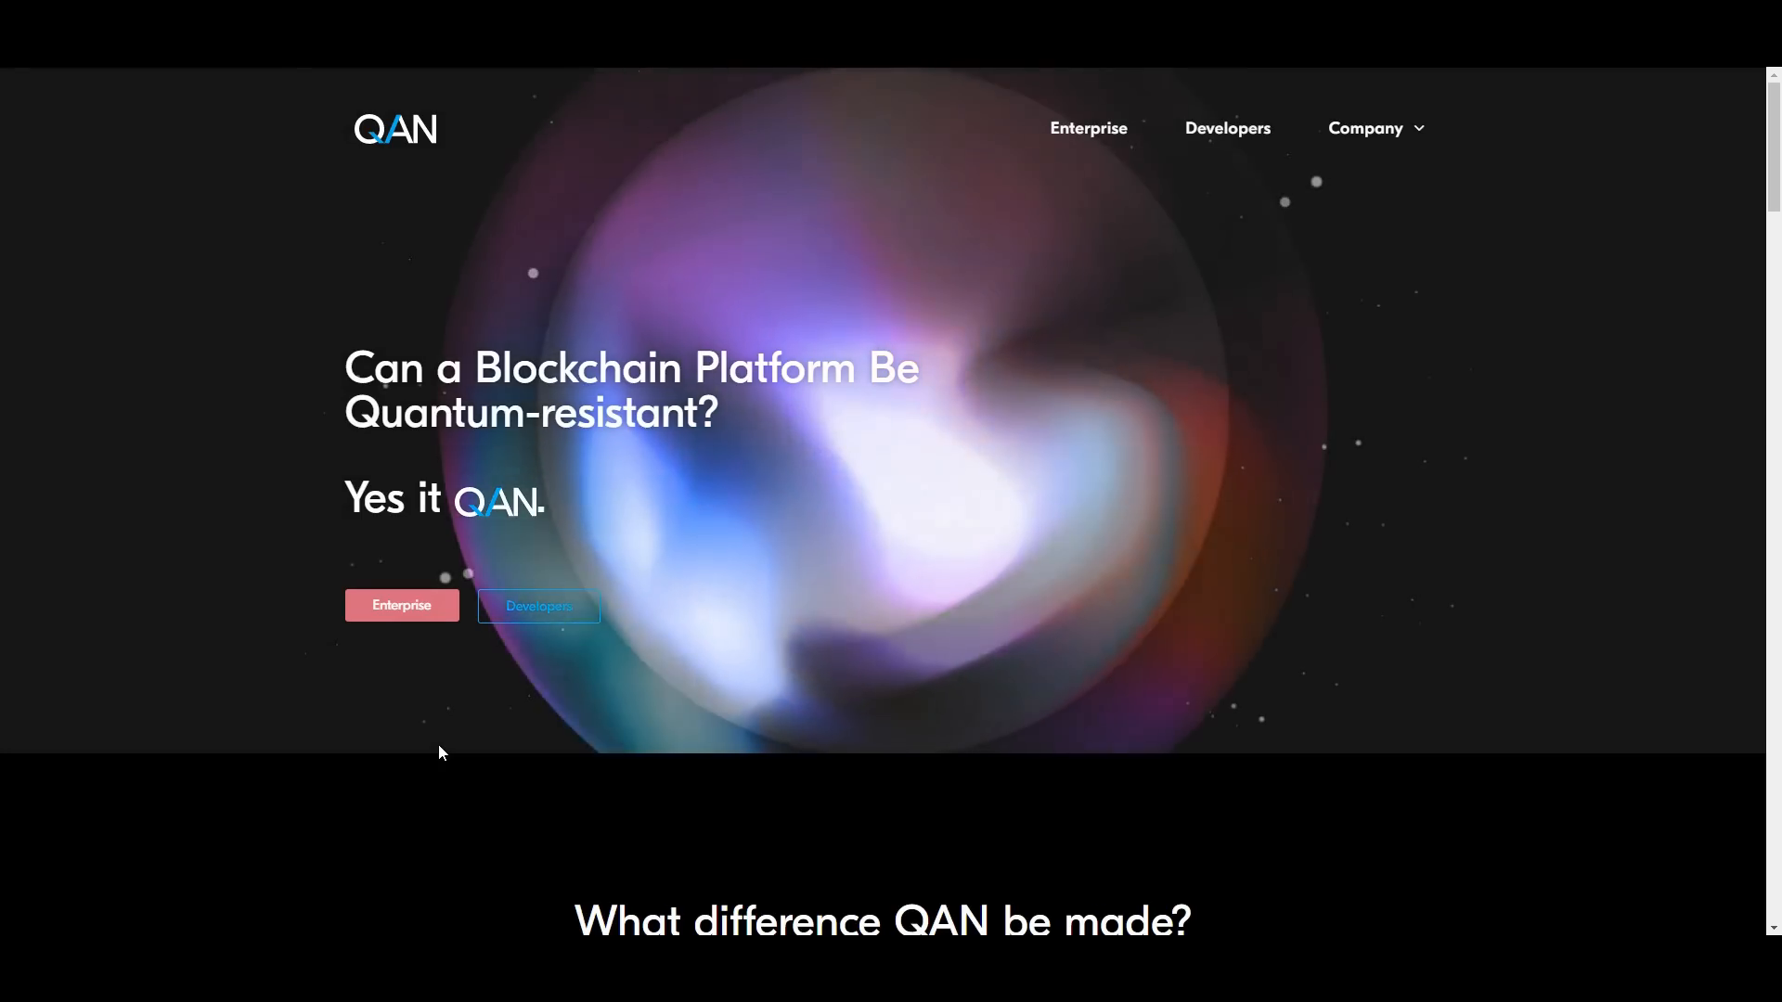
scroll(down, 3)
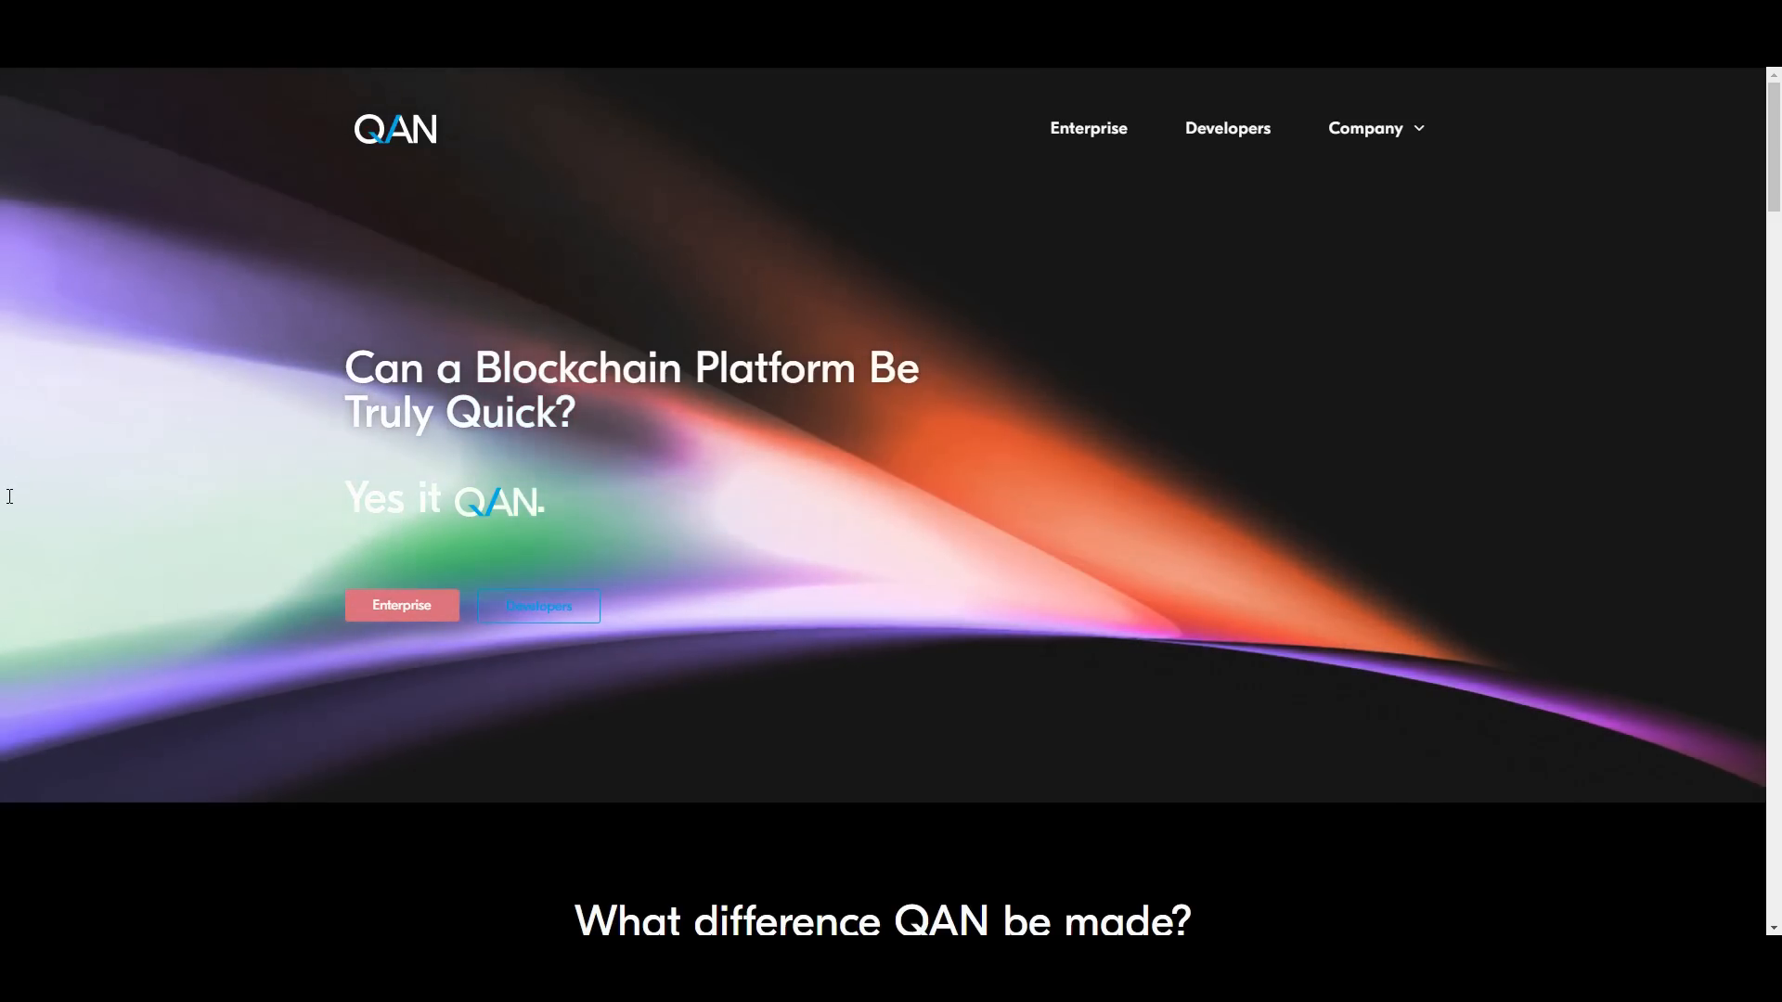
scroll(down, 3)
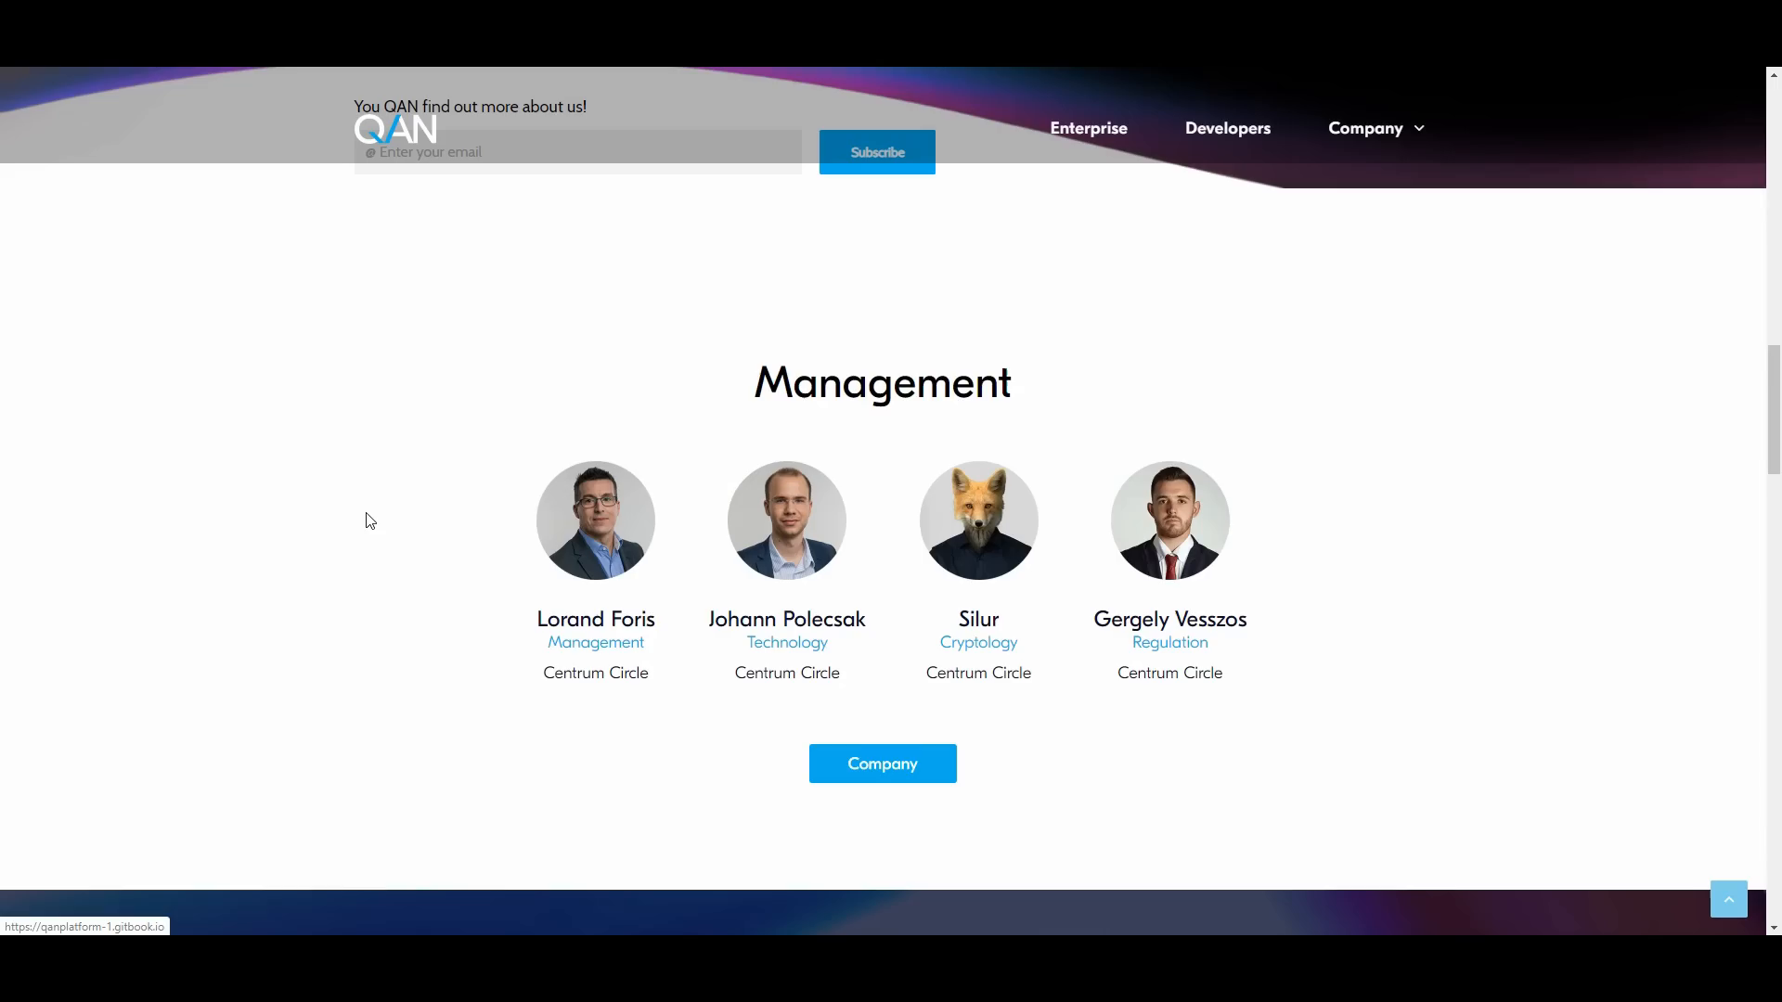
mouse_move(401, 622)
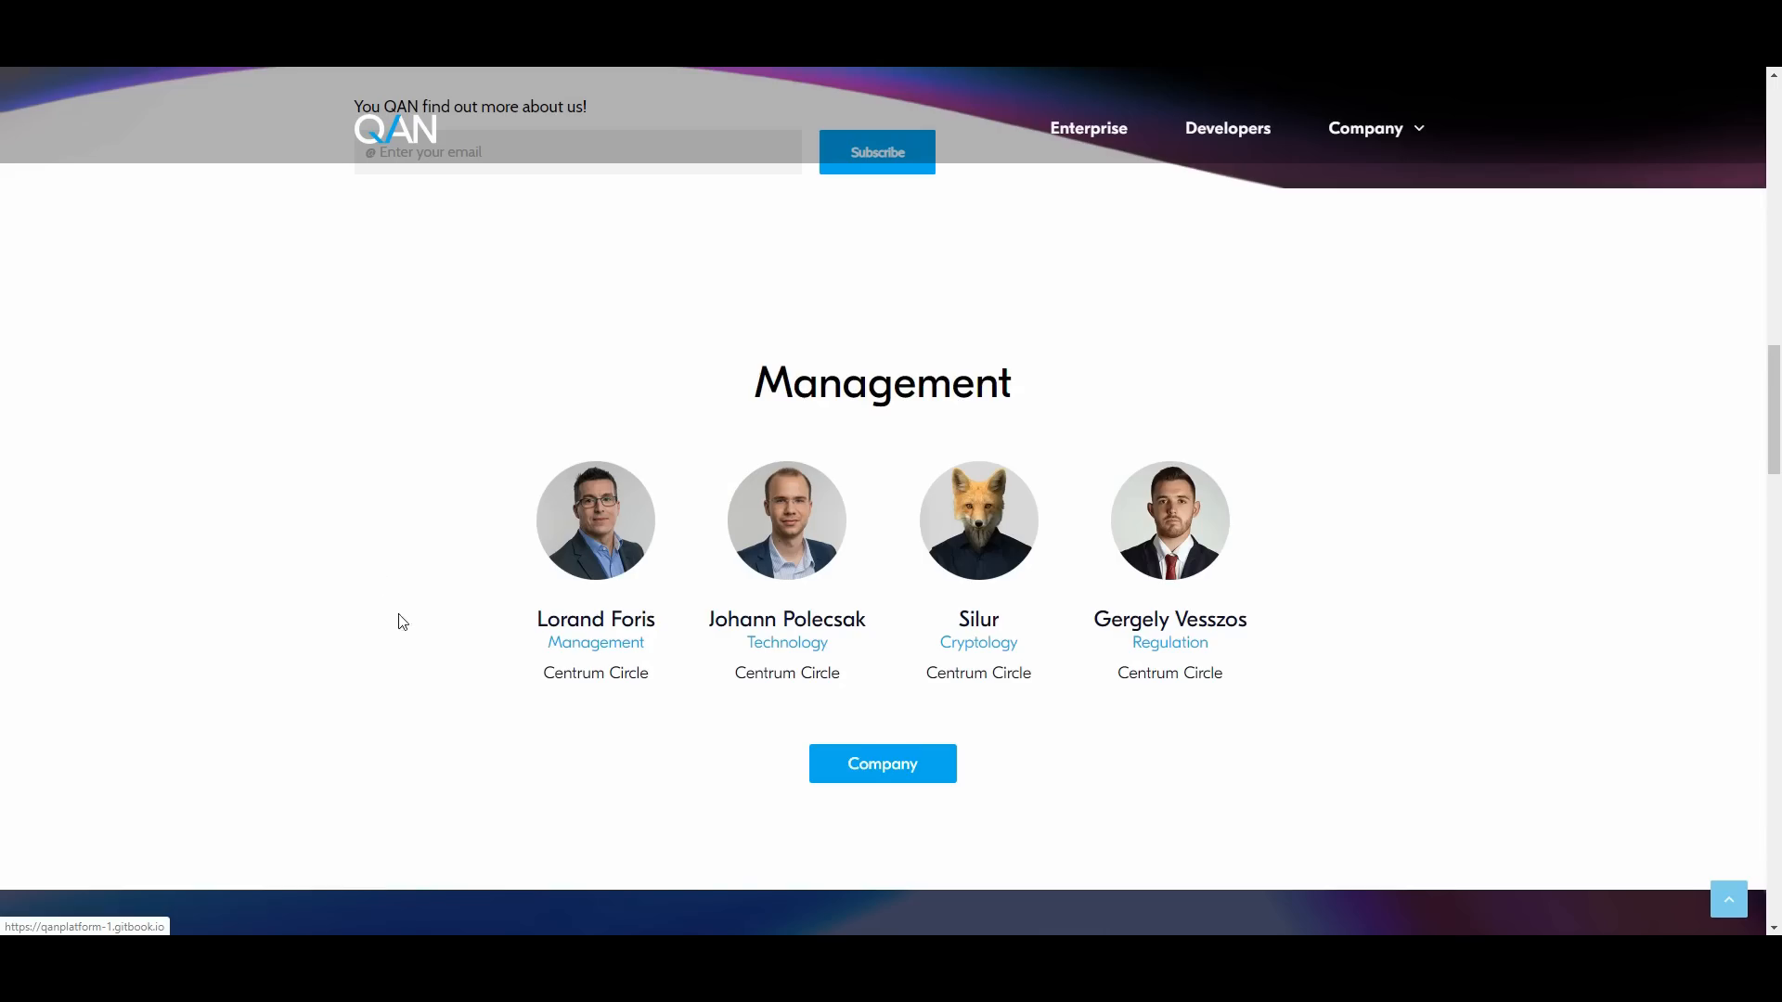
mouse_move(722, 577)
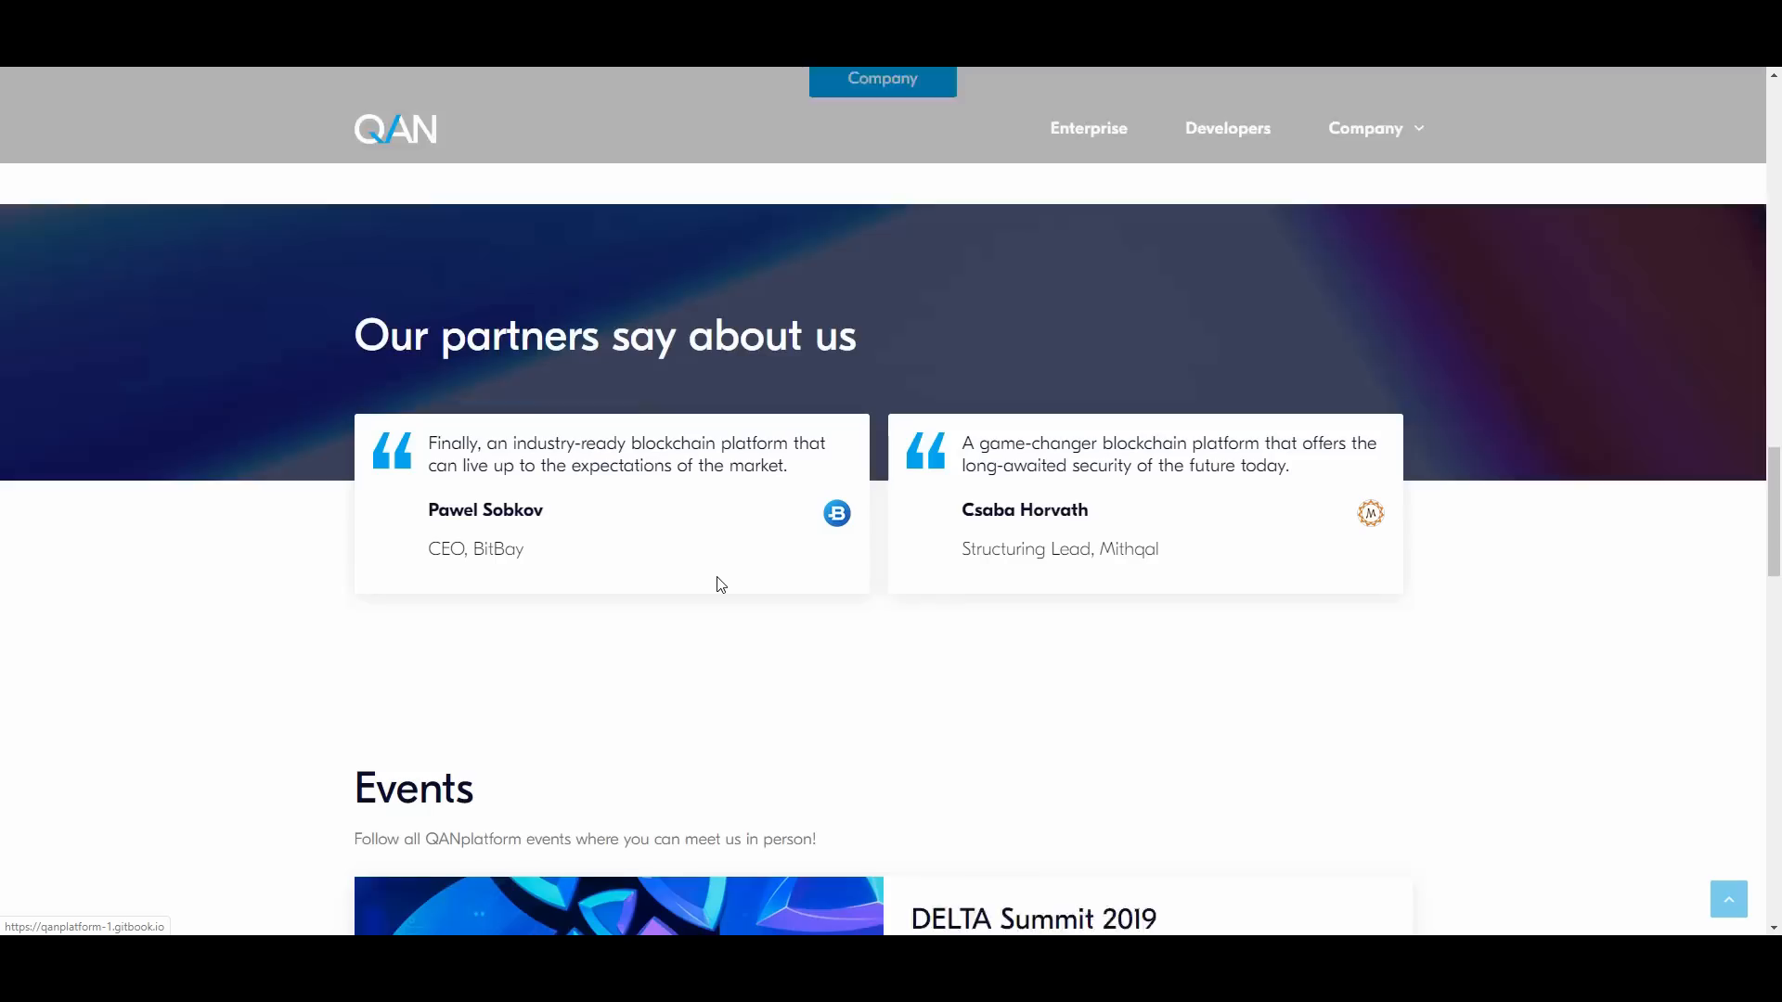
Scroll to the end of the 'What difference QAN be made?' features above the subscribe area.
scroll(down, 3)
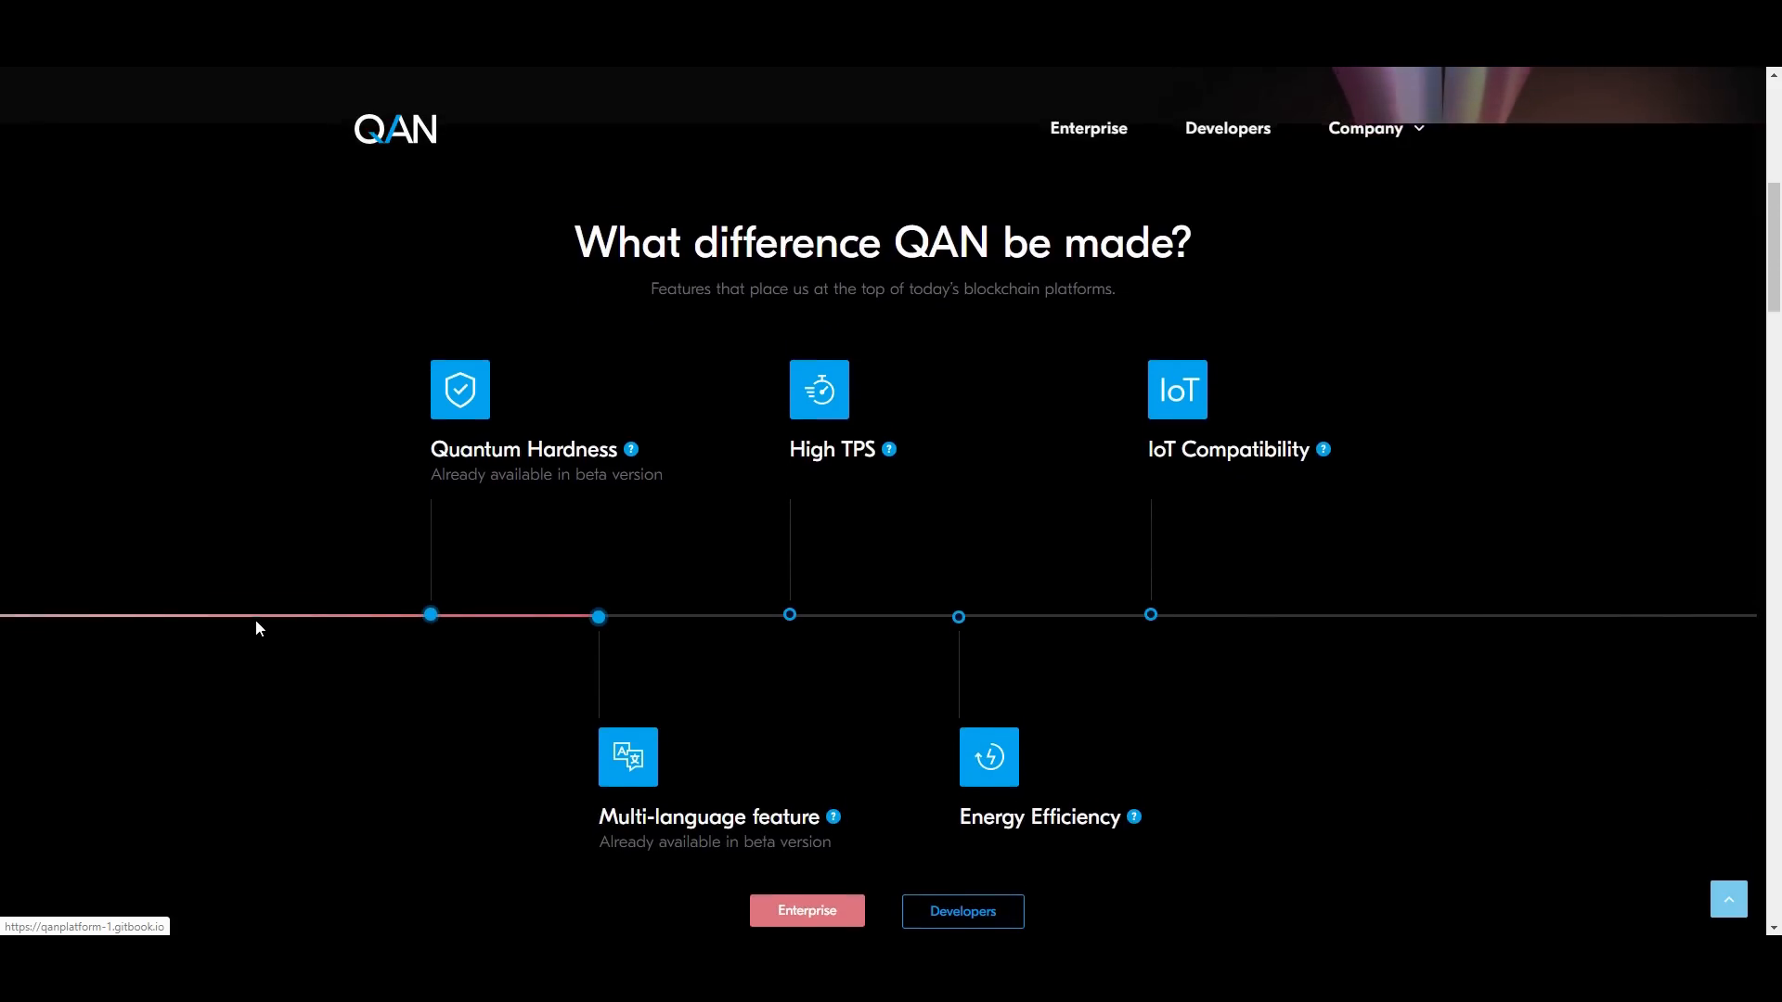
scroll(down, 3)
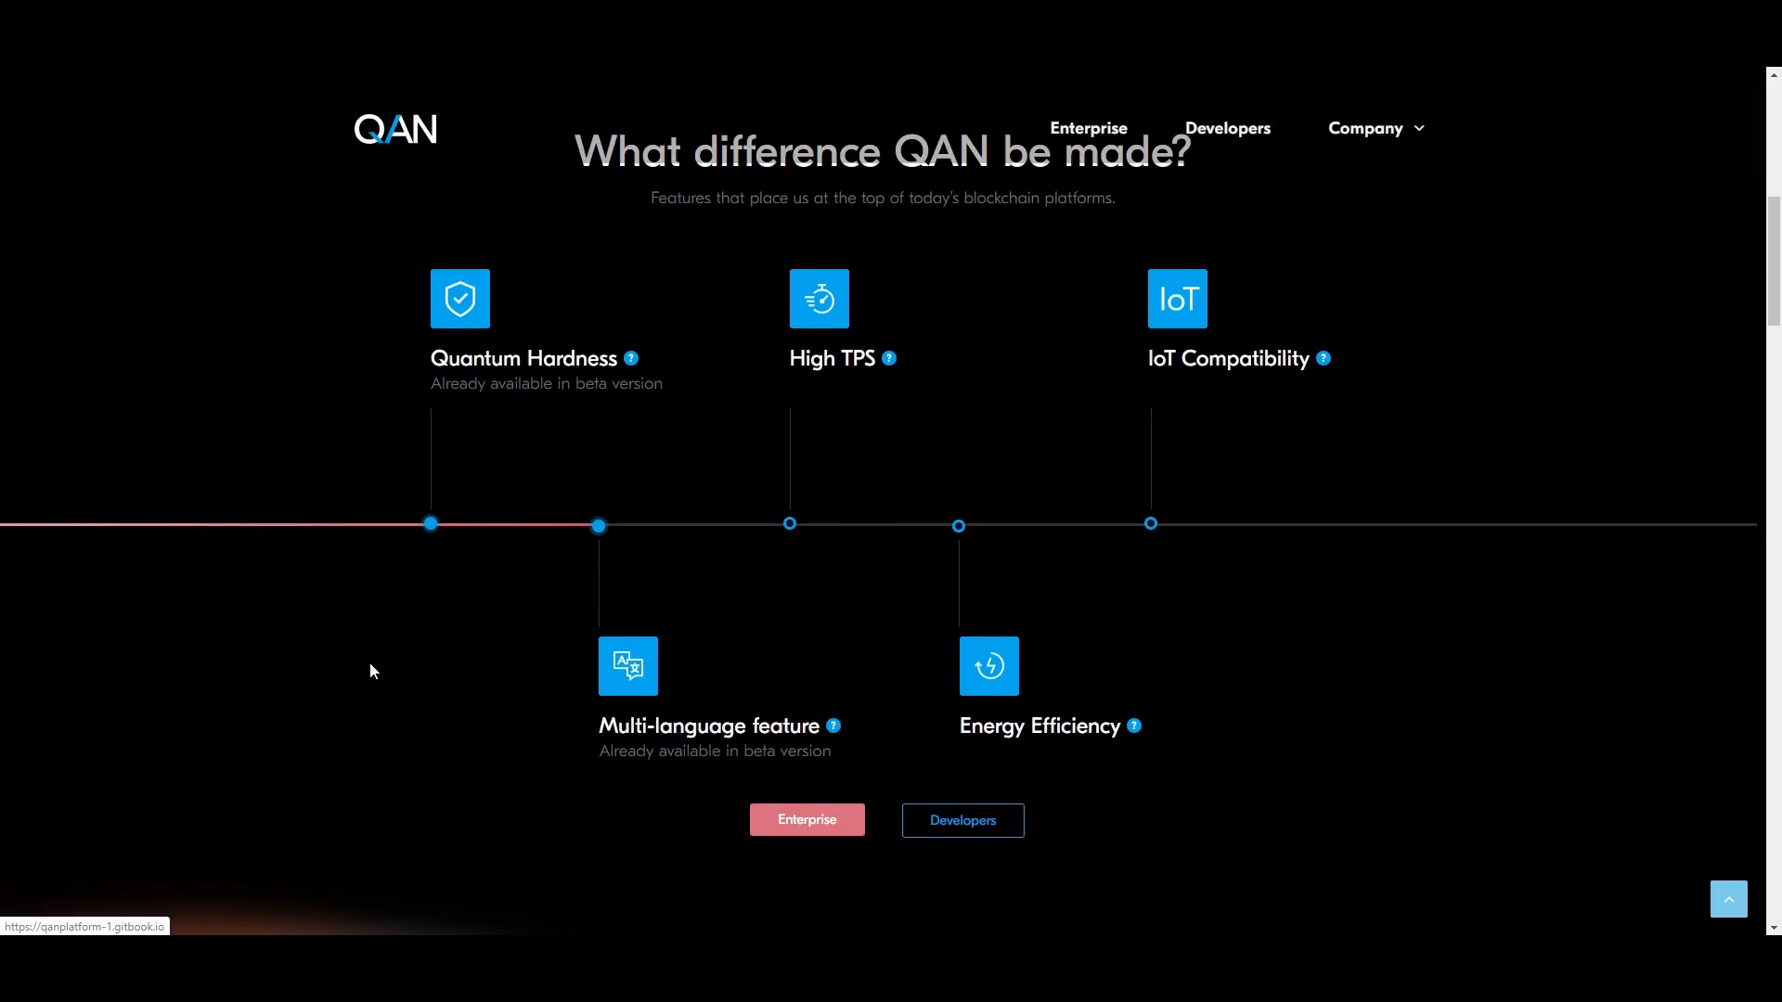
scroll(down, 3)
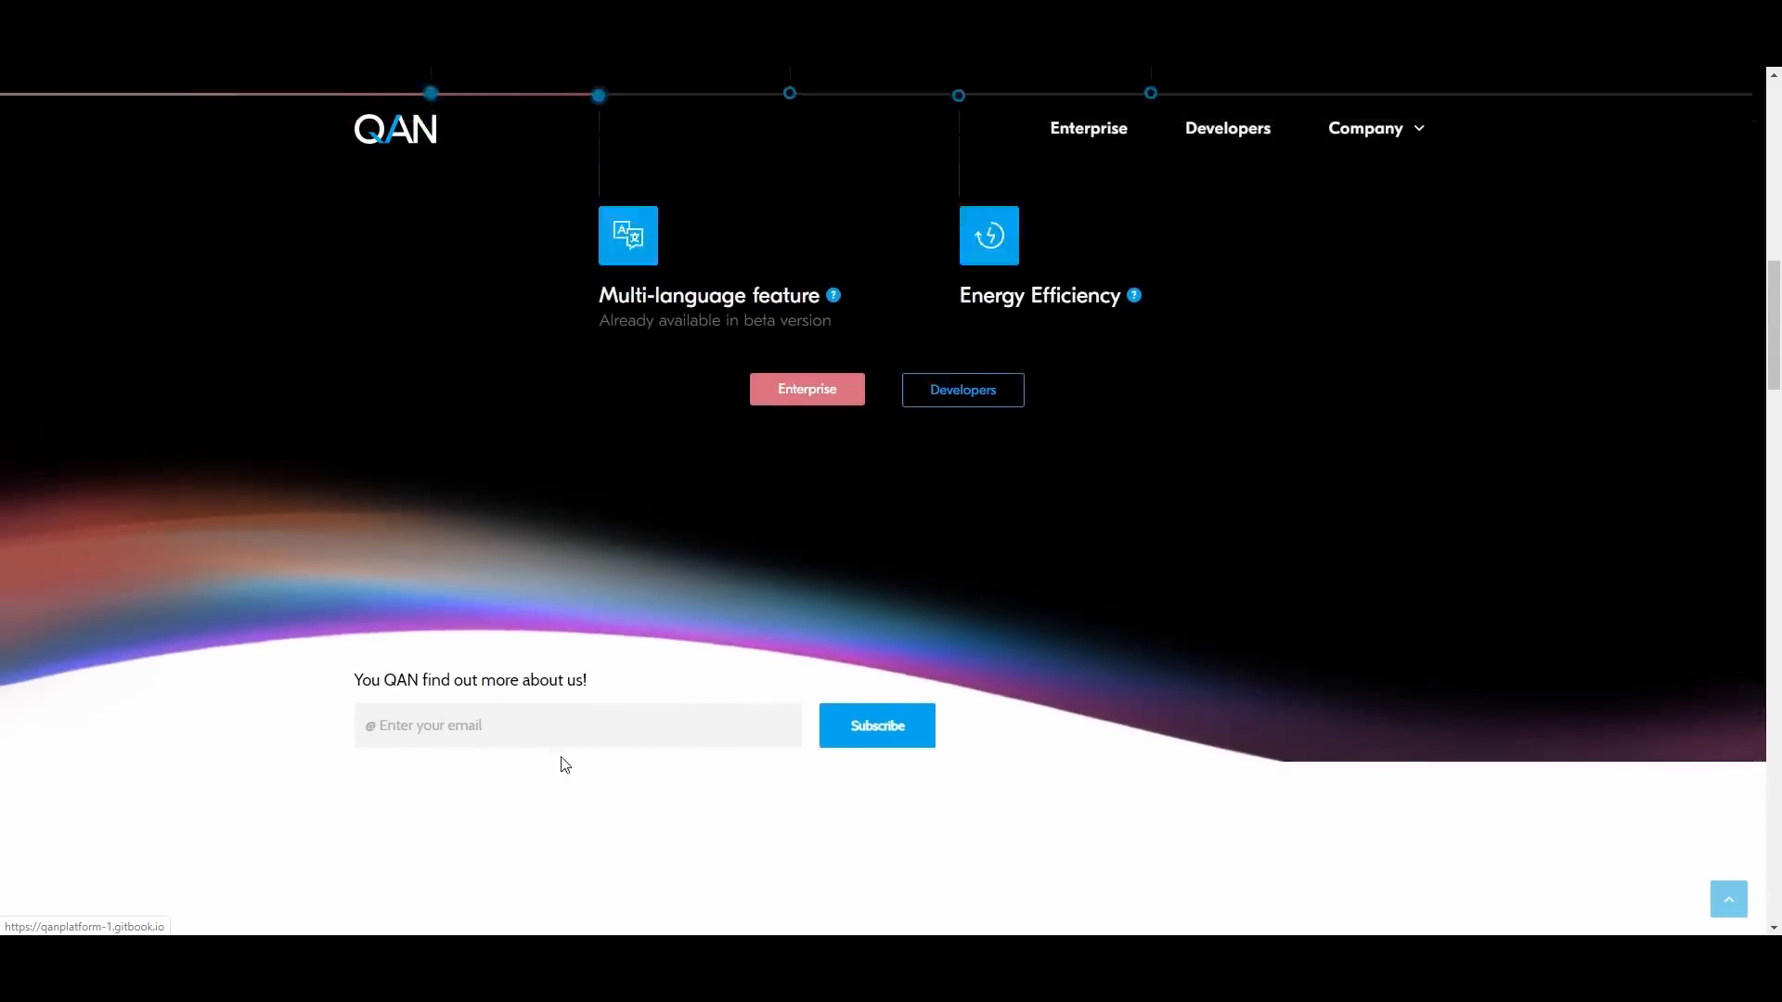
Scroll from the subscribe area down to the partners' testimonials and Events start.
scroll(down, 3)
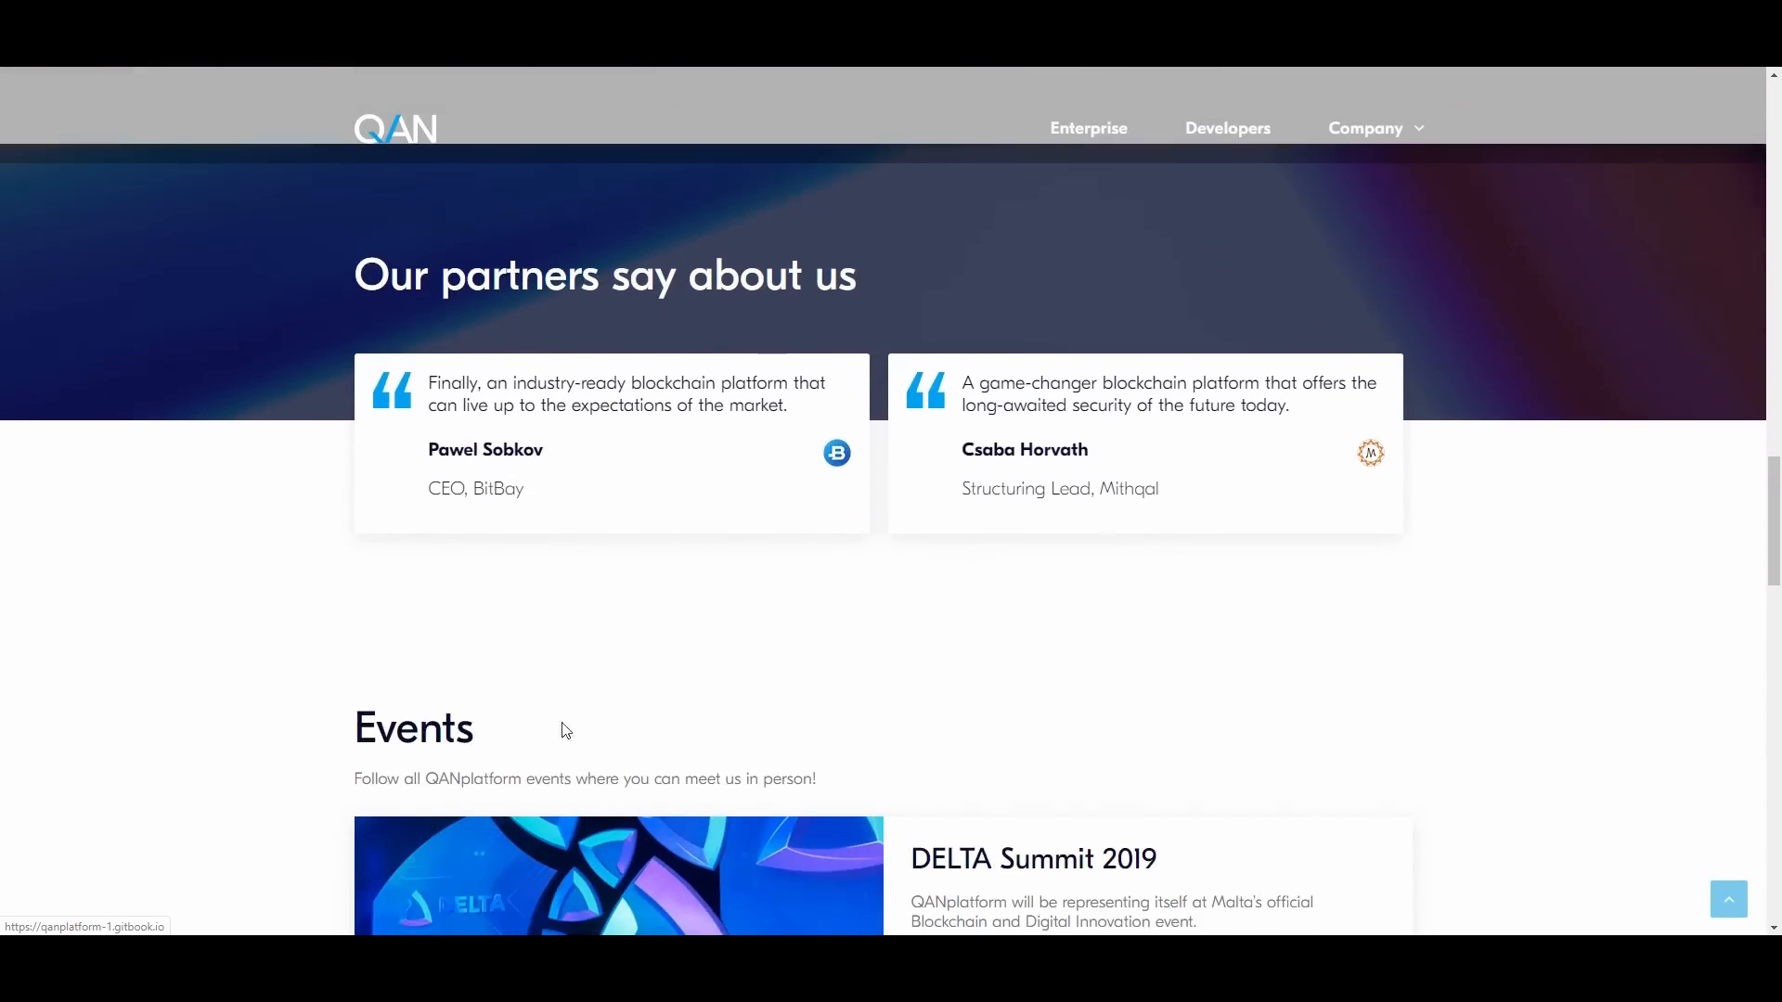
mouse_move(474, 609)
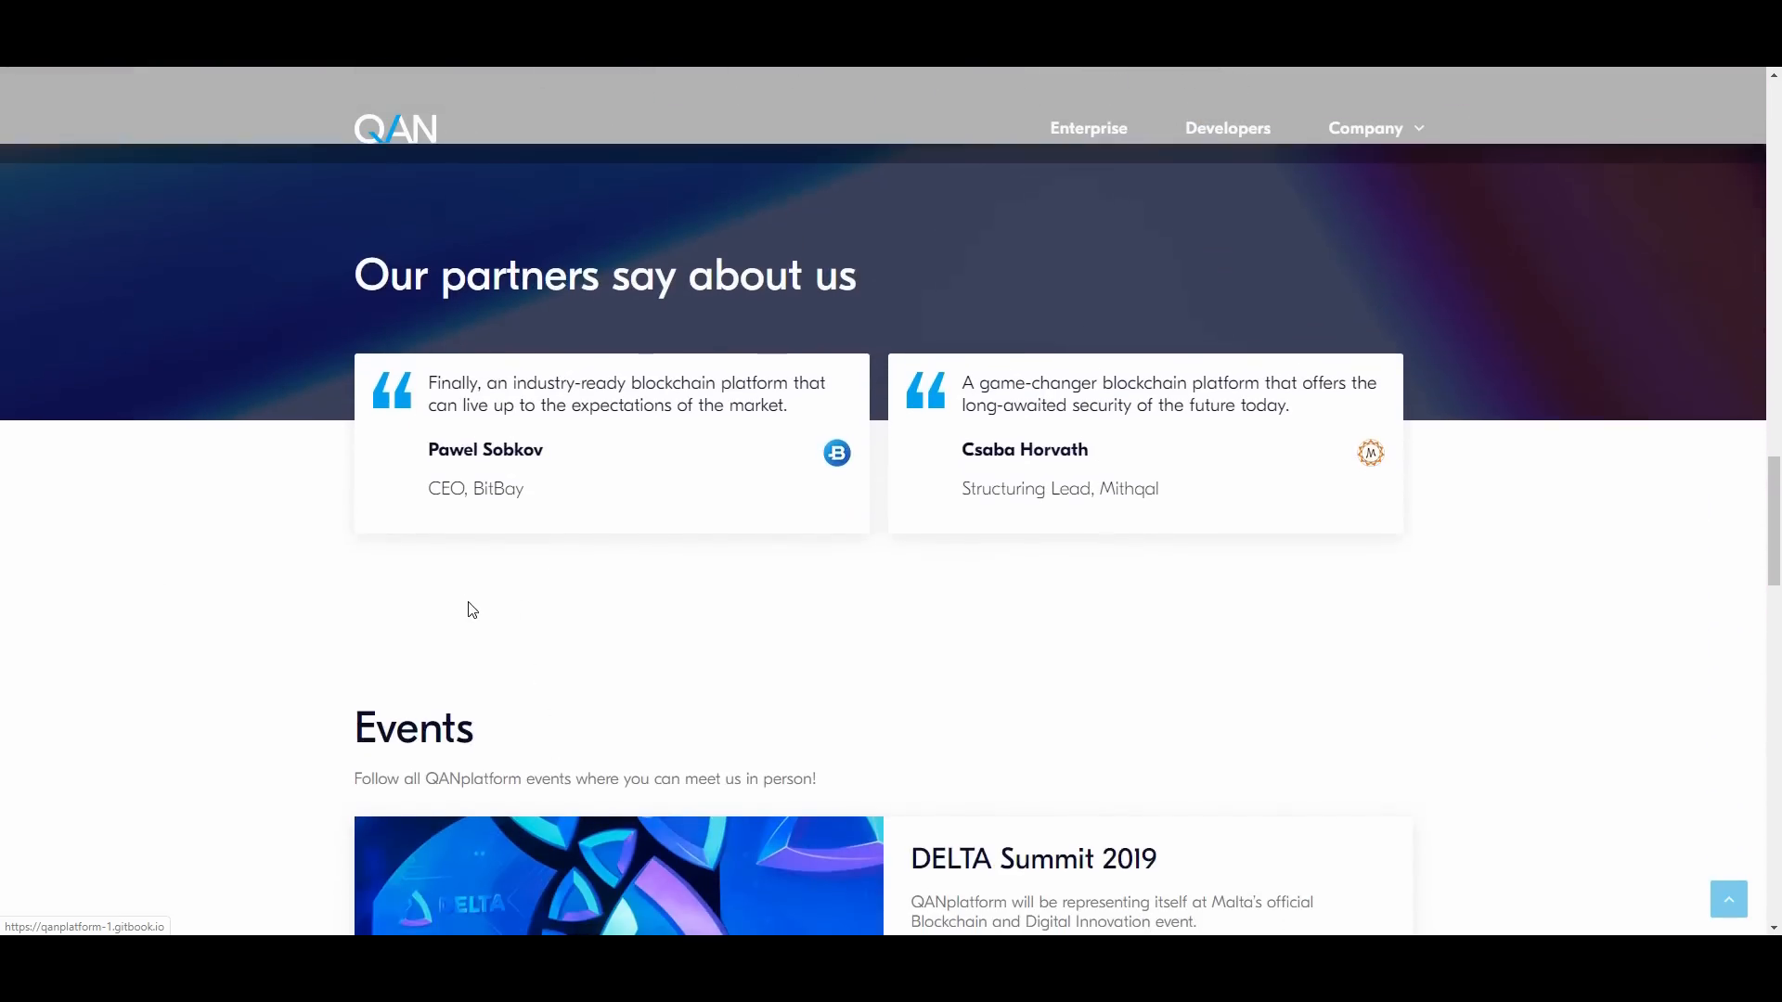
mouse_move(533, 520)
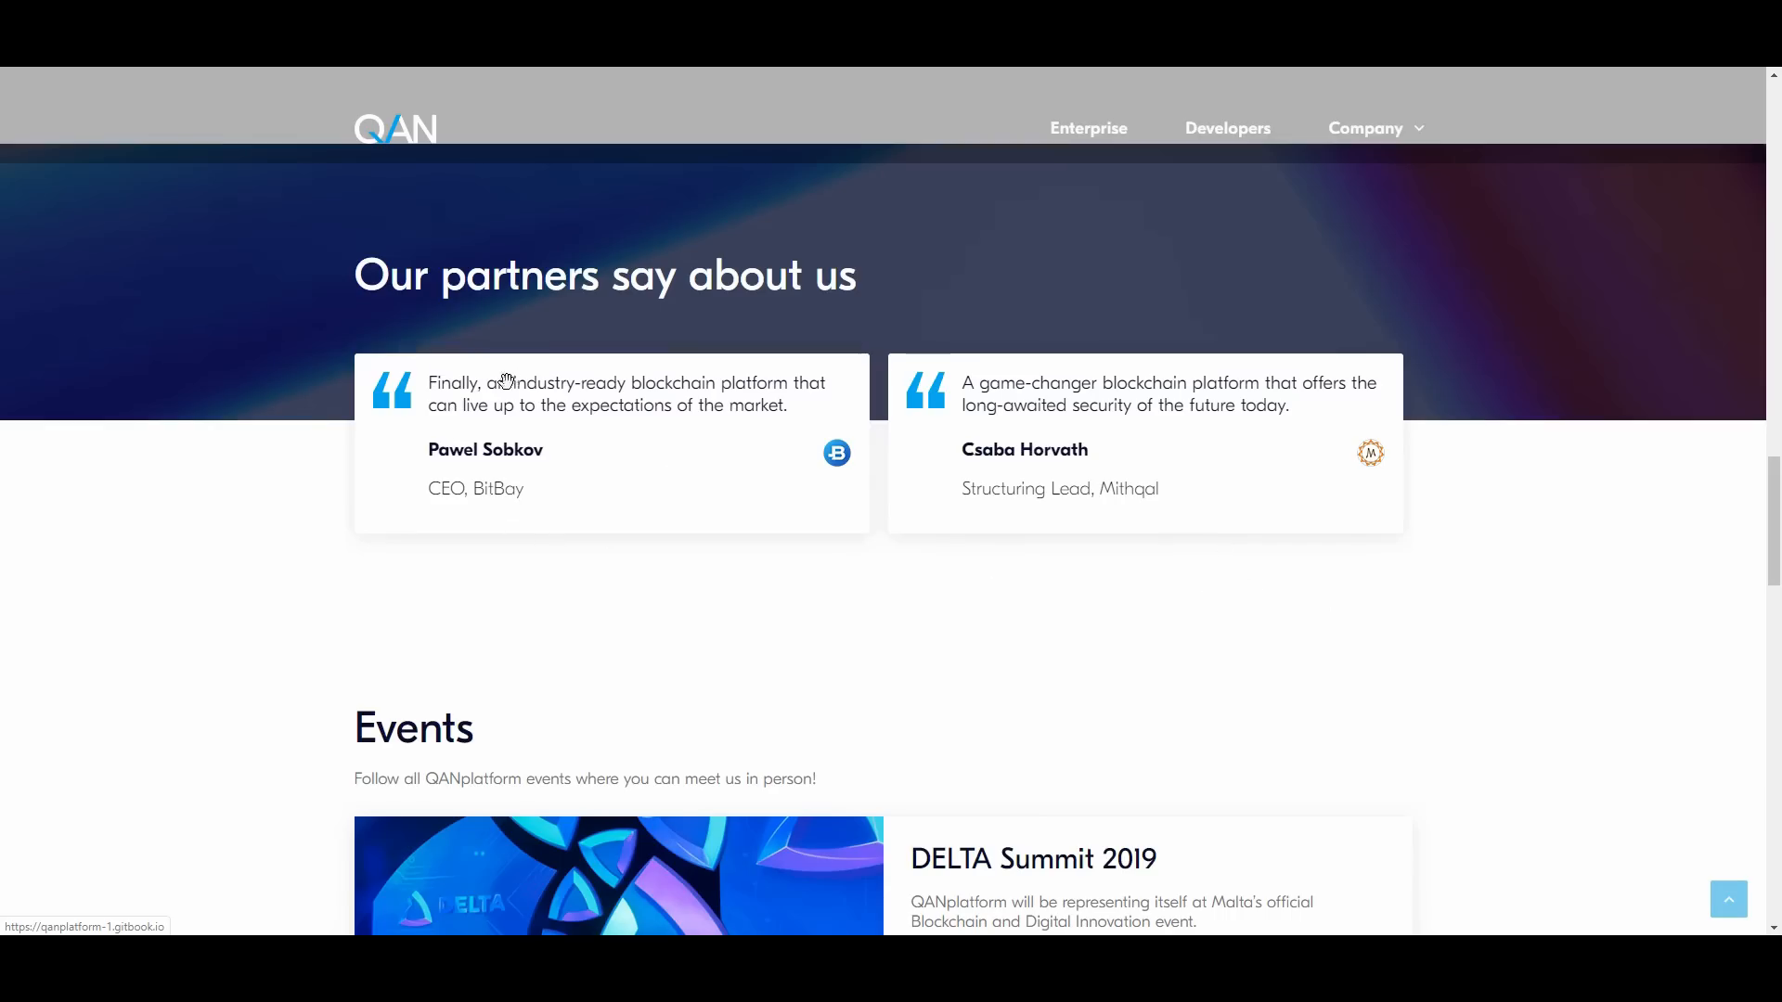
mouse_move(681, 629)
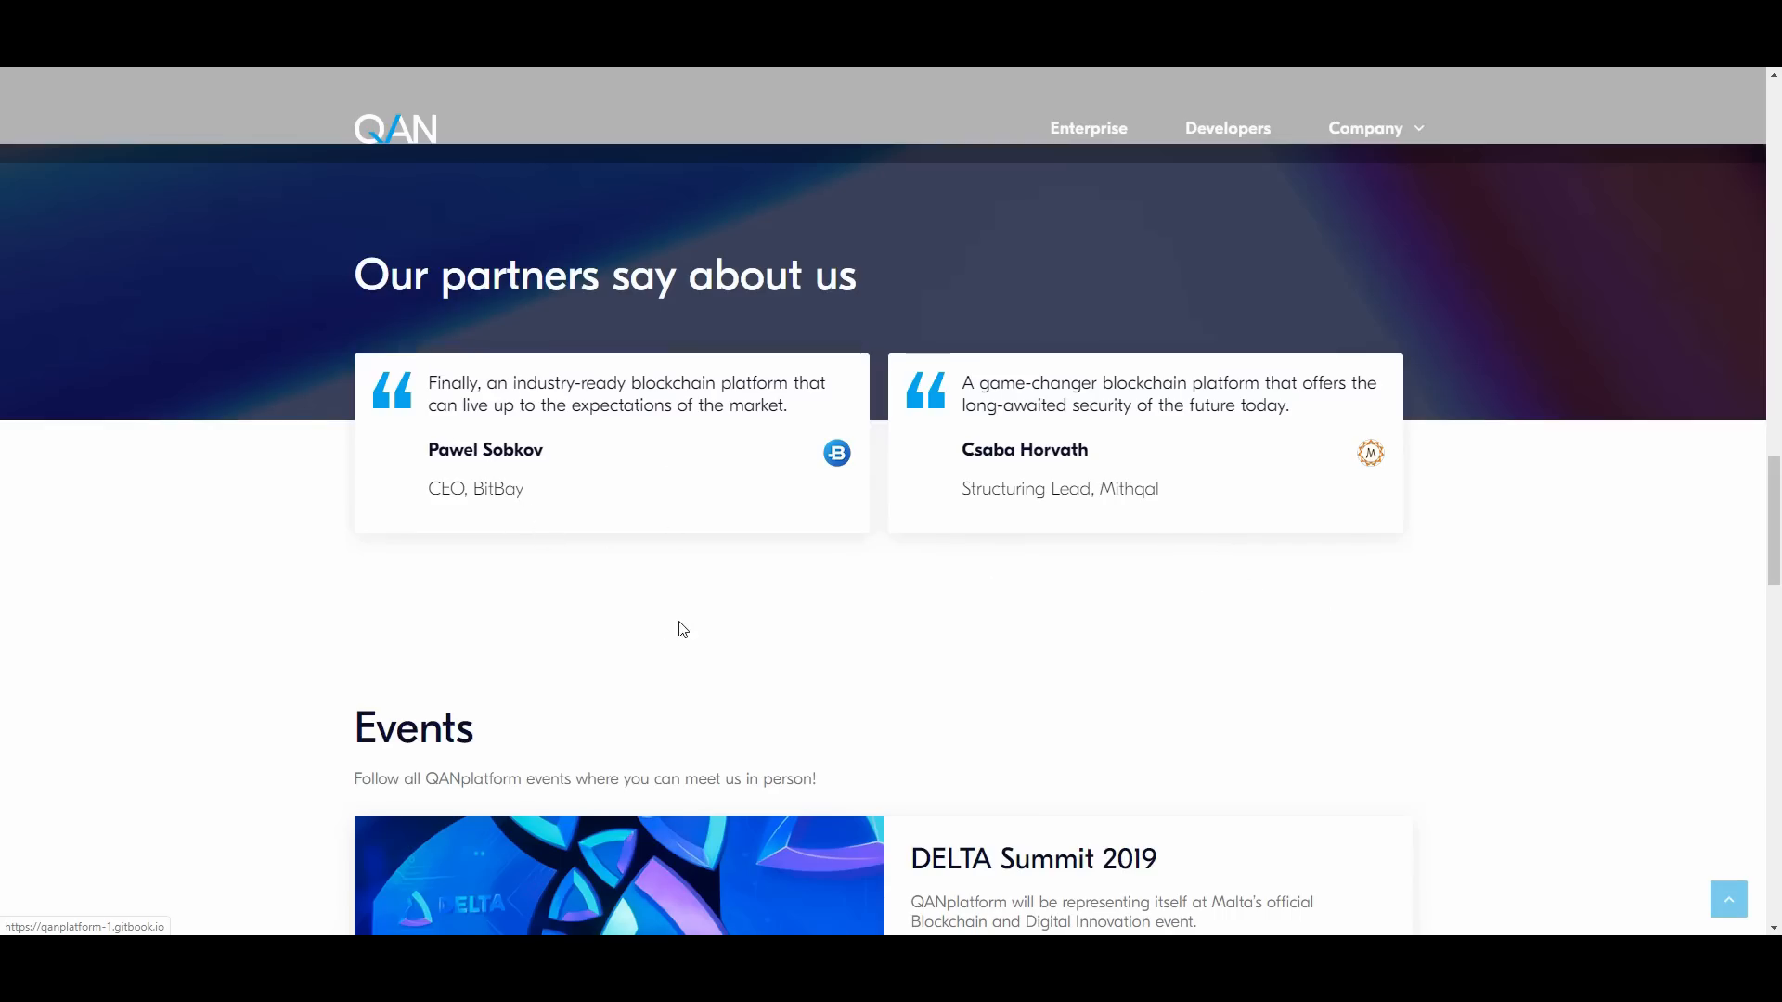
mouse_move(702, 651)
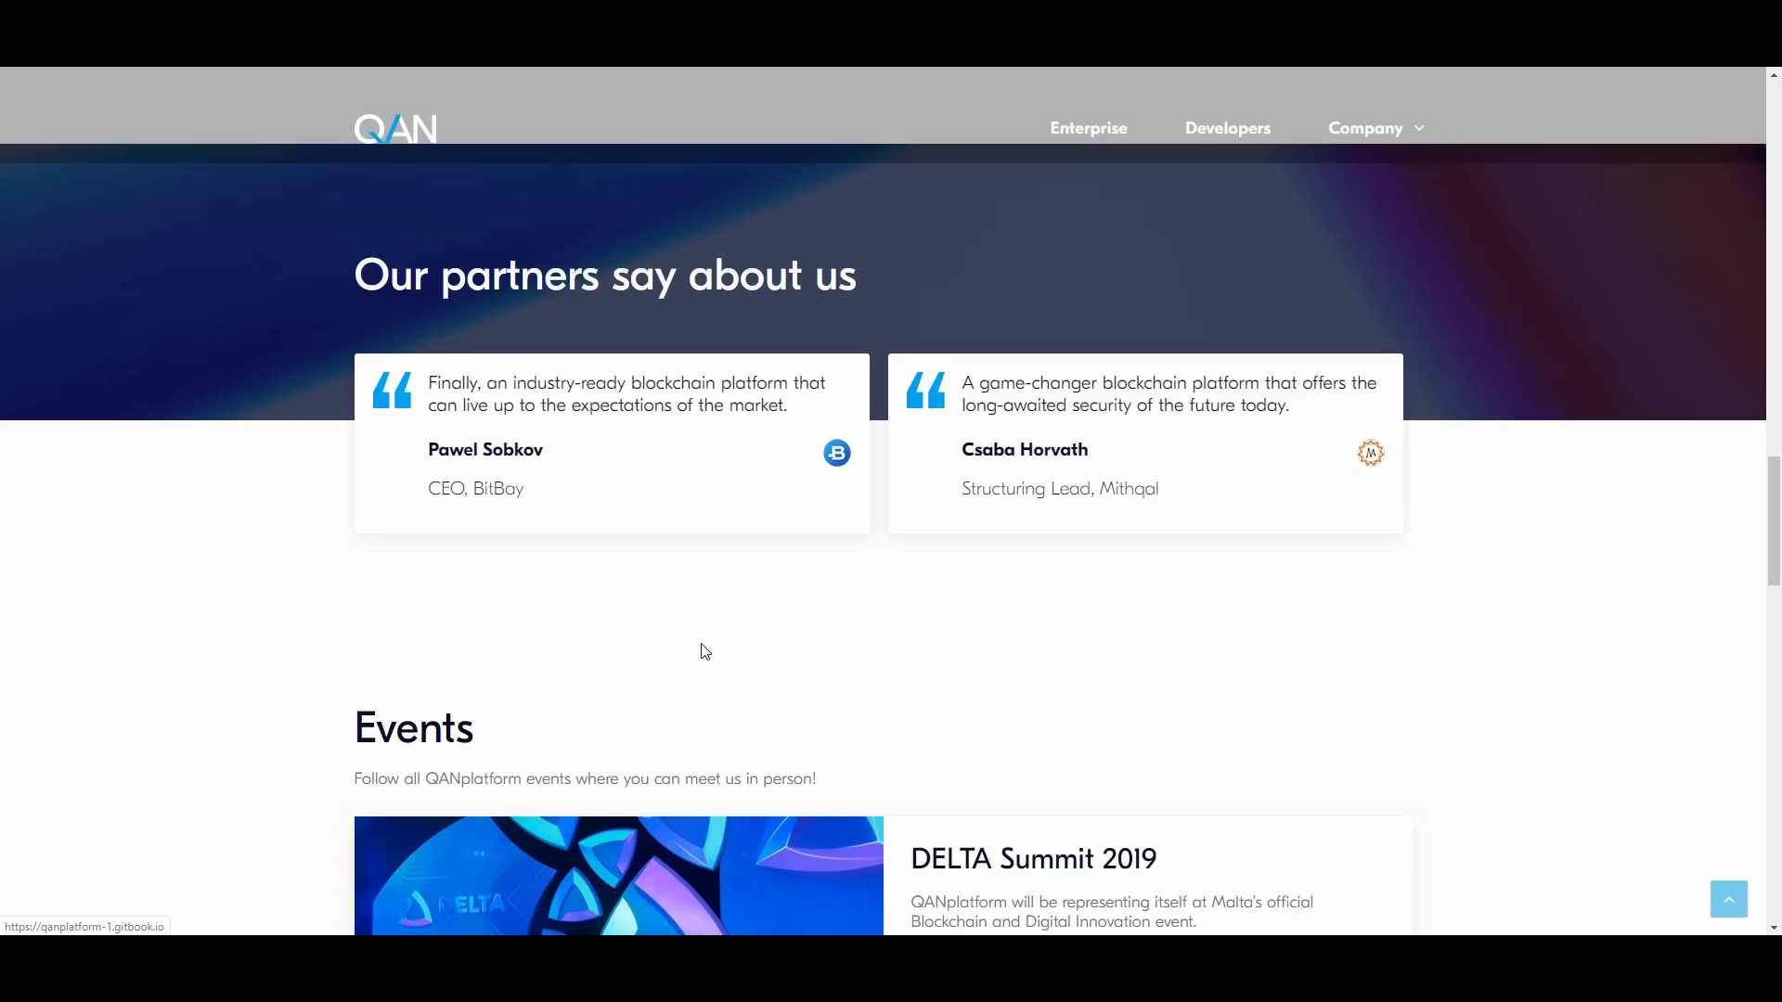
mouse_move(763, 676)
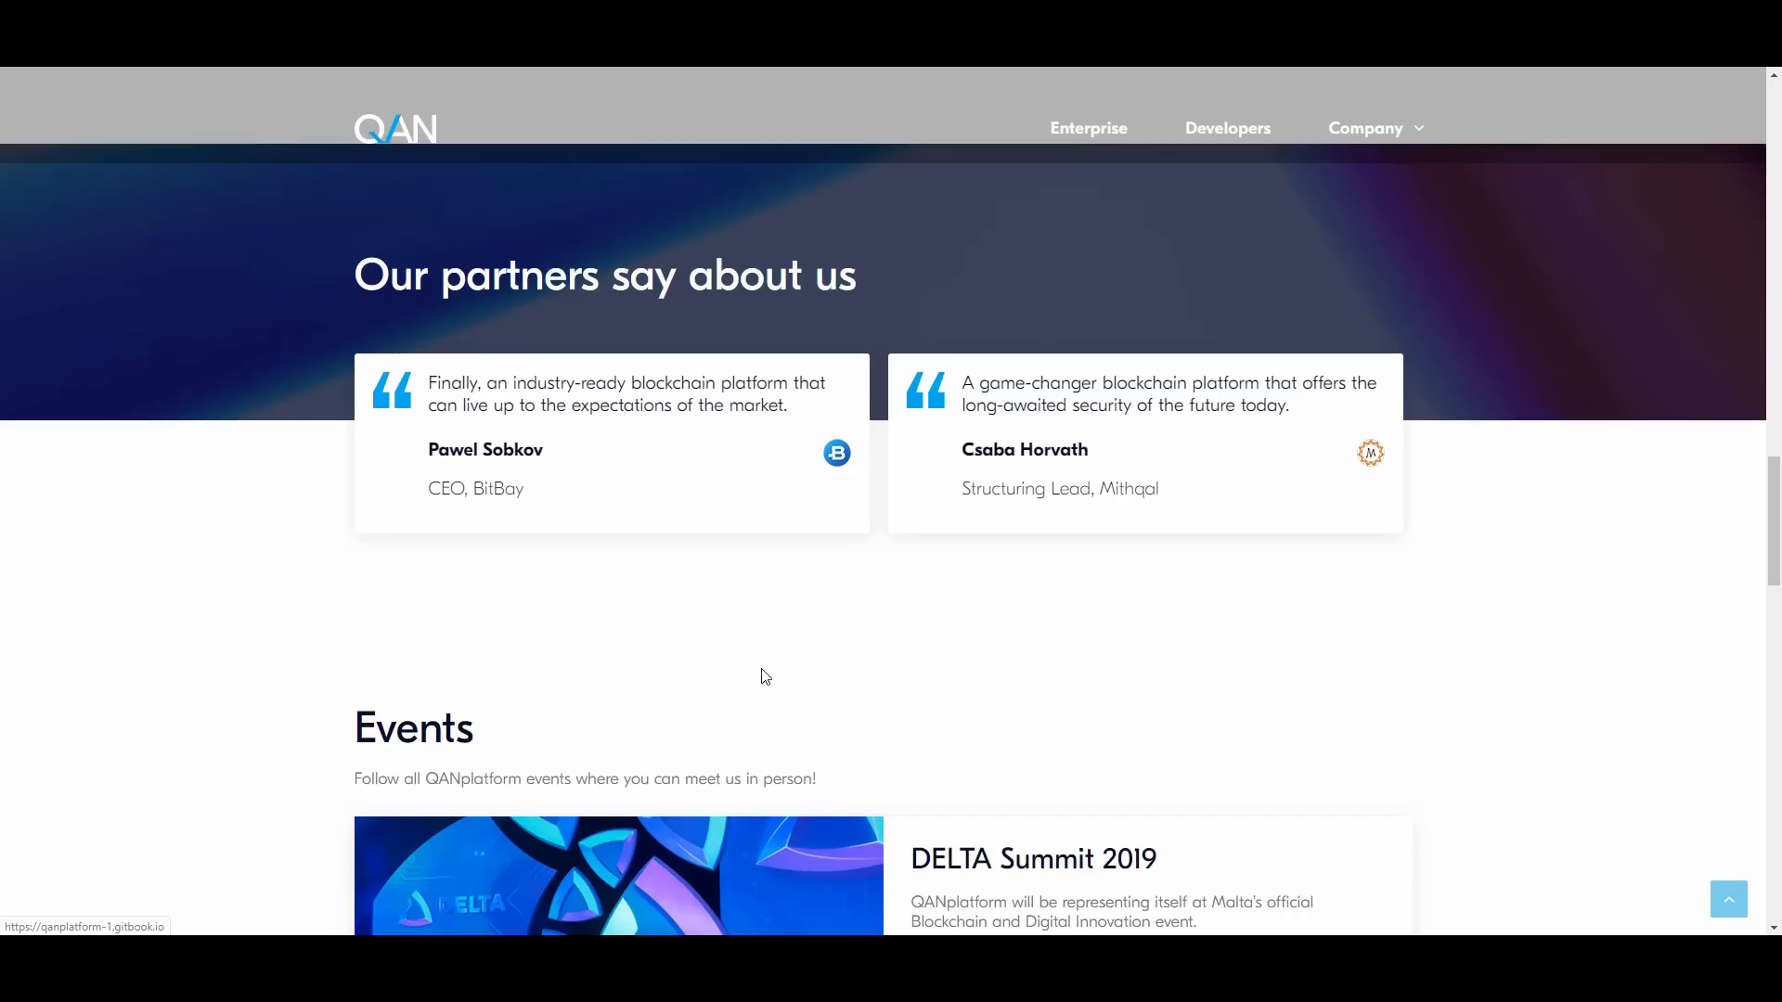
mouse_move(1004, 612)
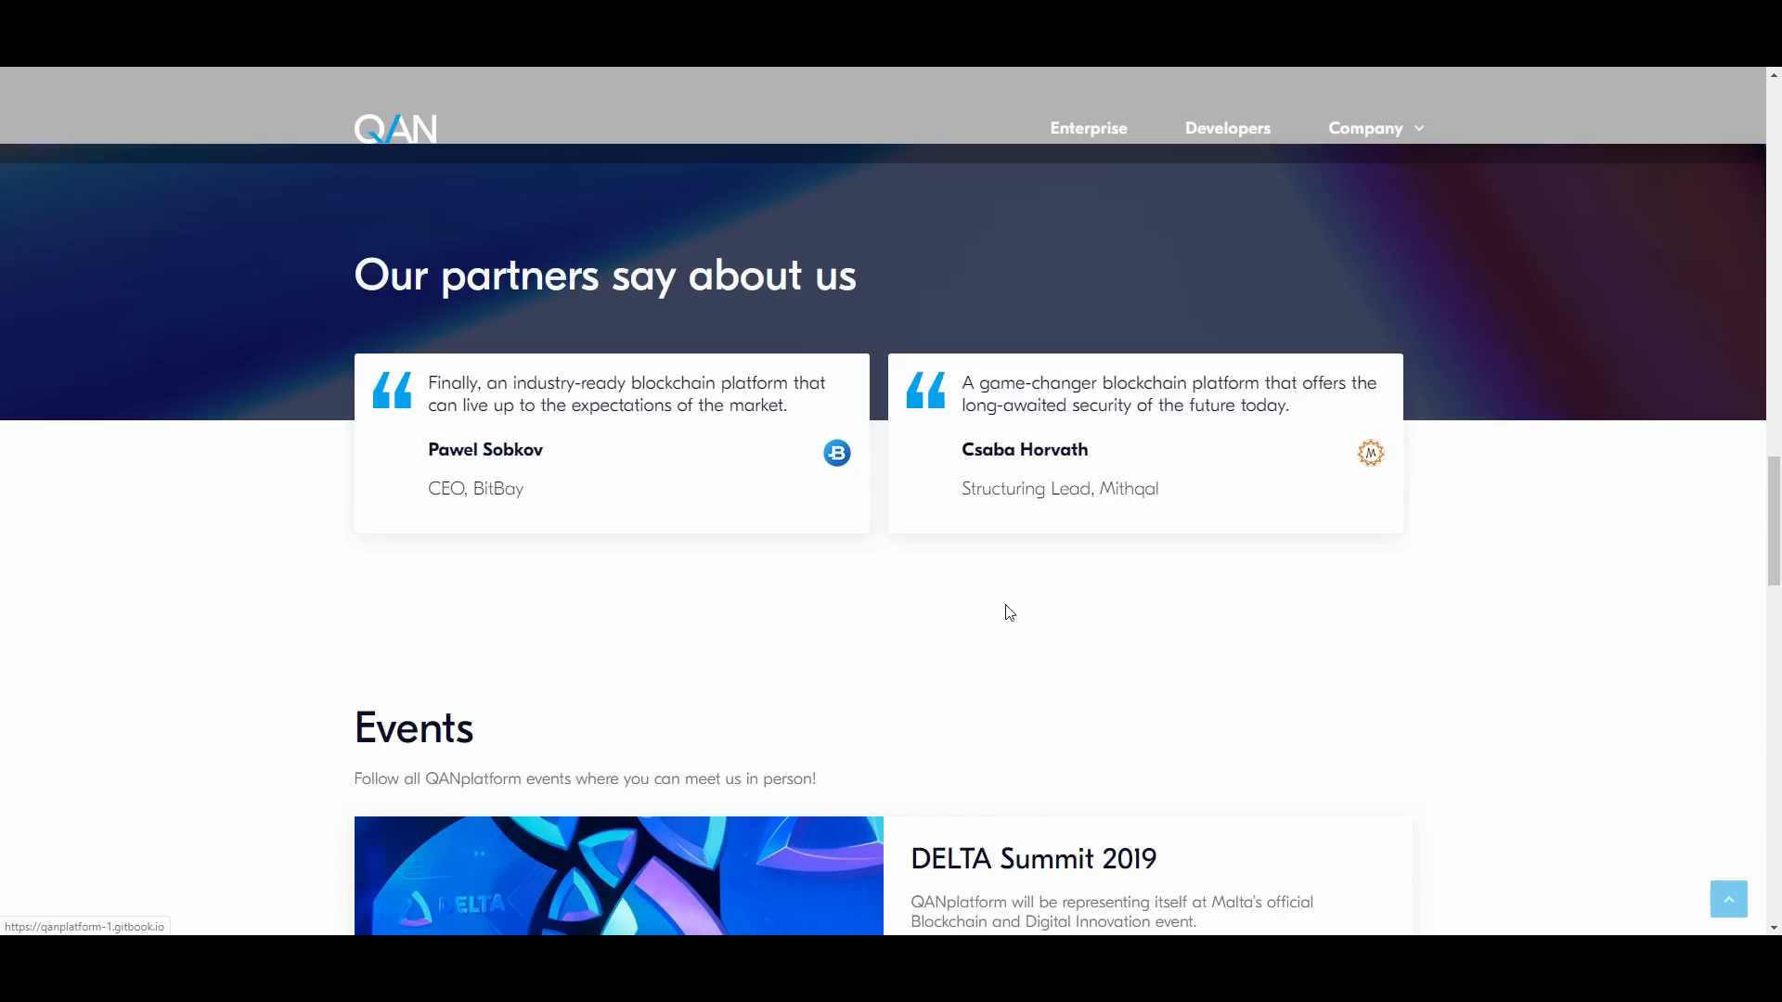
mouse_move(985, 620)
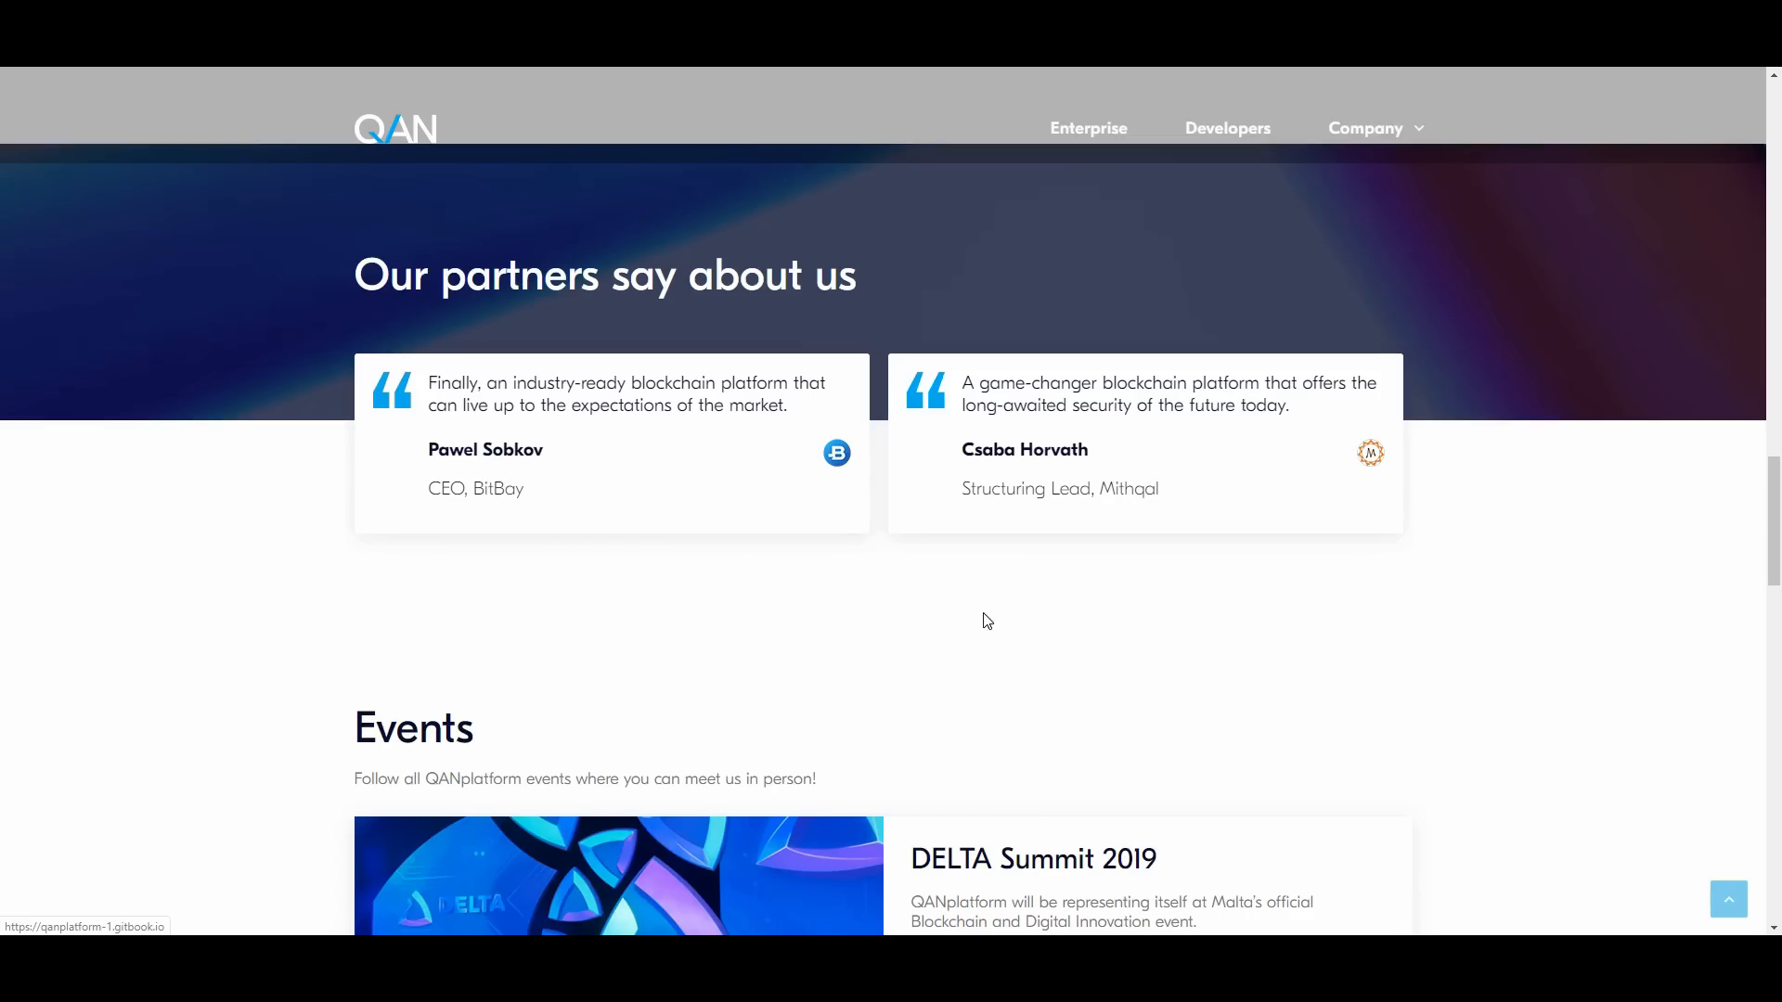
mouse_move(1013, 615)
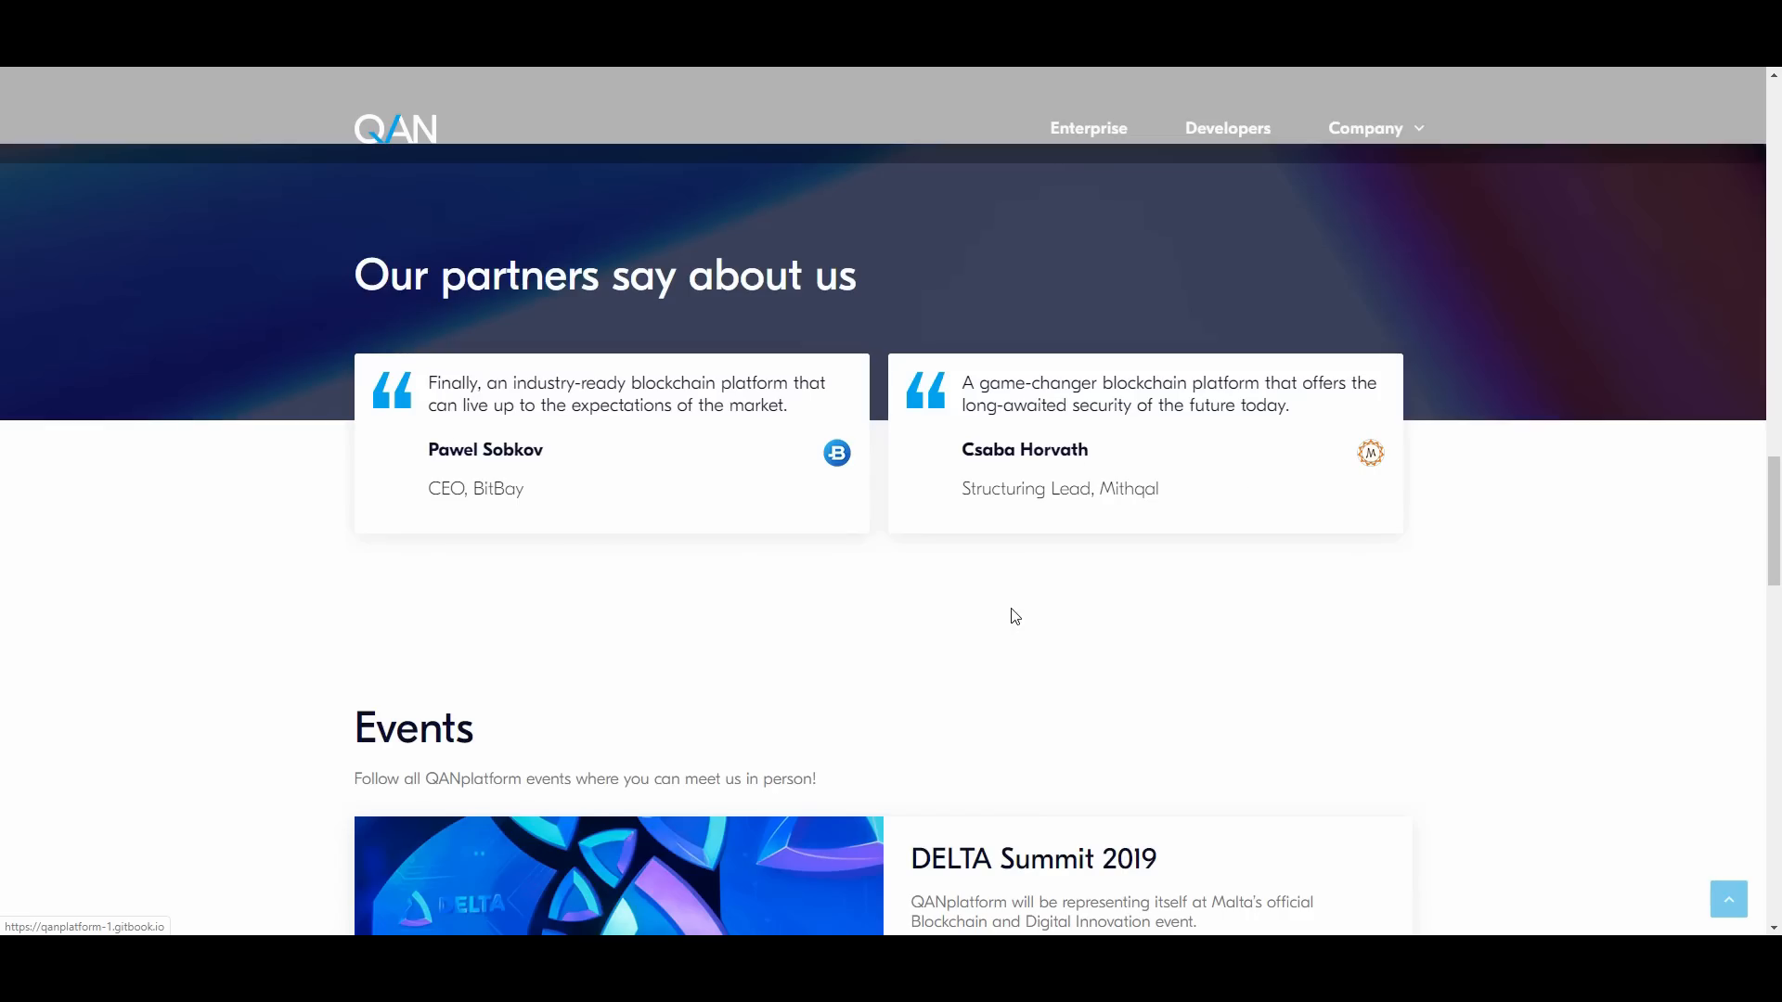
Scroll through the contact section down to the website footer before the Drive resources folder.
scroll(down, 3)
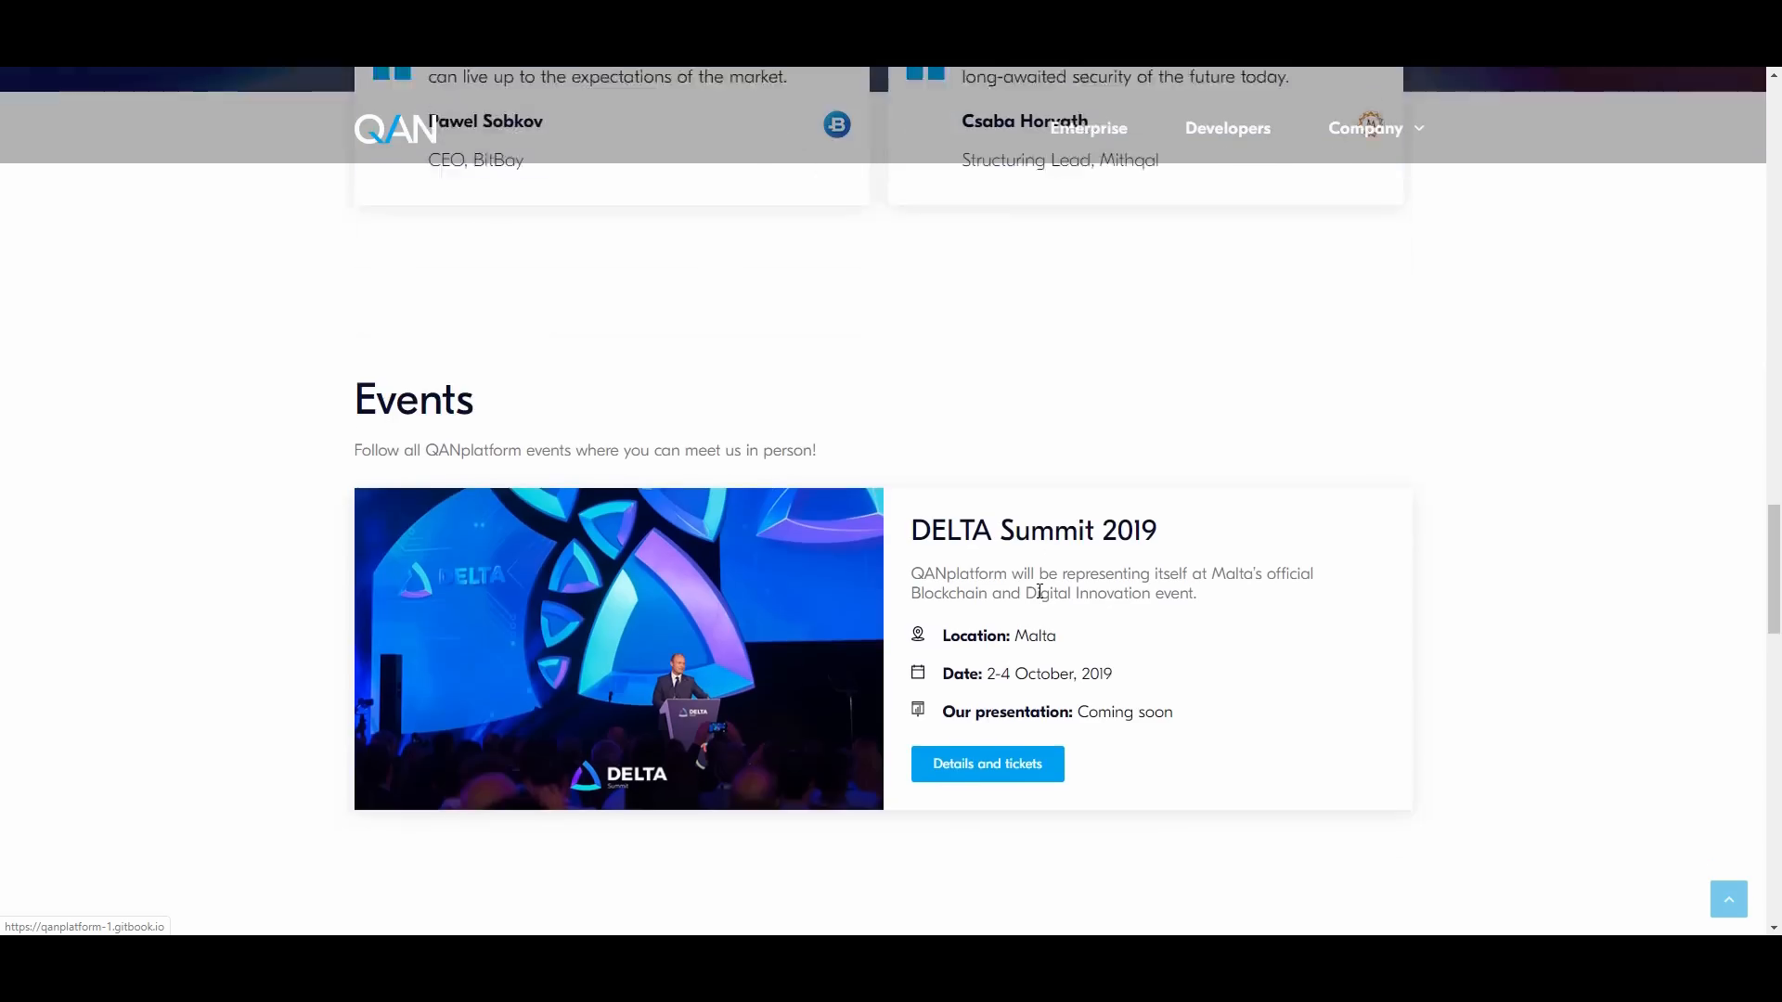
scroll(down, 3)
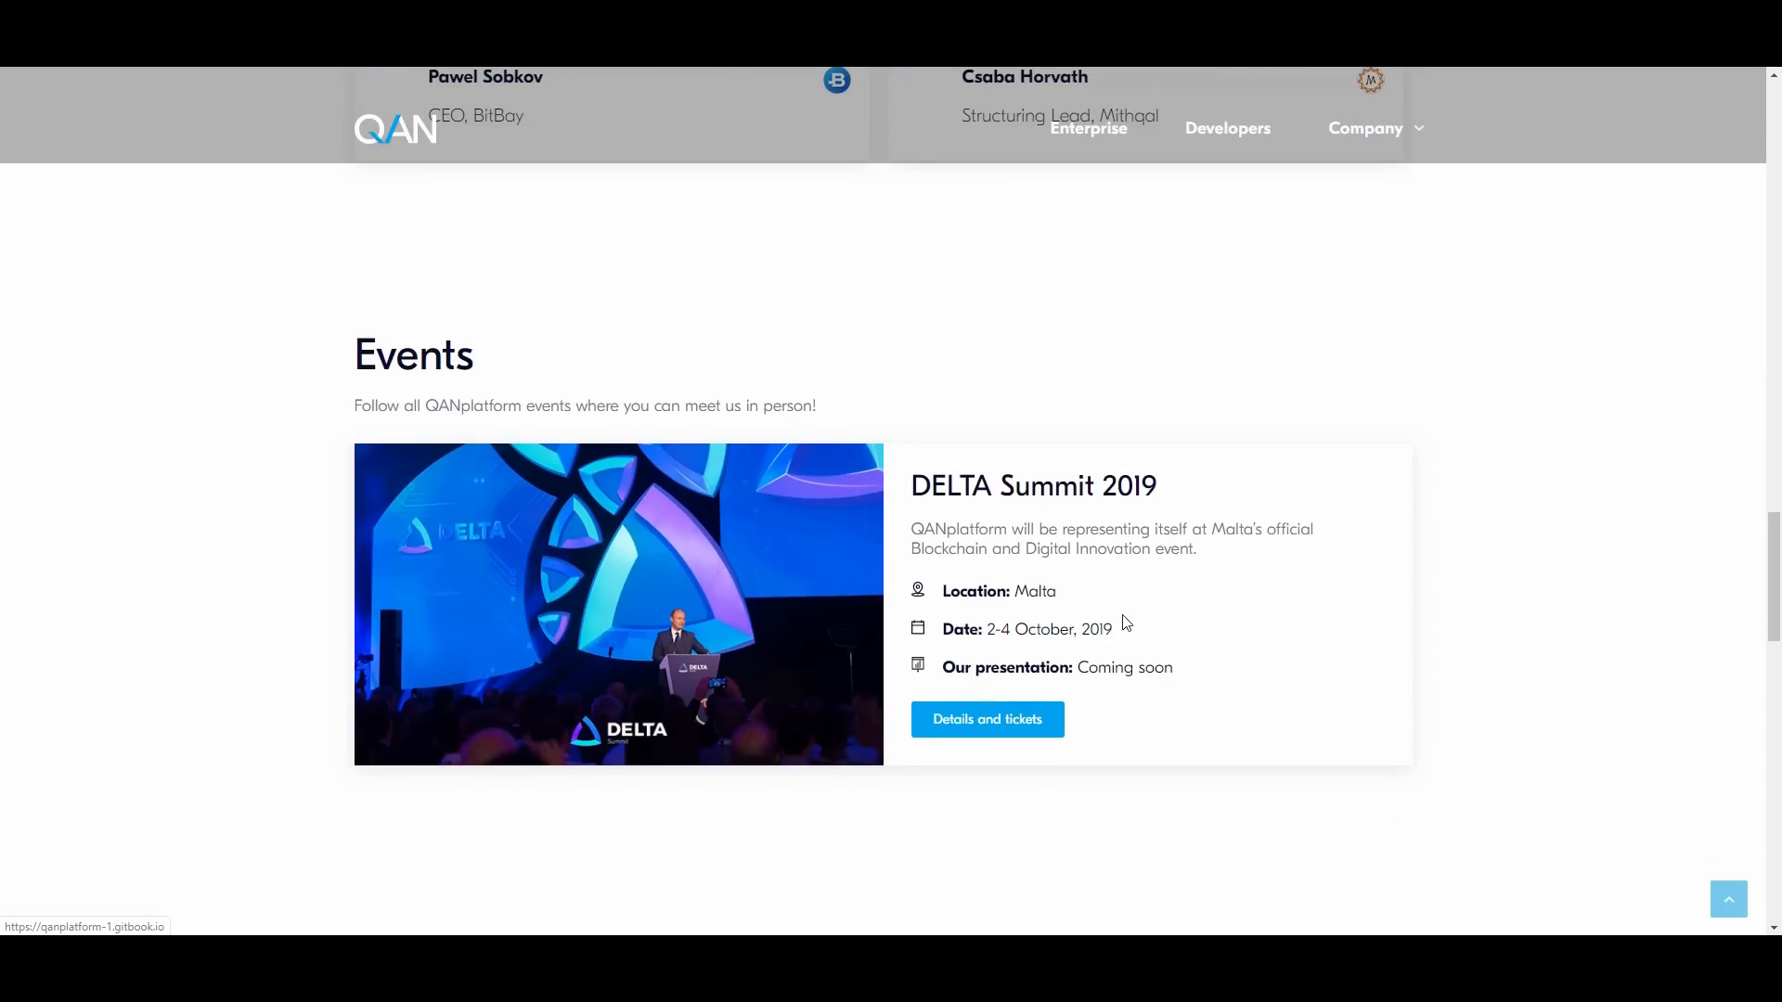
scroll(down, 3)
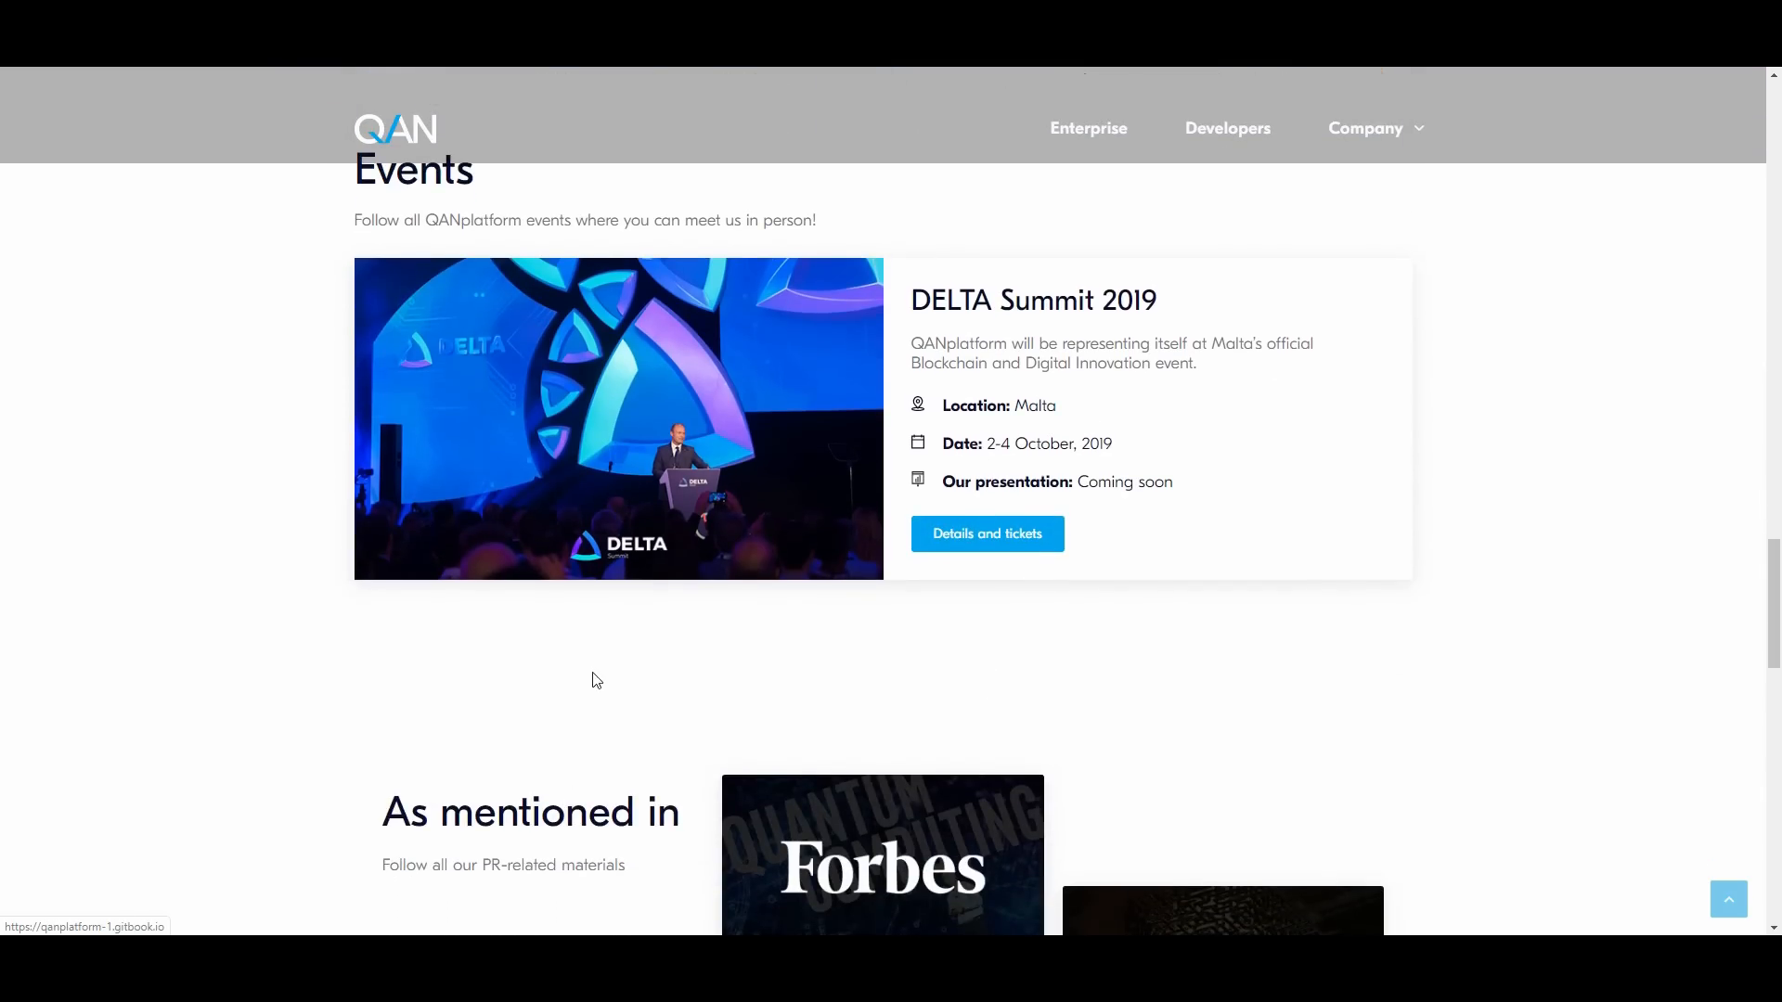
scroll(down, 3)
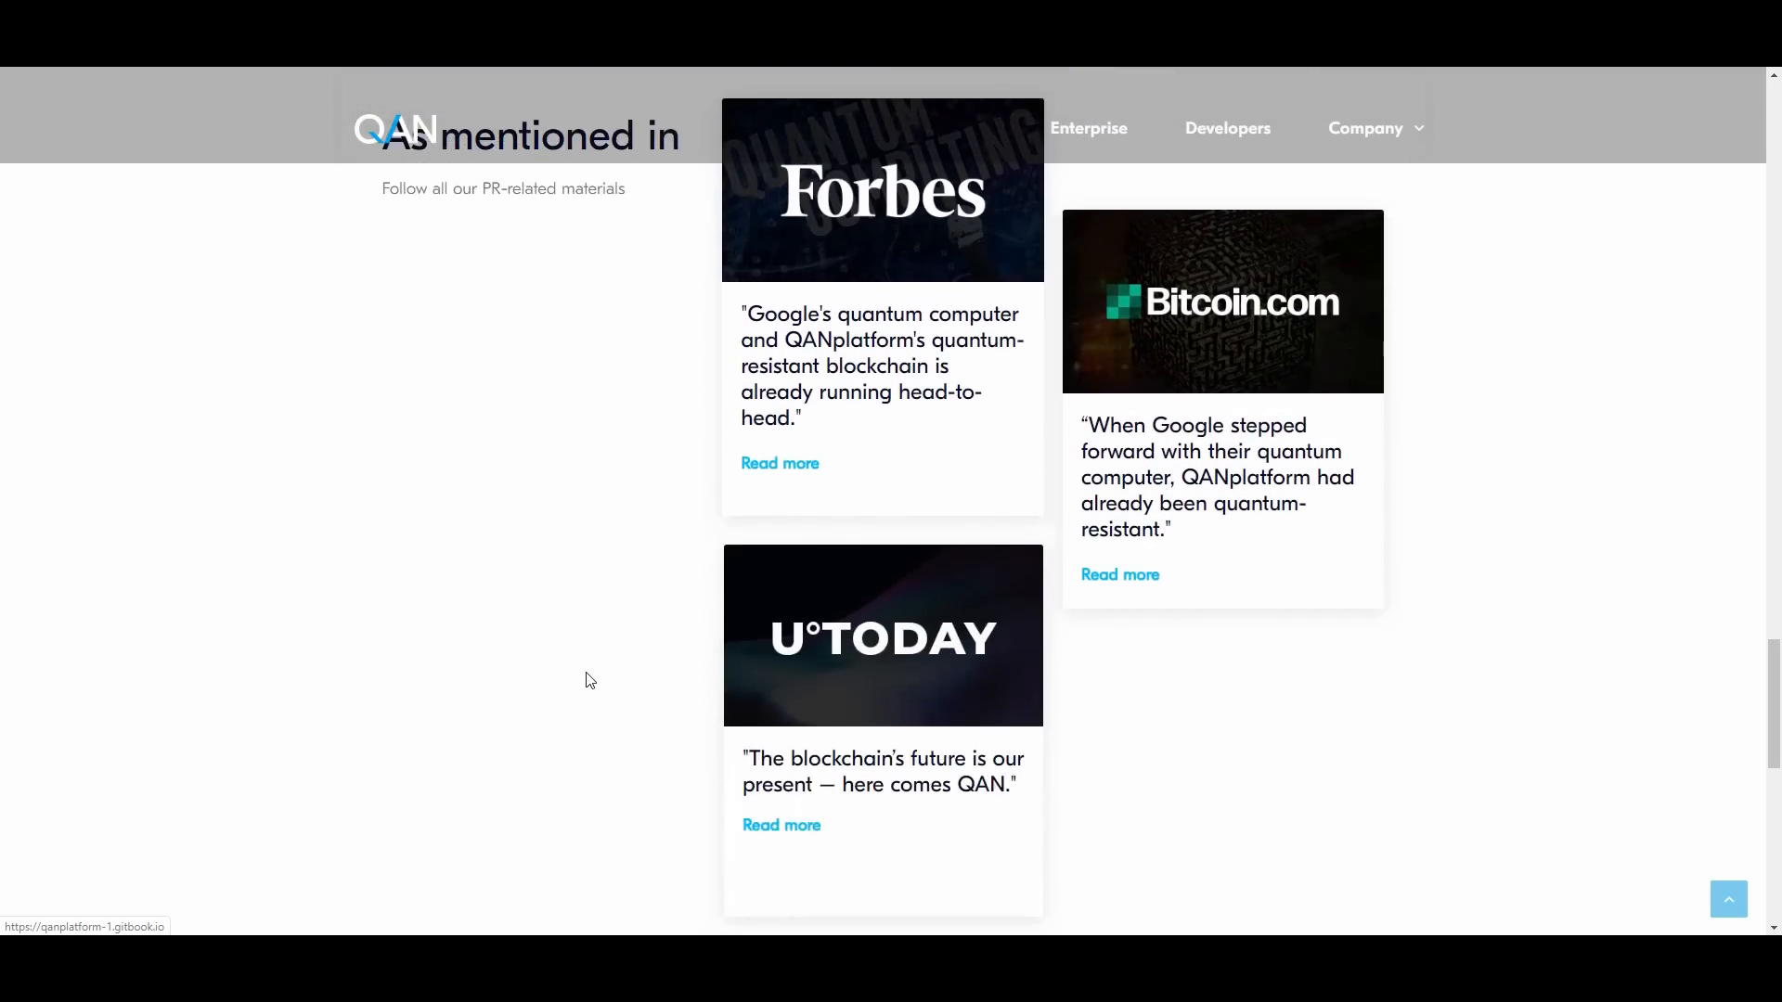
scroll(up, 3)
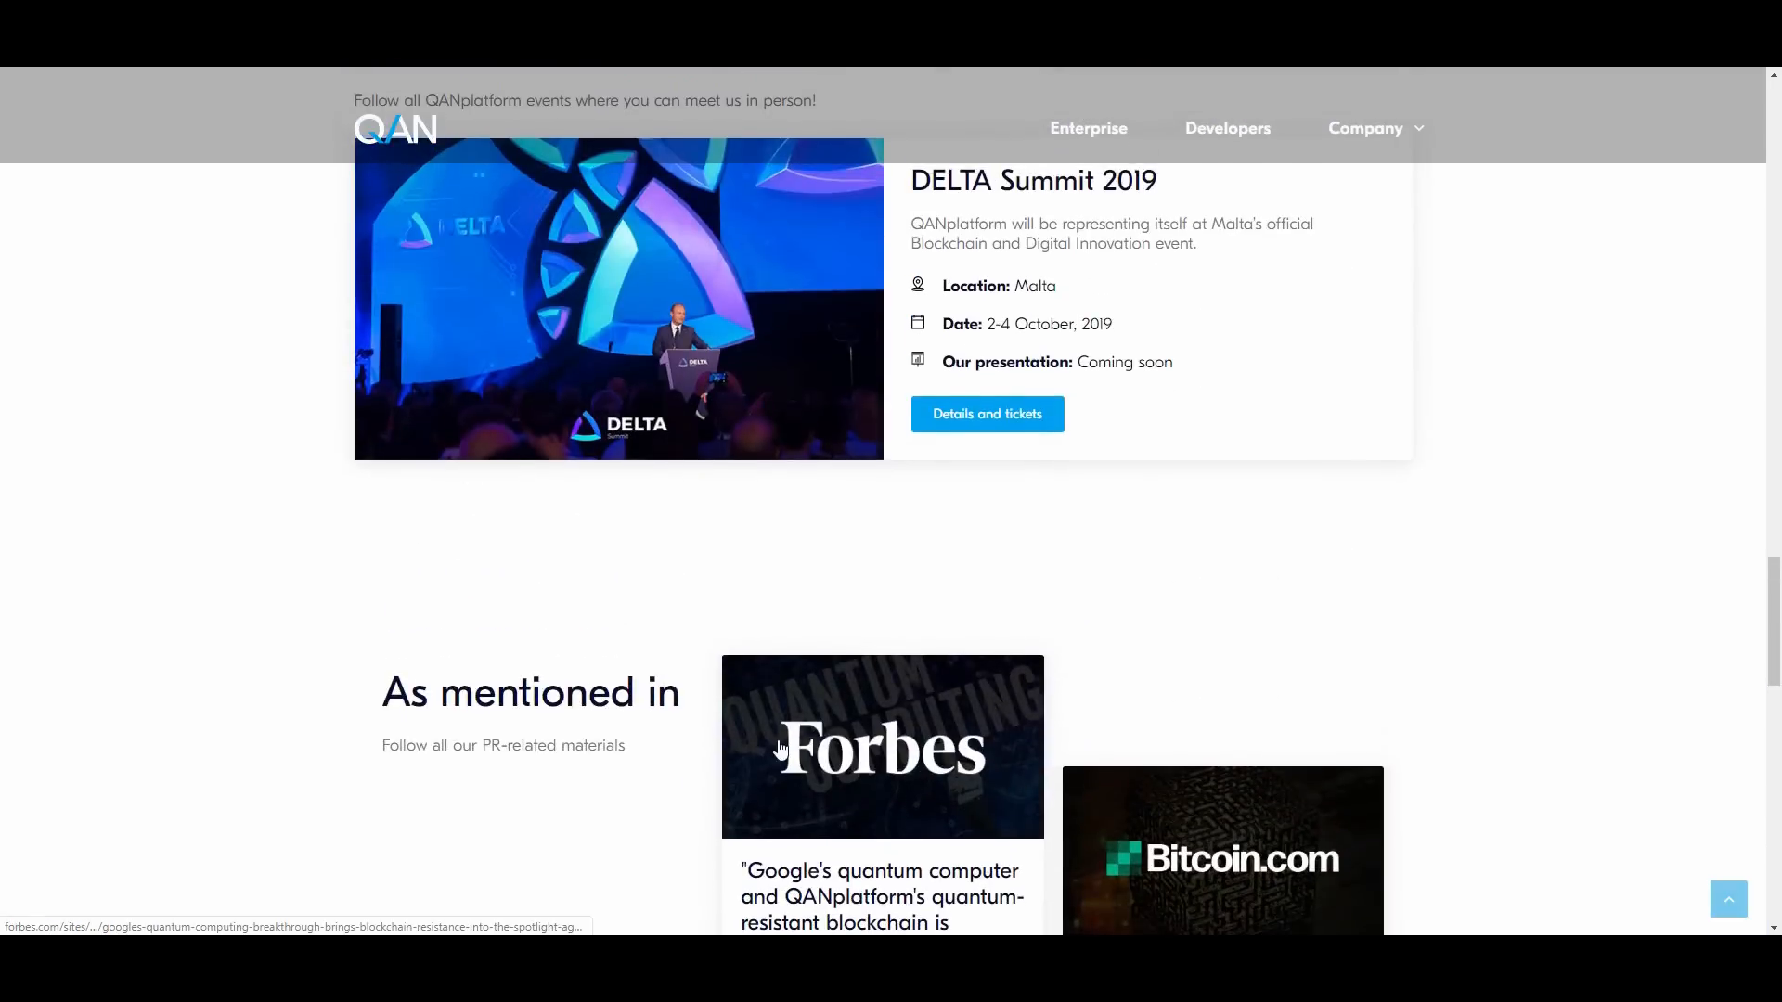
scroll(down, 3)
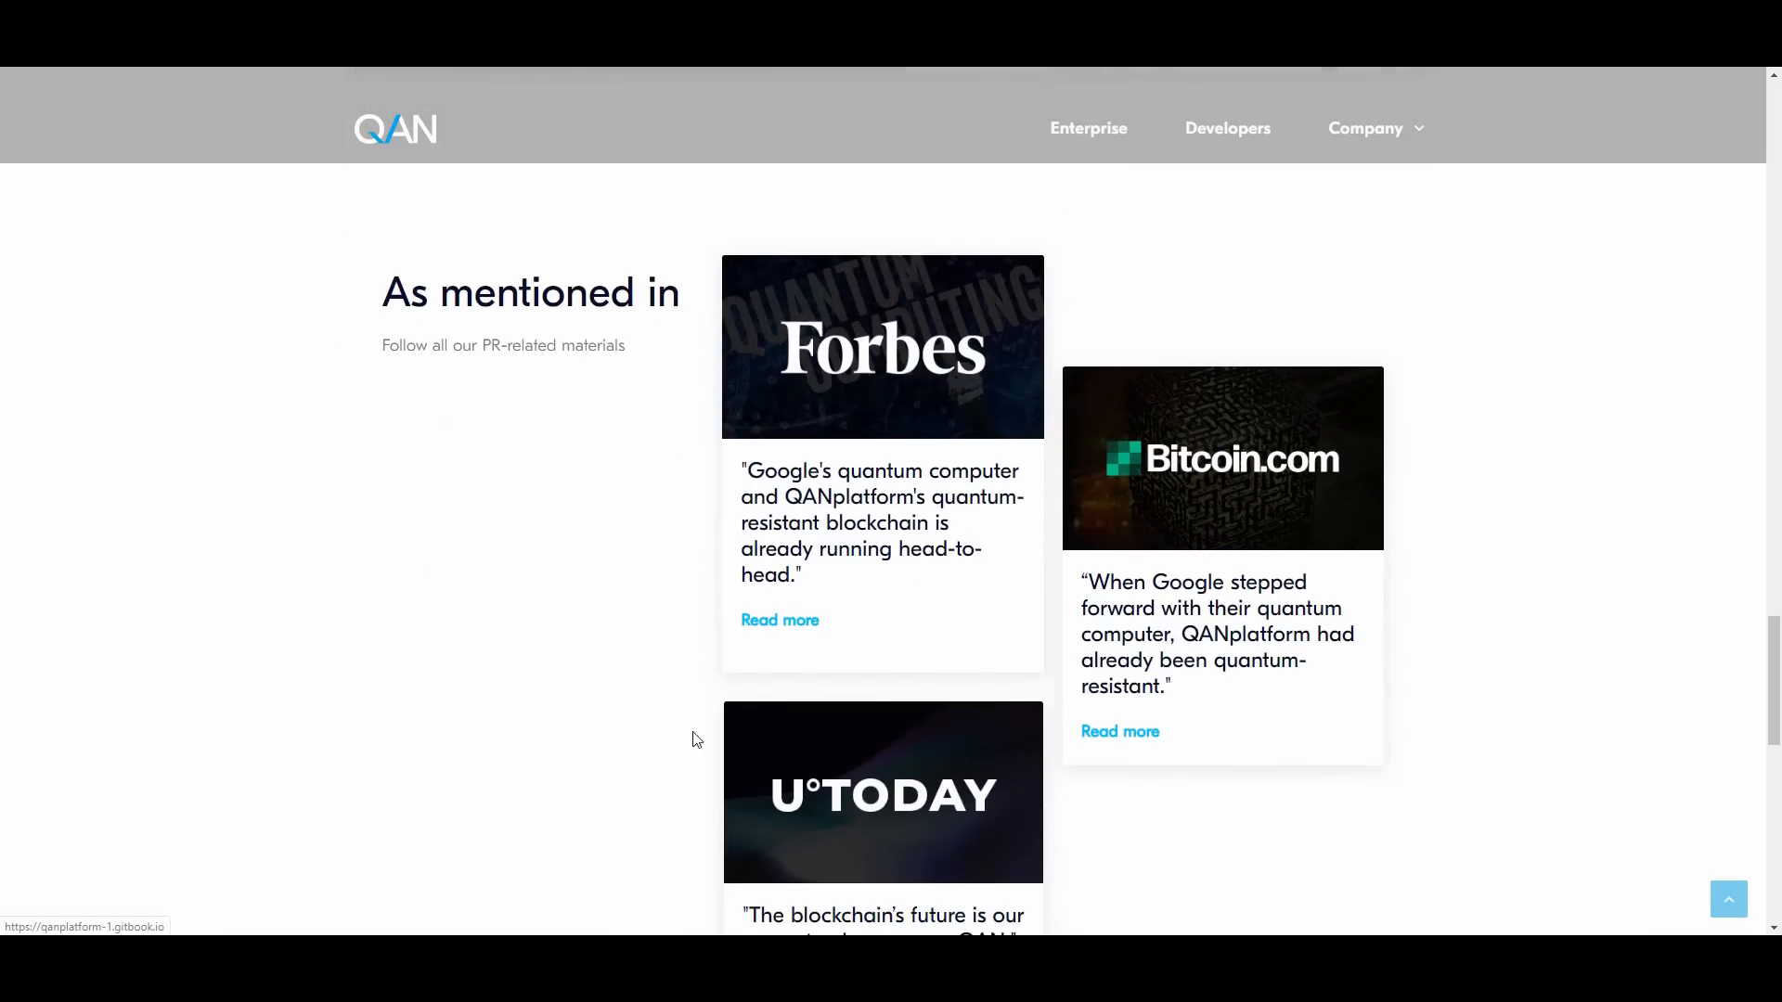
scroll(down, 3)
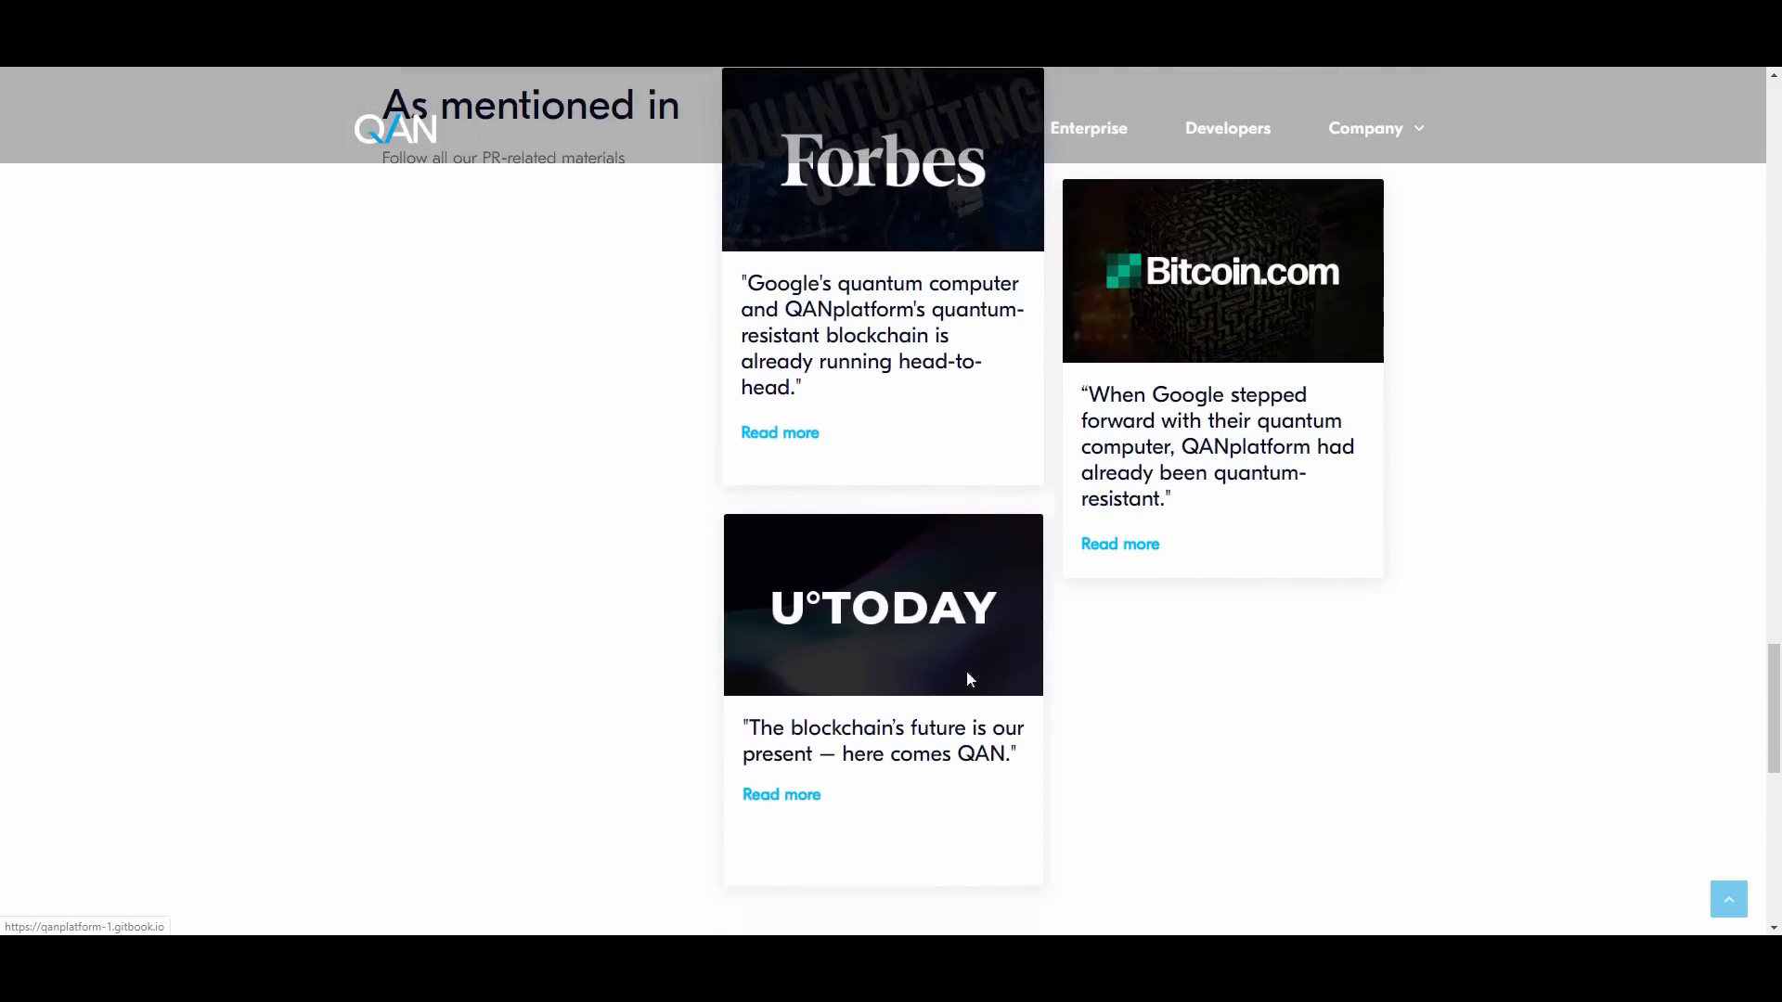
scroll(down, 3)
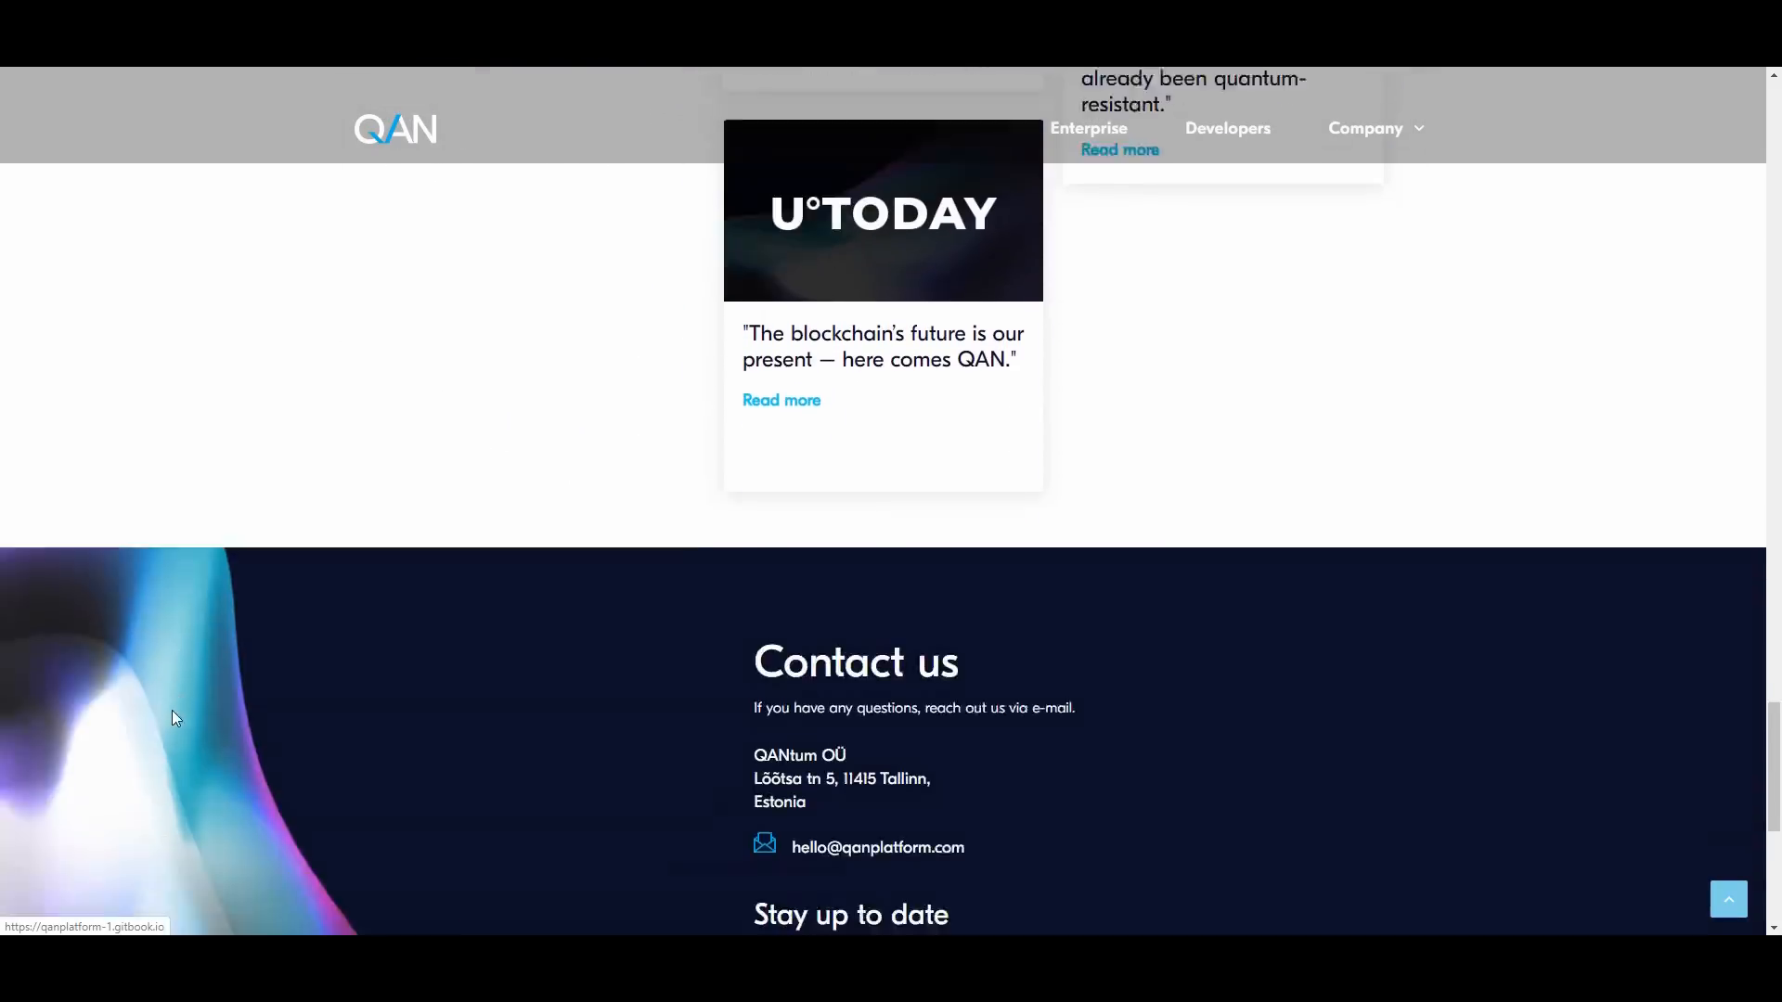
scroll(down, 3)
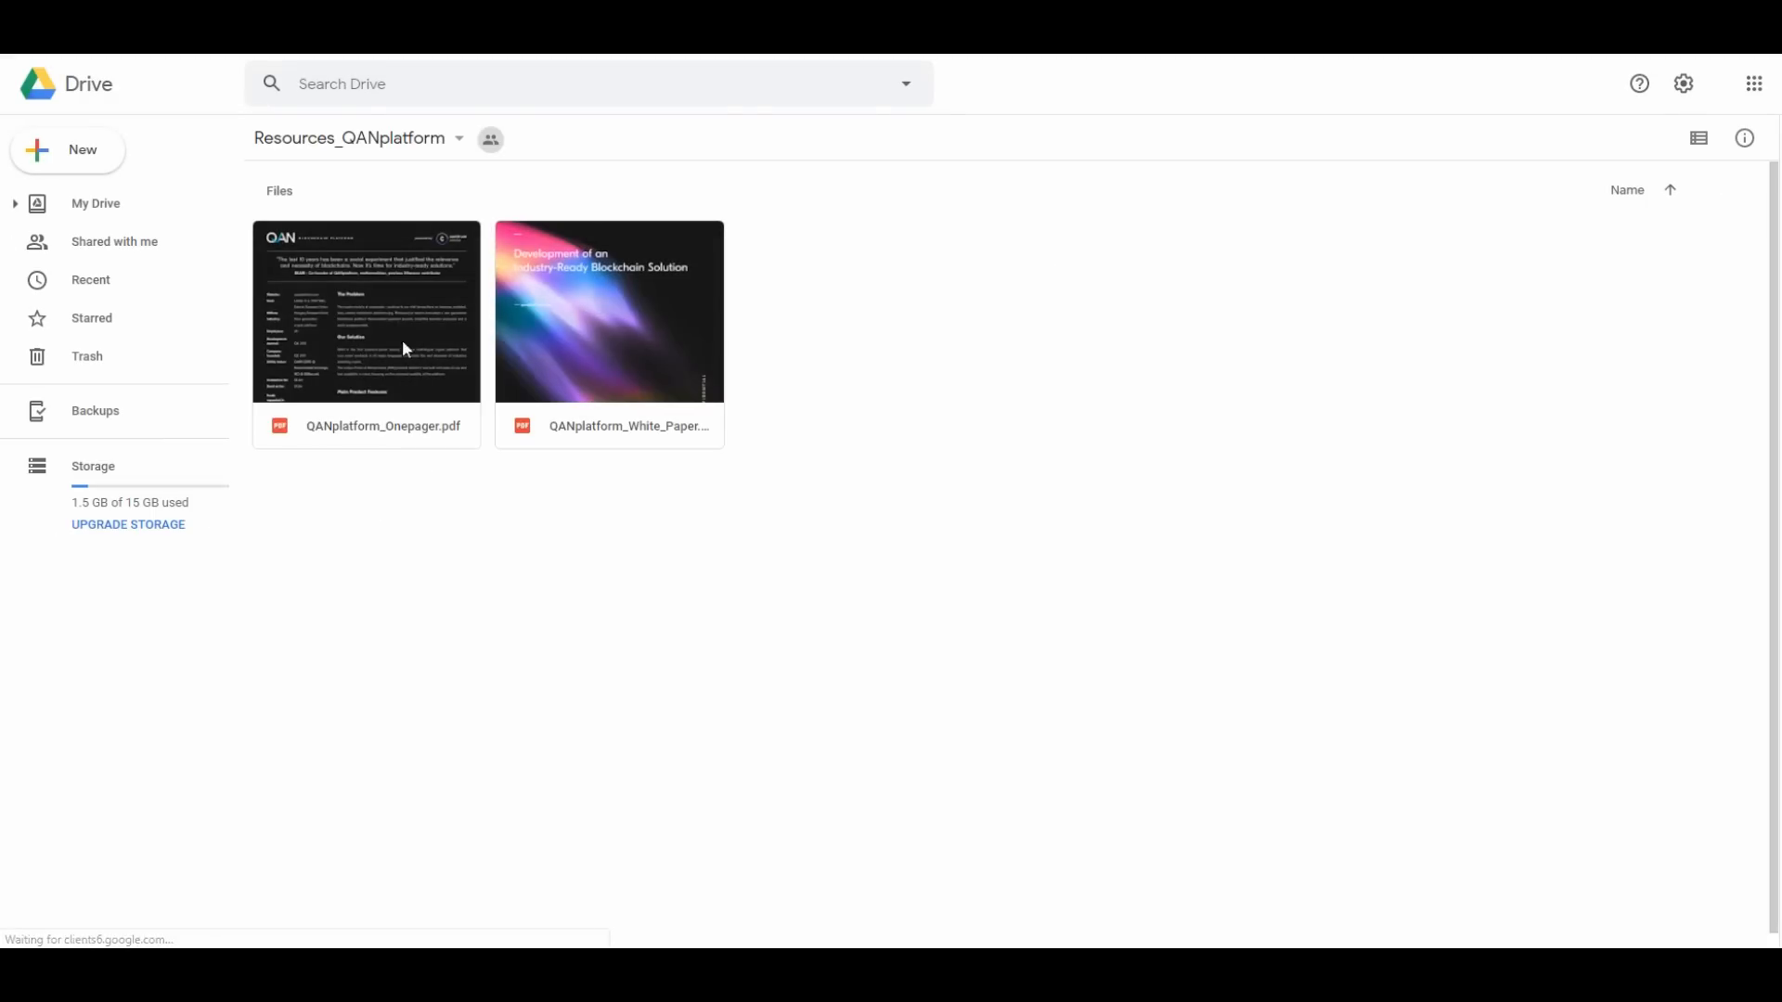
Open QANplatform_Onepager.pdf in the Drive preview and view its first page.
double_click(365, 310)
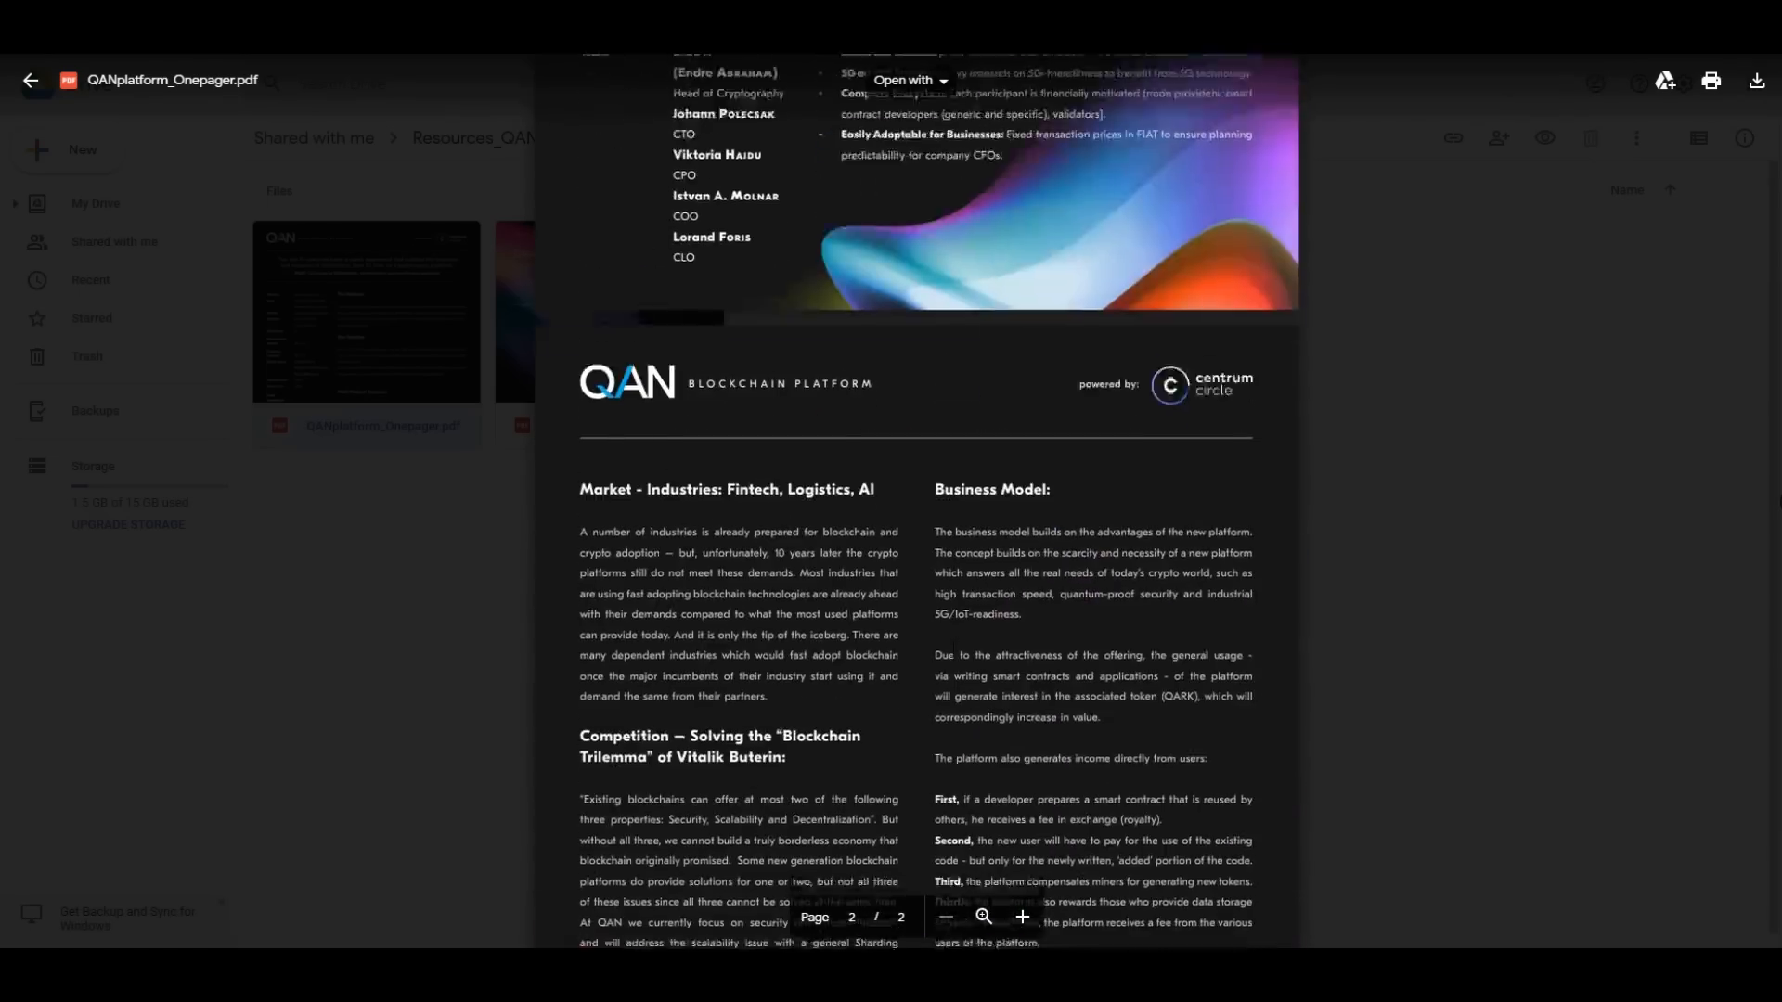
scroll(up, 3)
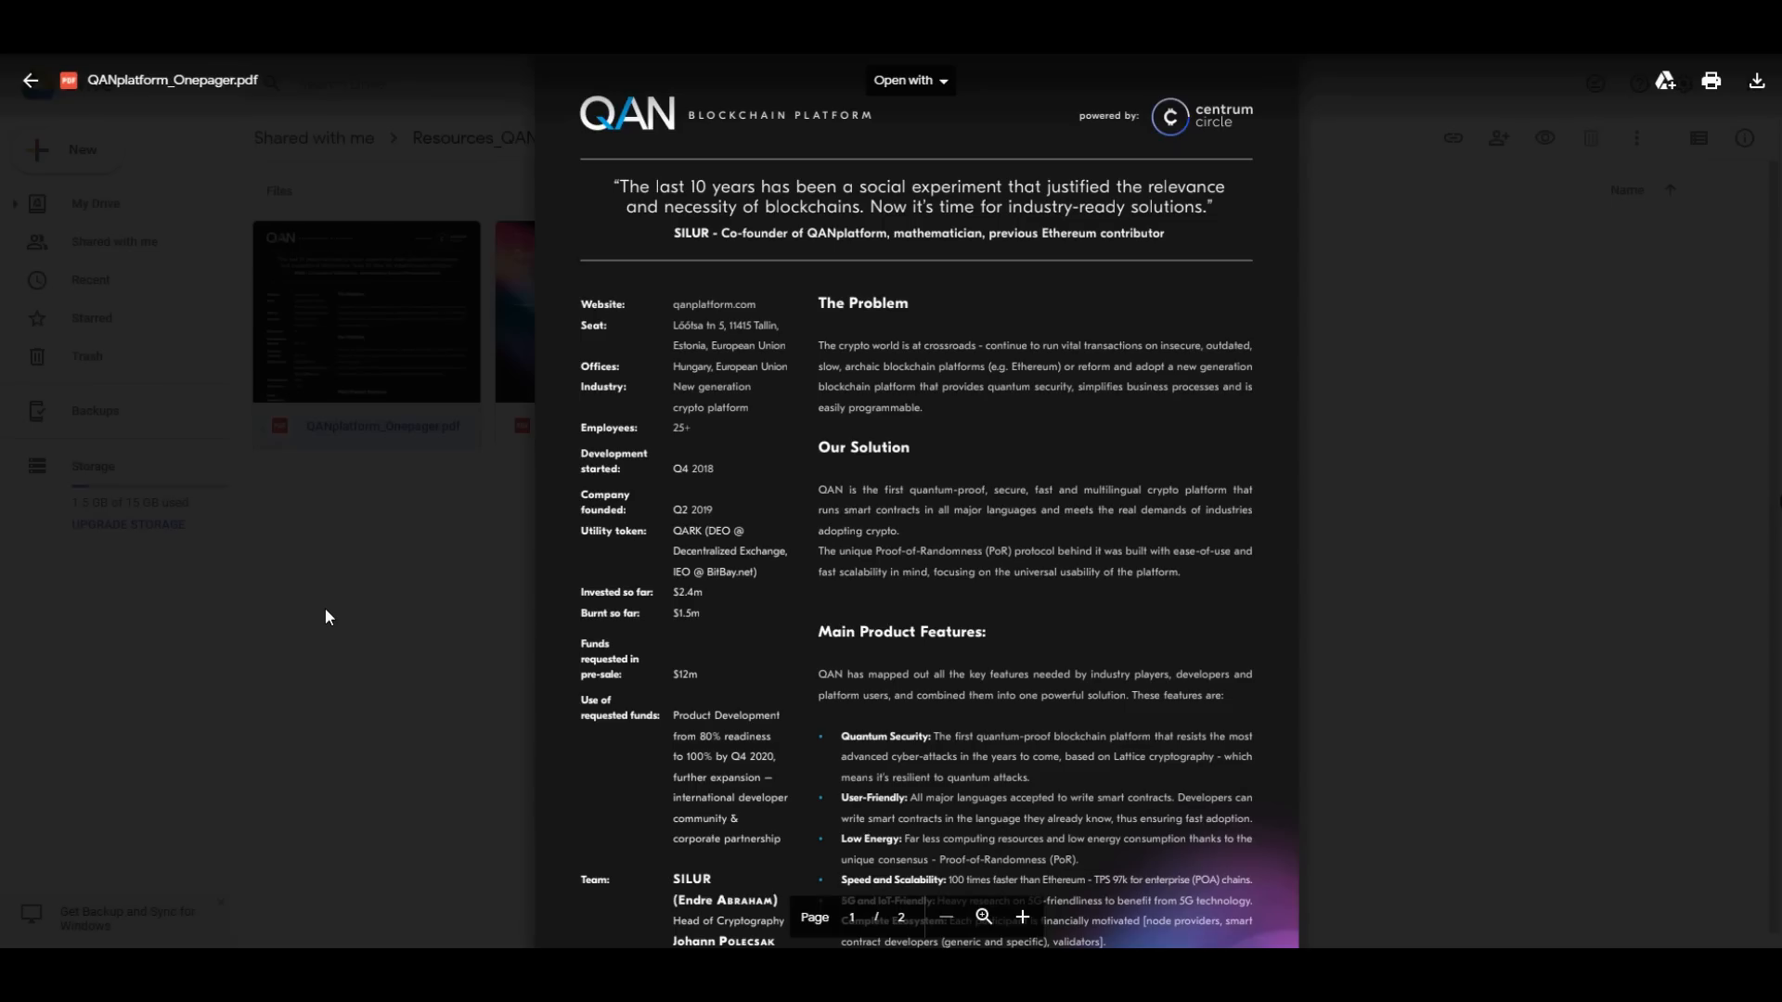
scroll(down, 3)
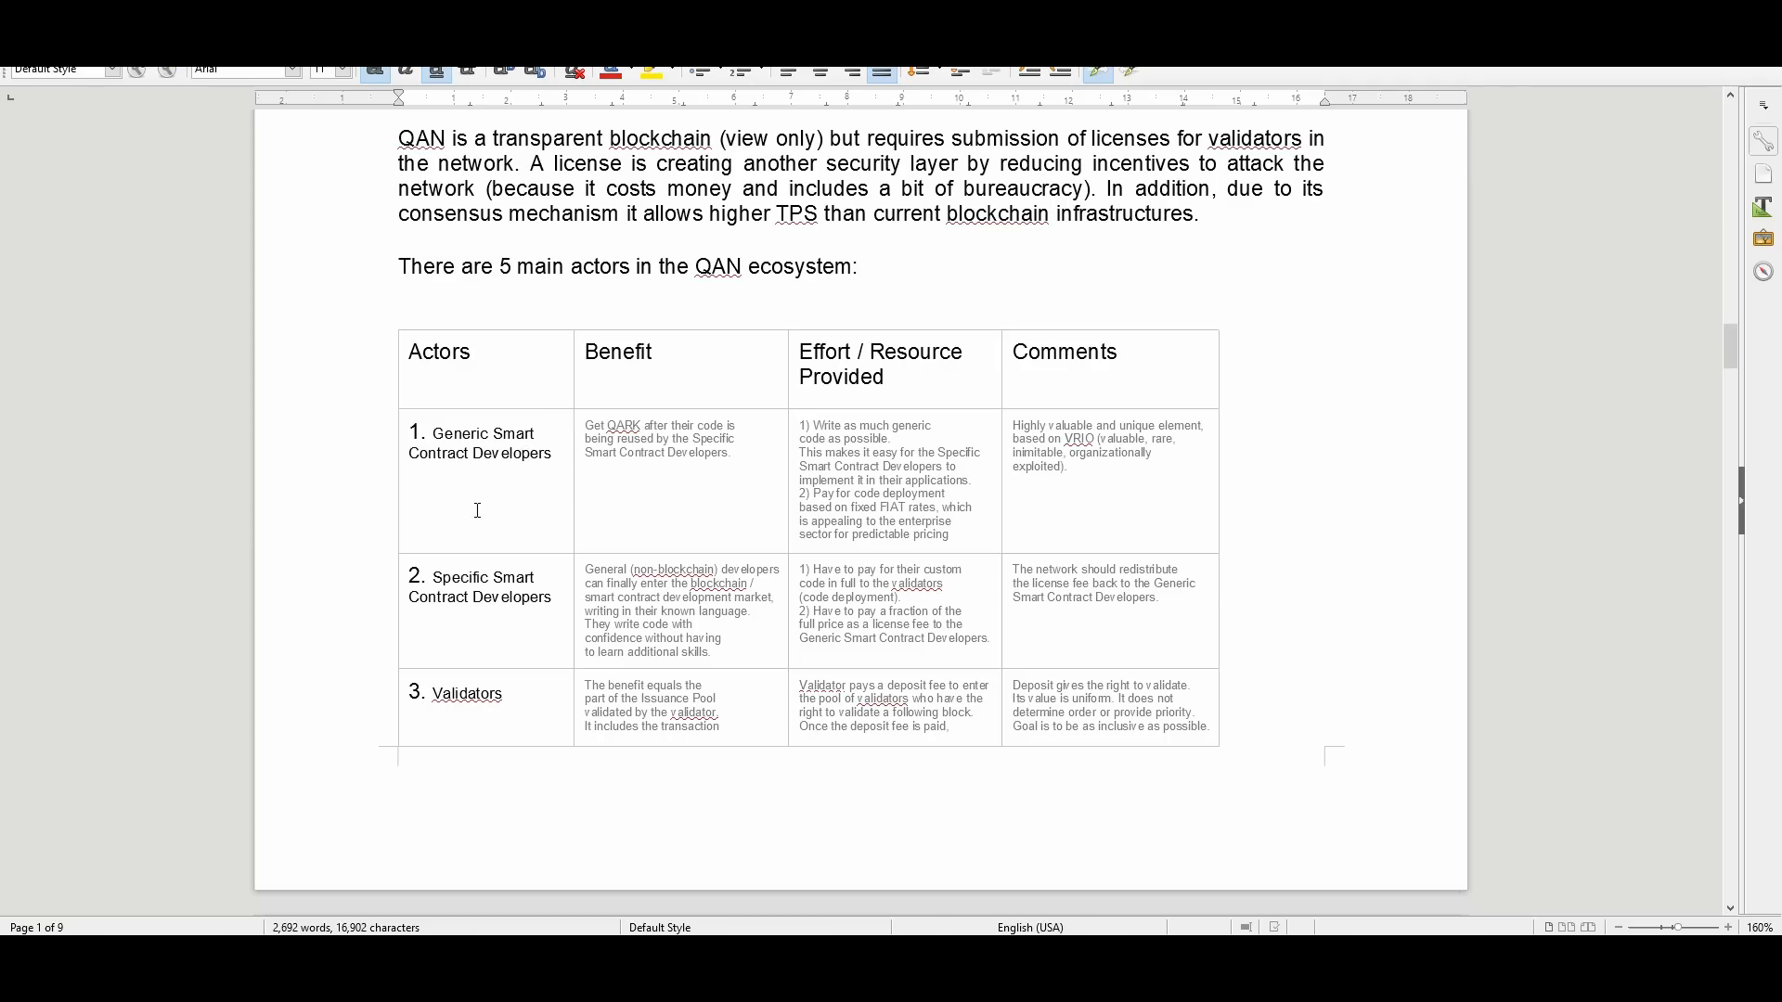
mouse_move(540, 615)
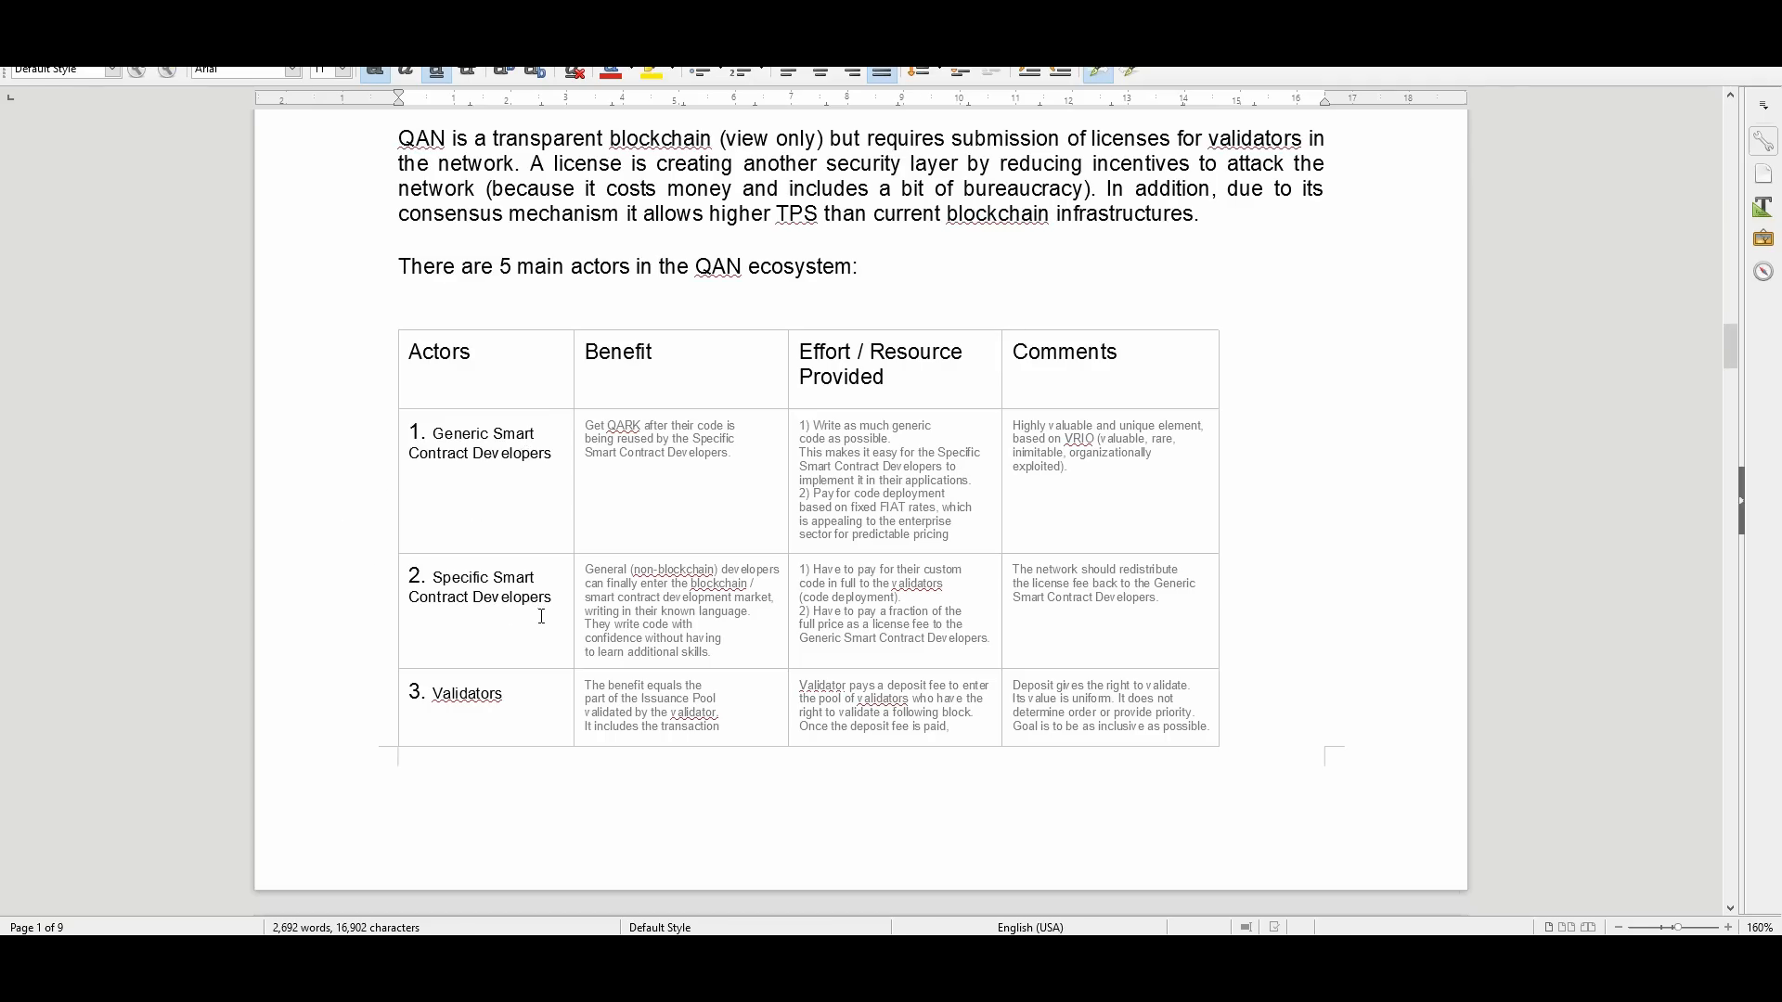
scroll(down, 3)
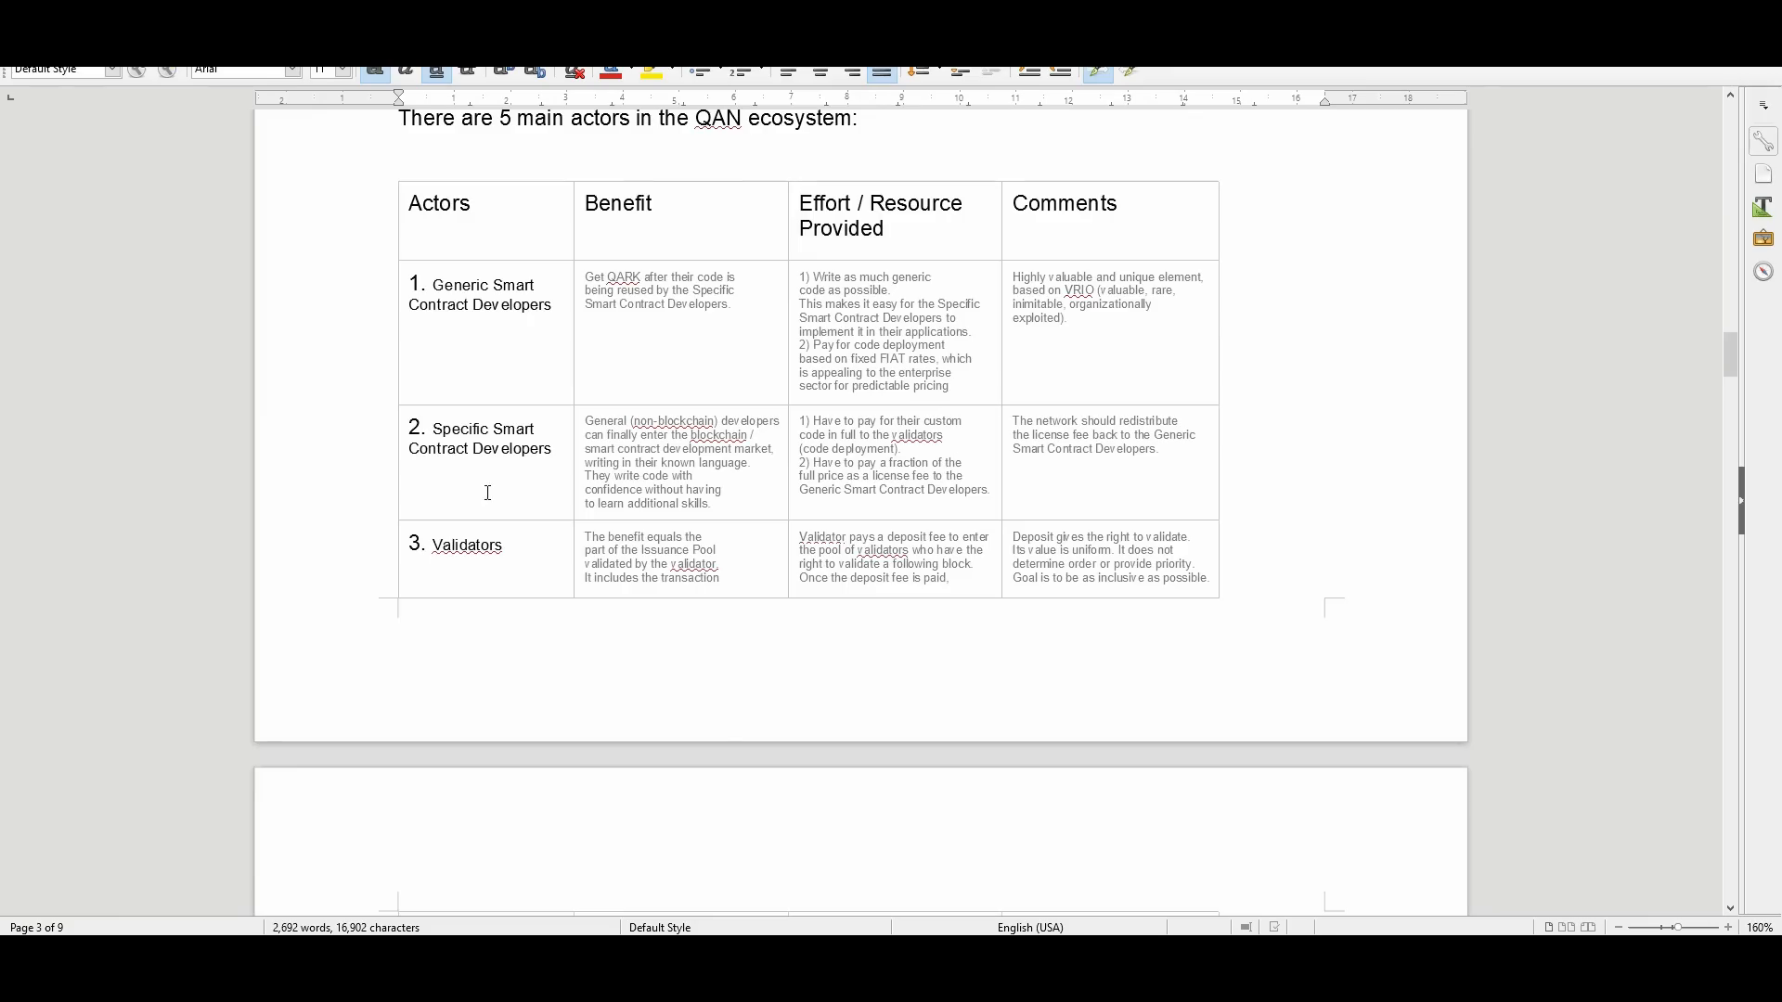
scroll(down, 3)
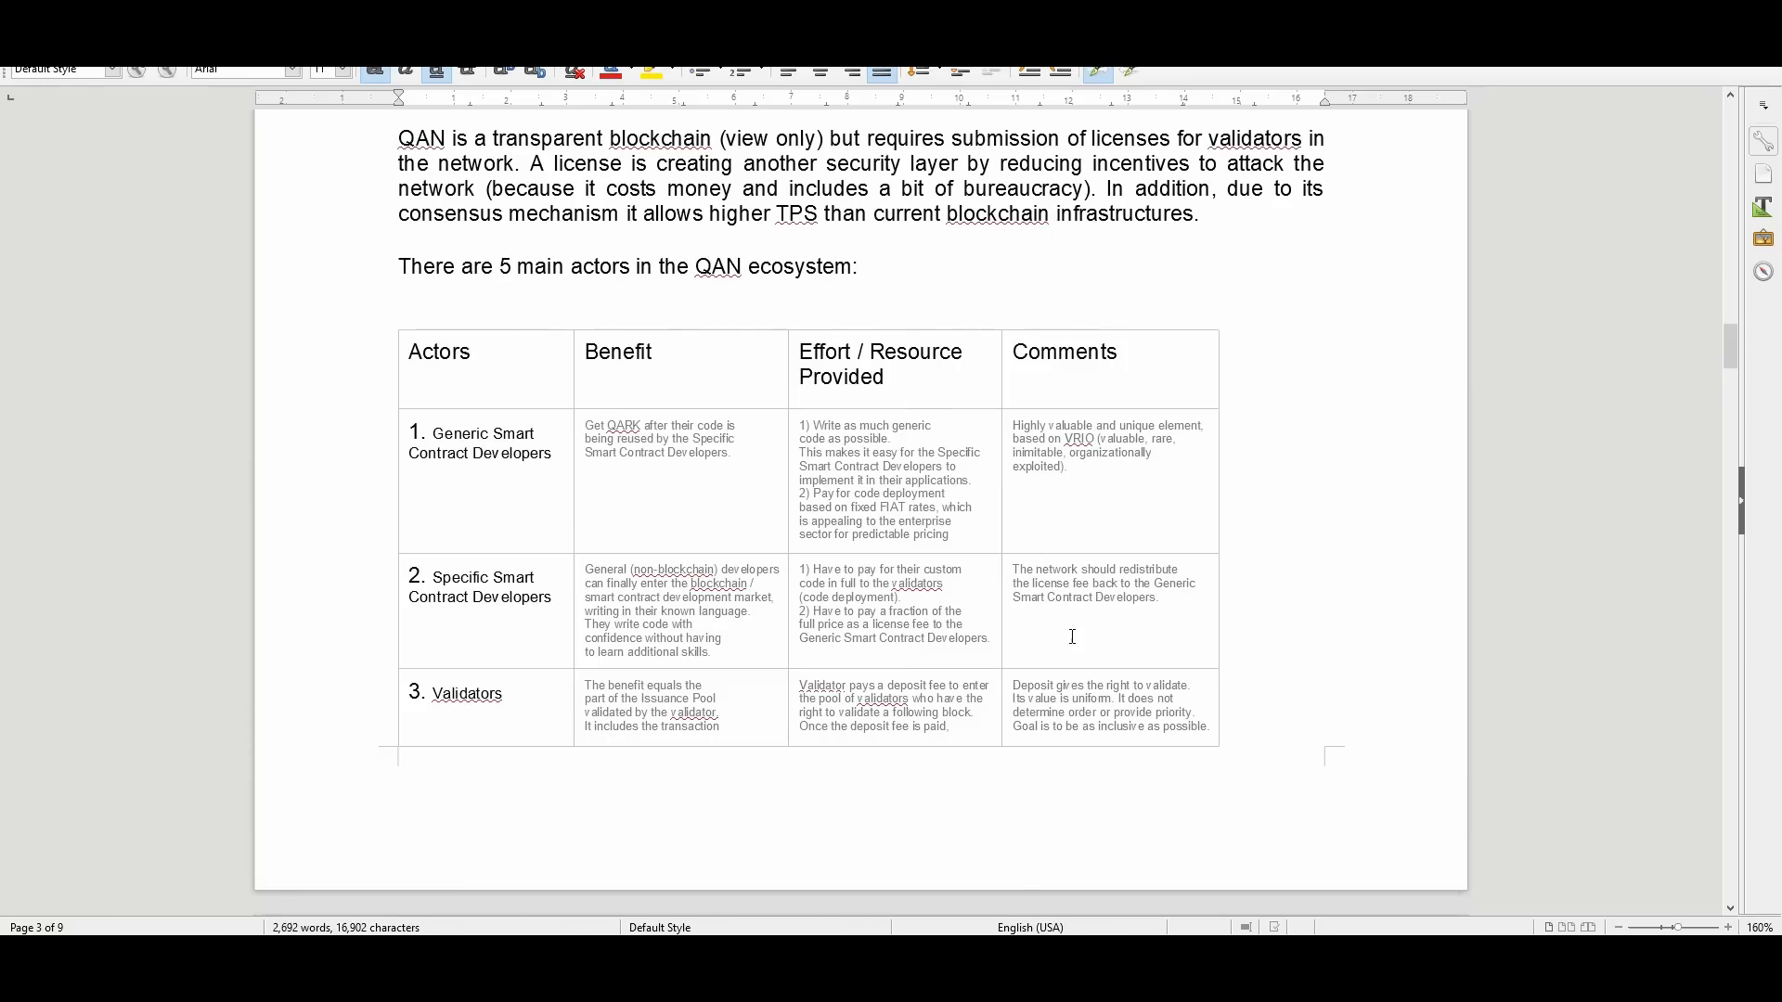
scroll(down, 3)
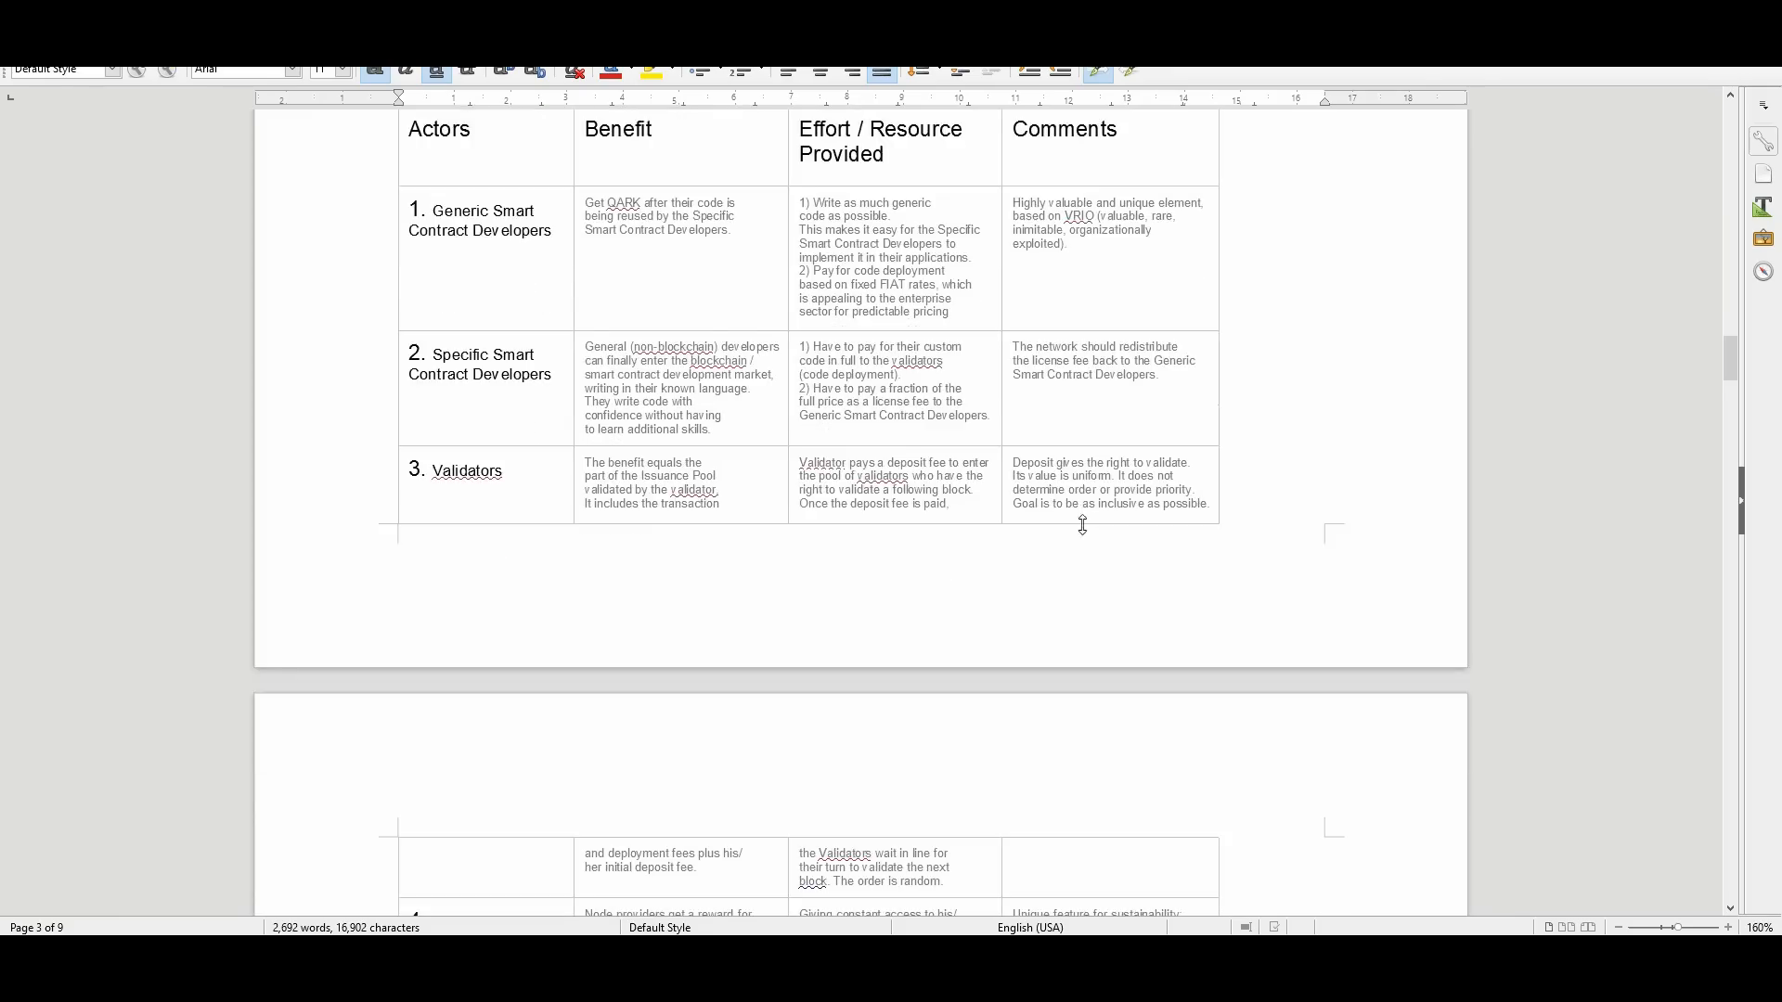
scroll(down, 3)
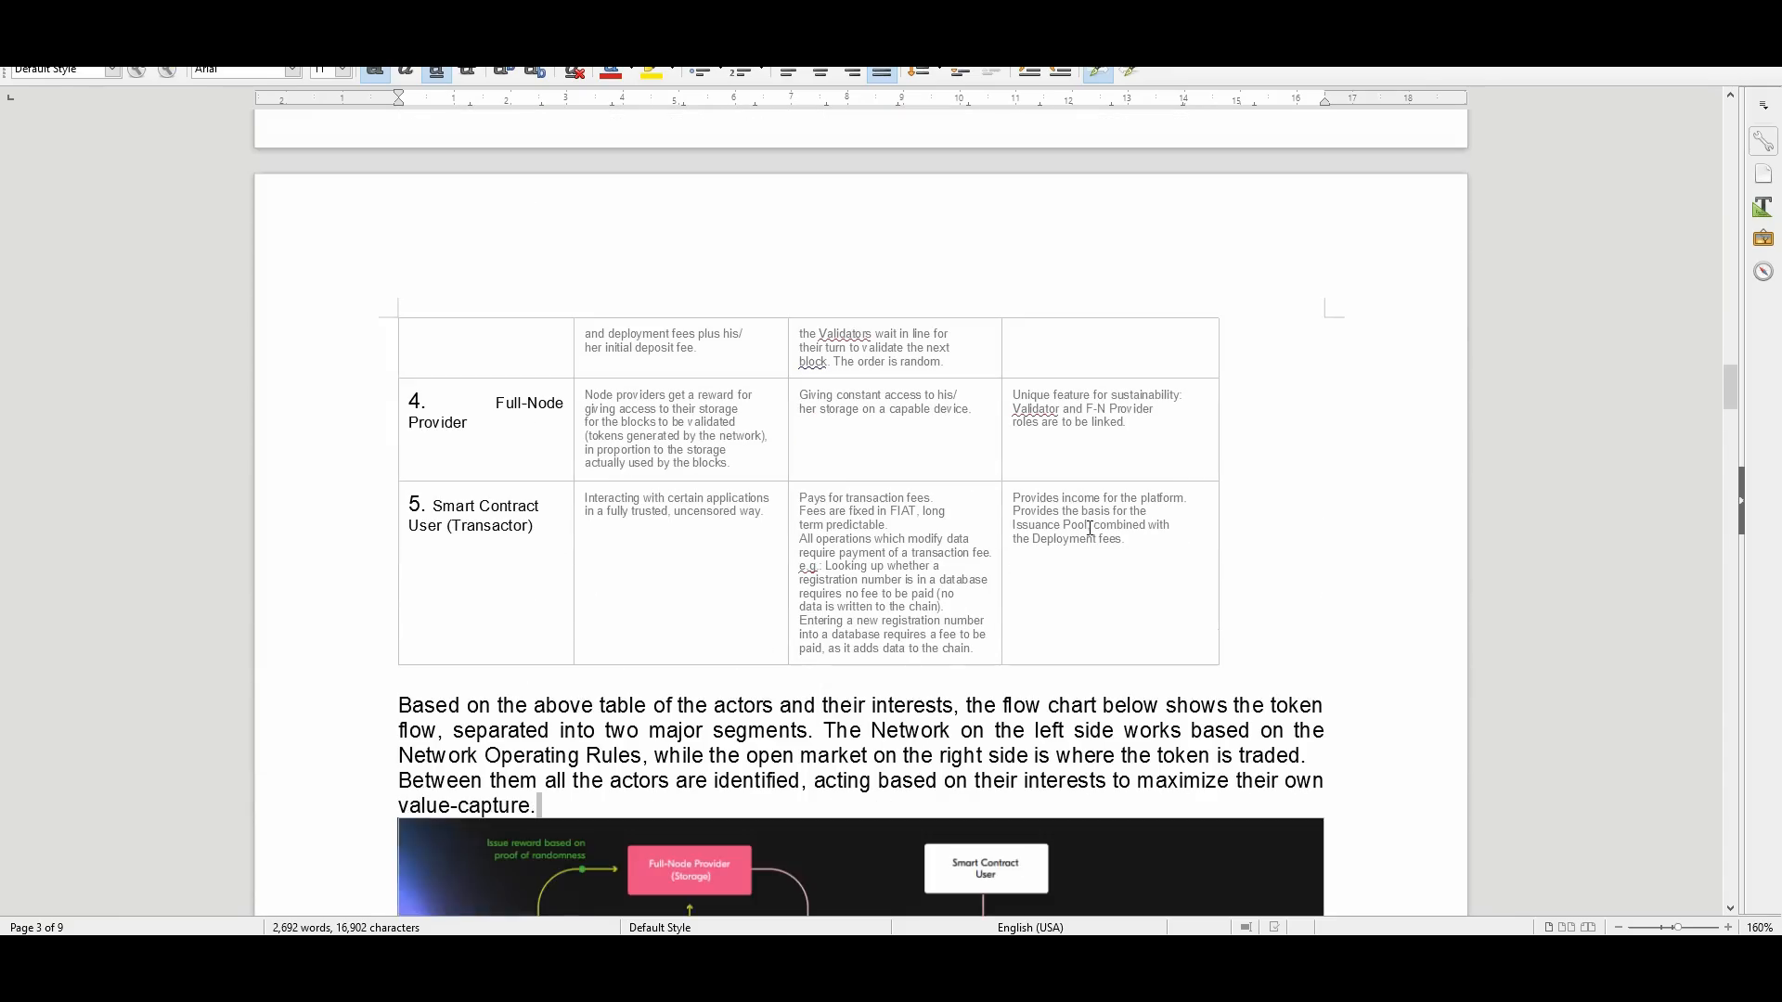
scroll(down, 3)
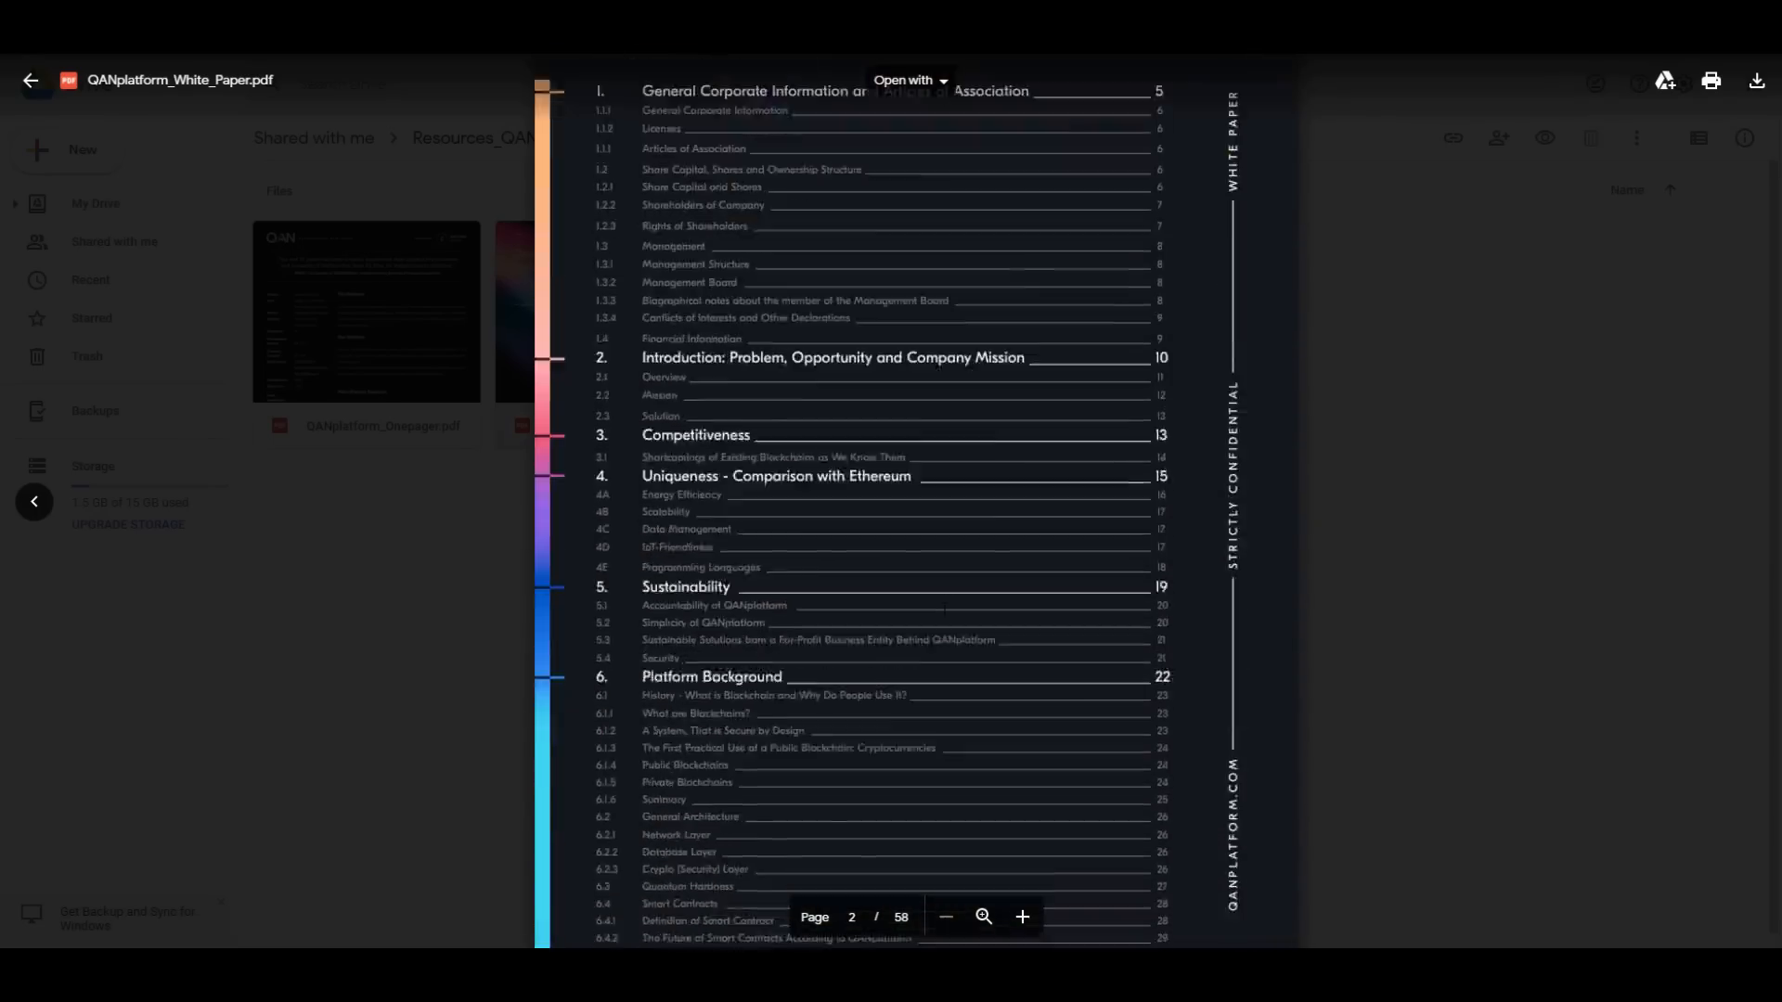
Scroll the white paper PDF from the contents page down to section 5, Sustainability.
scroll(down, 3)
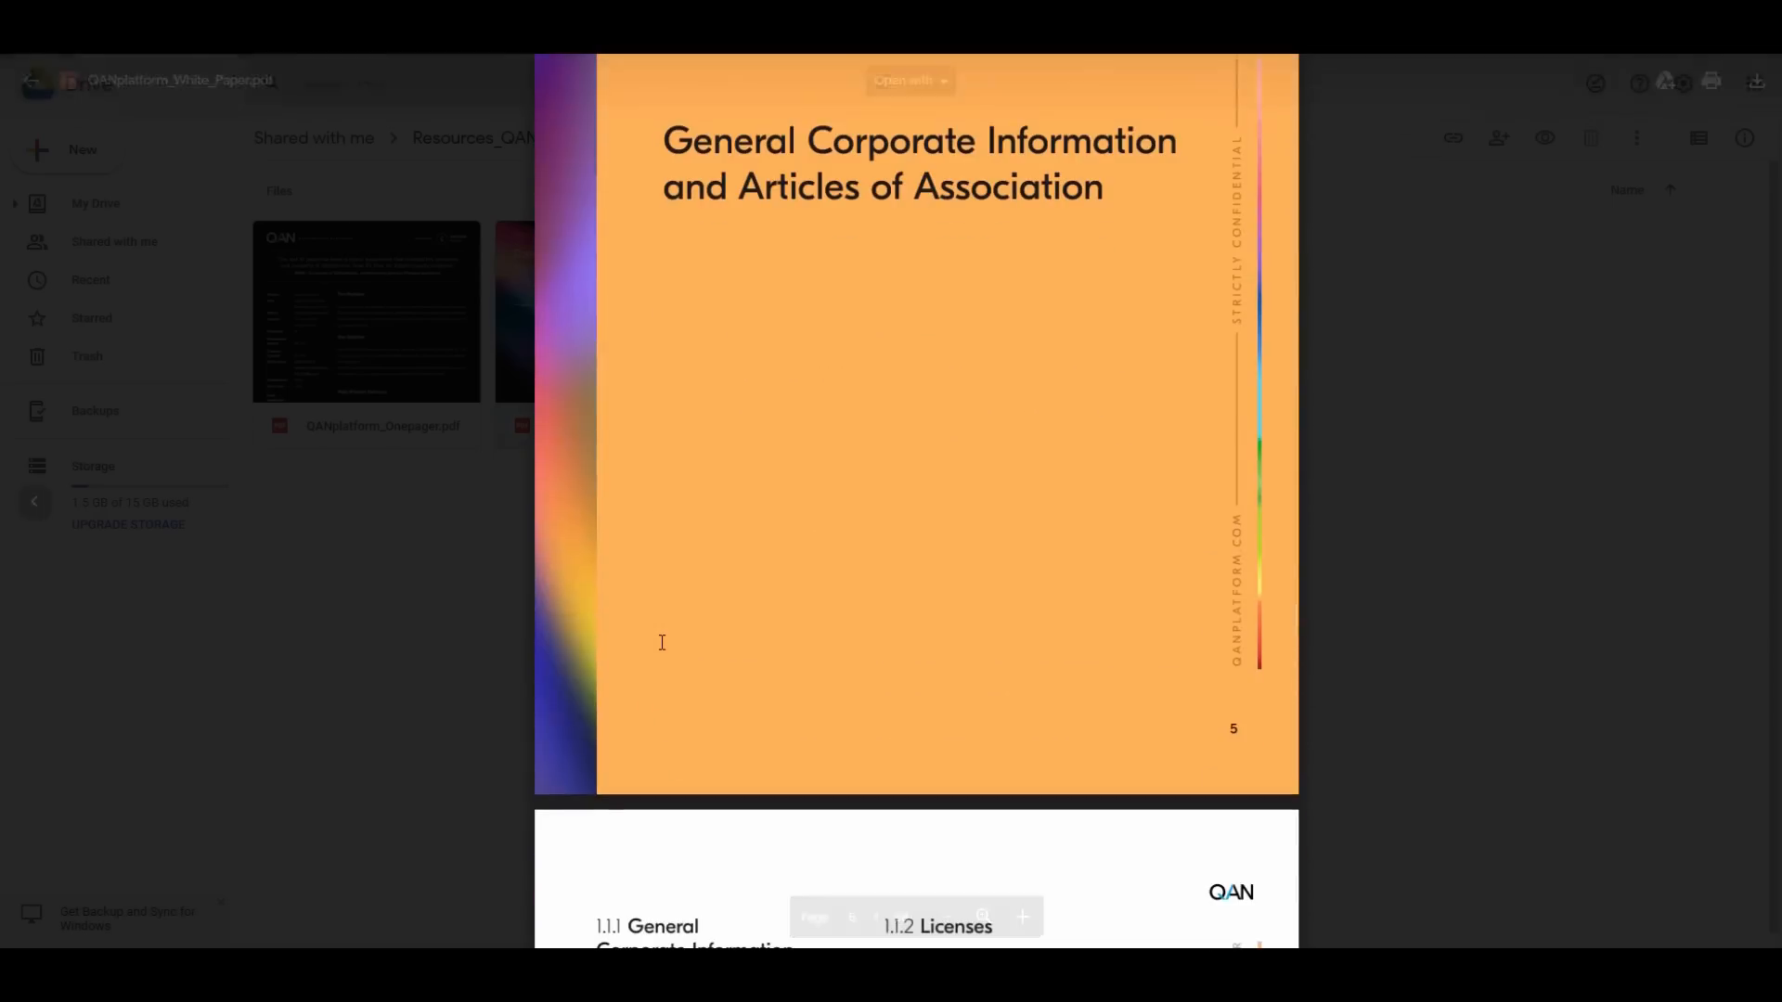
scroll(down, 3)
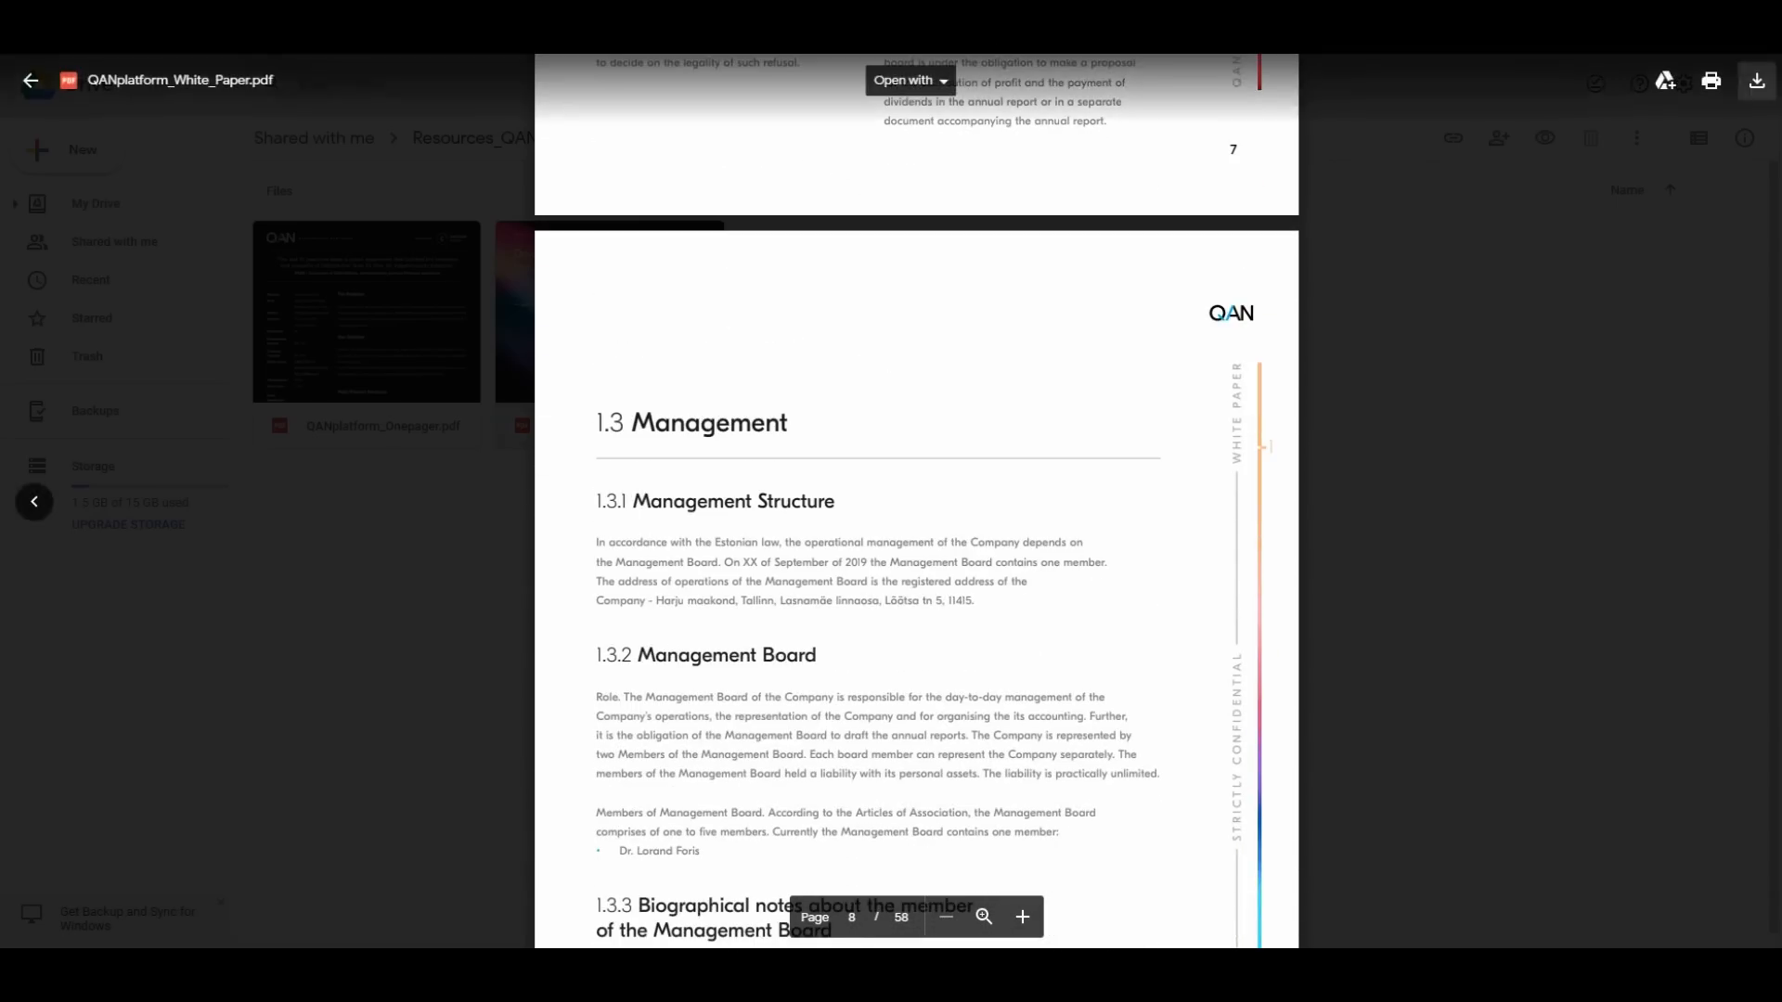
scroll(down, 3)
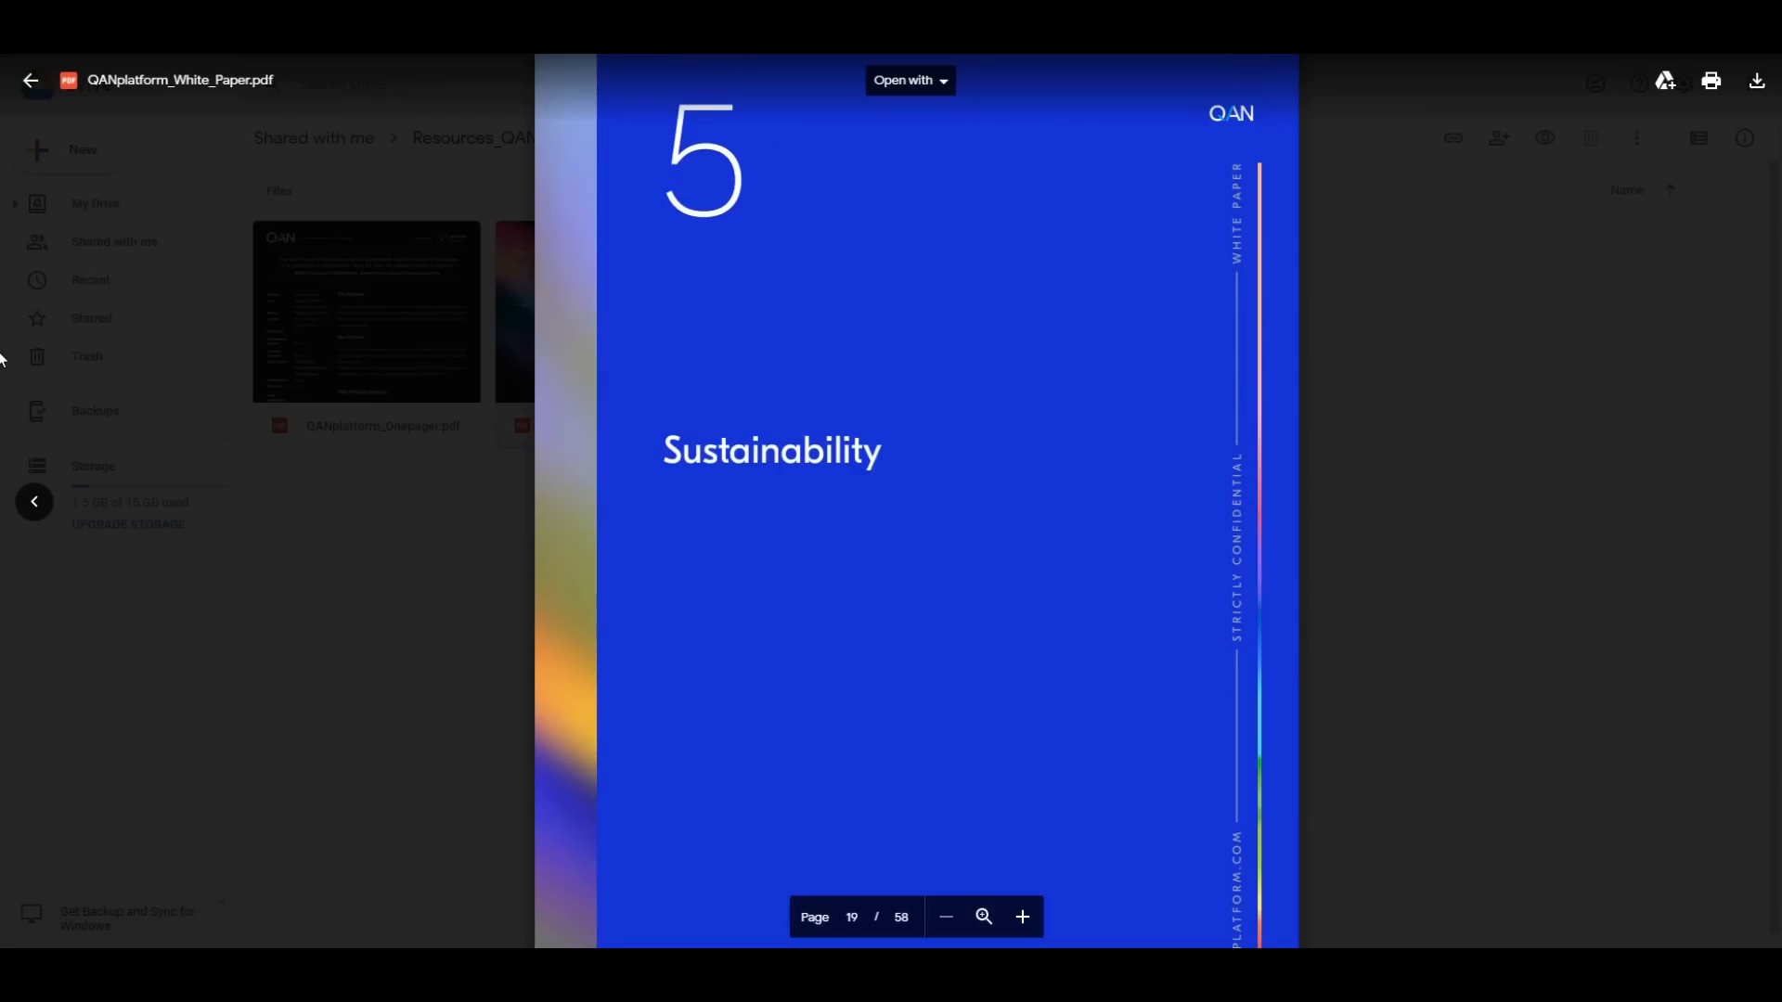
mouse_move(6, 386)
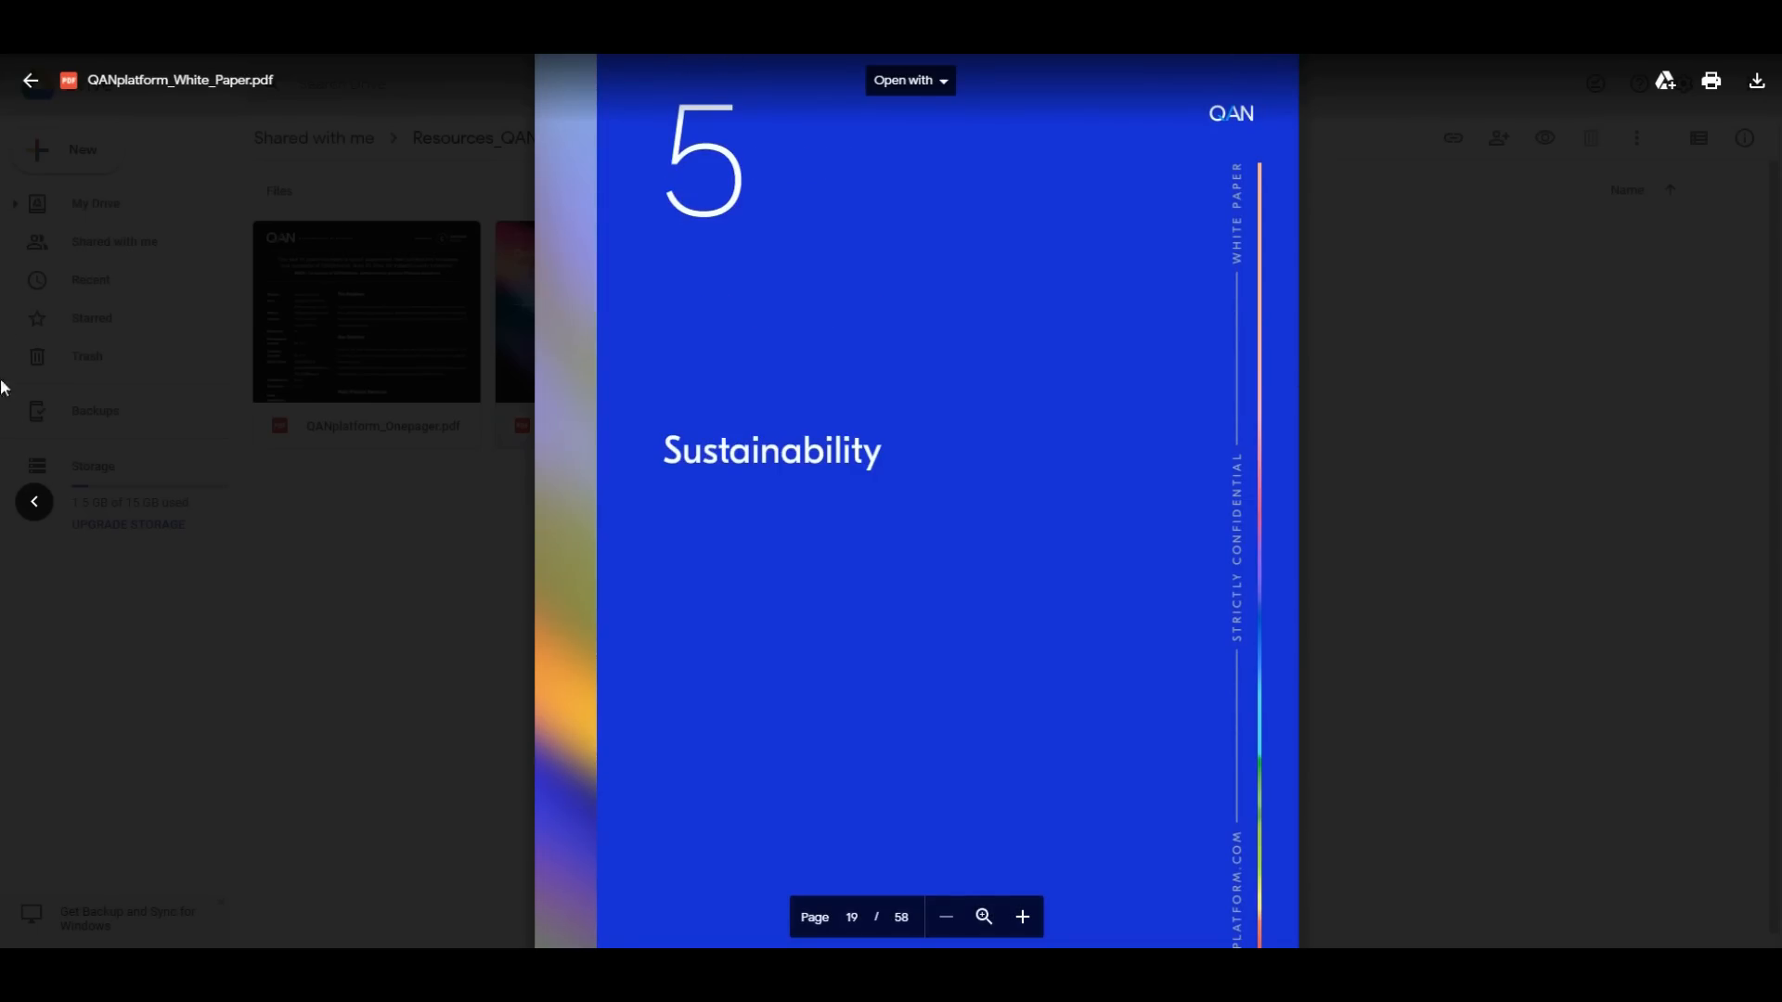
scroll(down, 3)
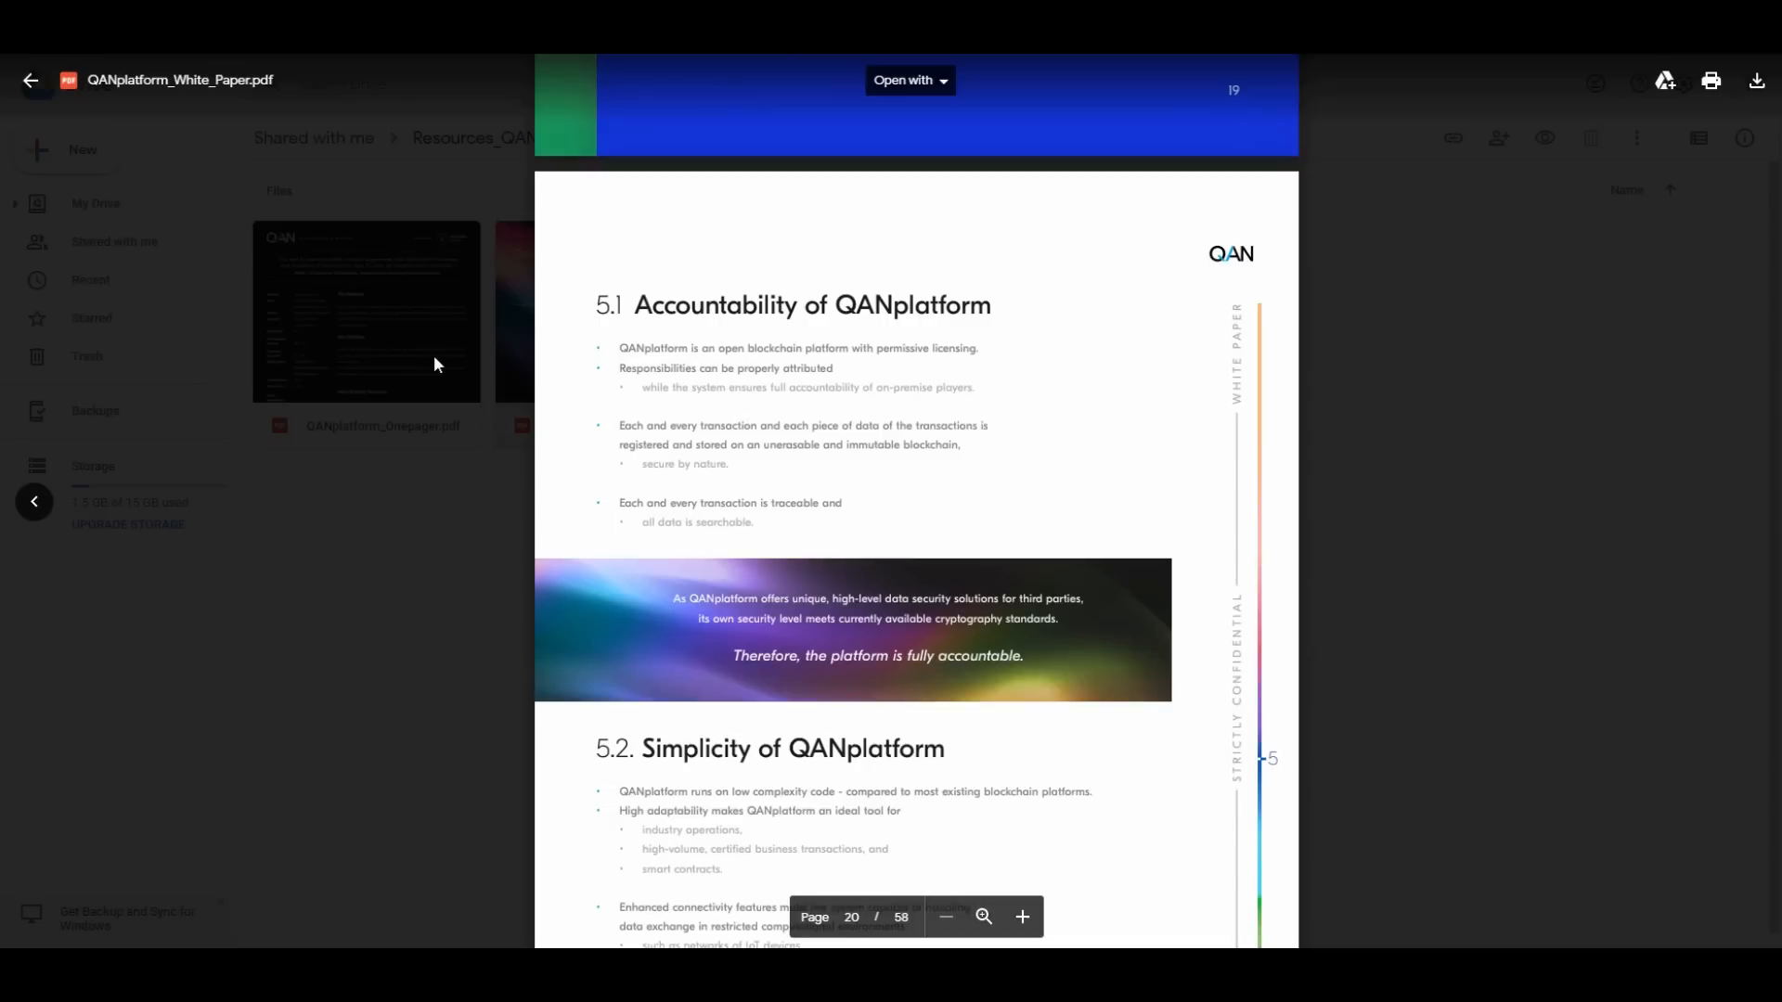
scroll(down, 3)
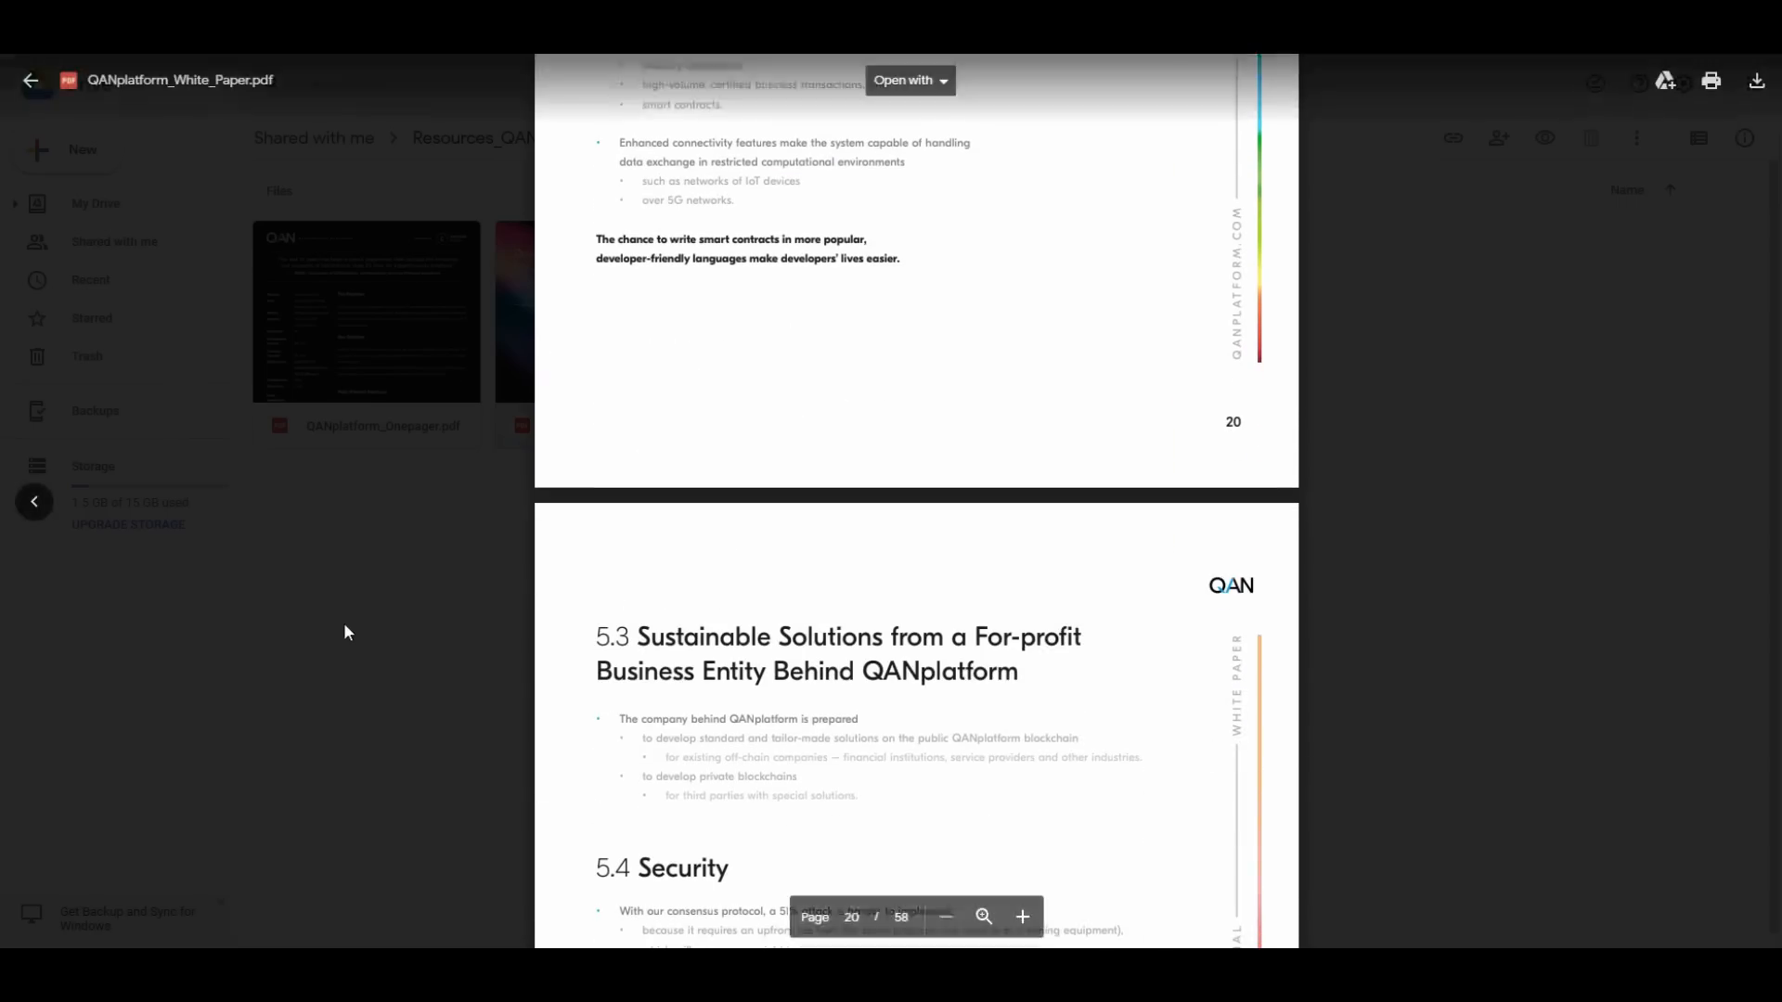
scroll(down, 3)
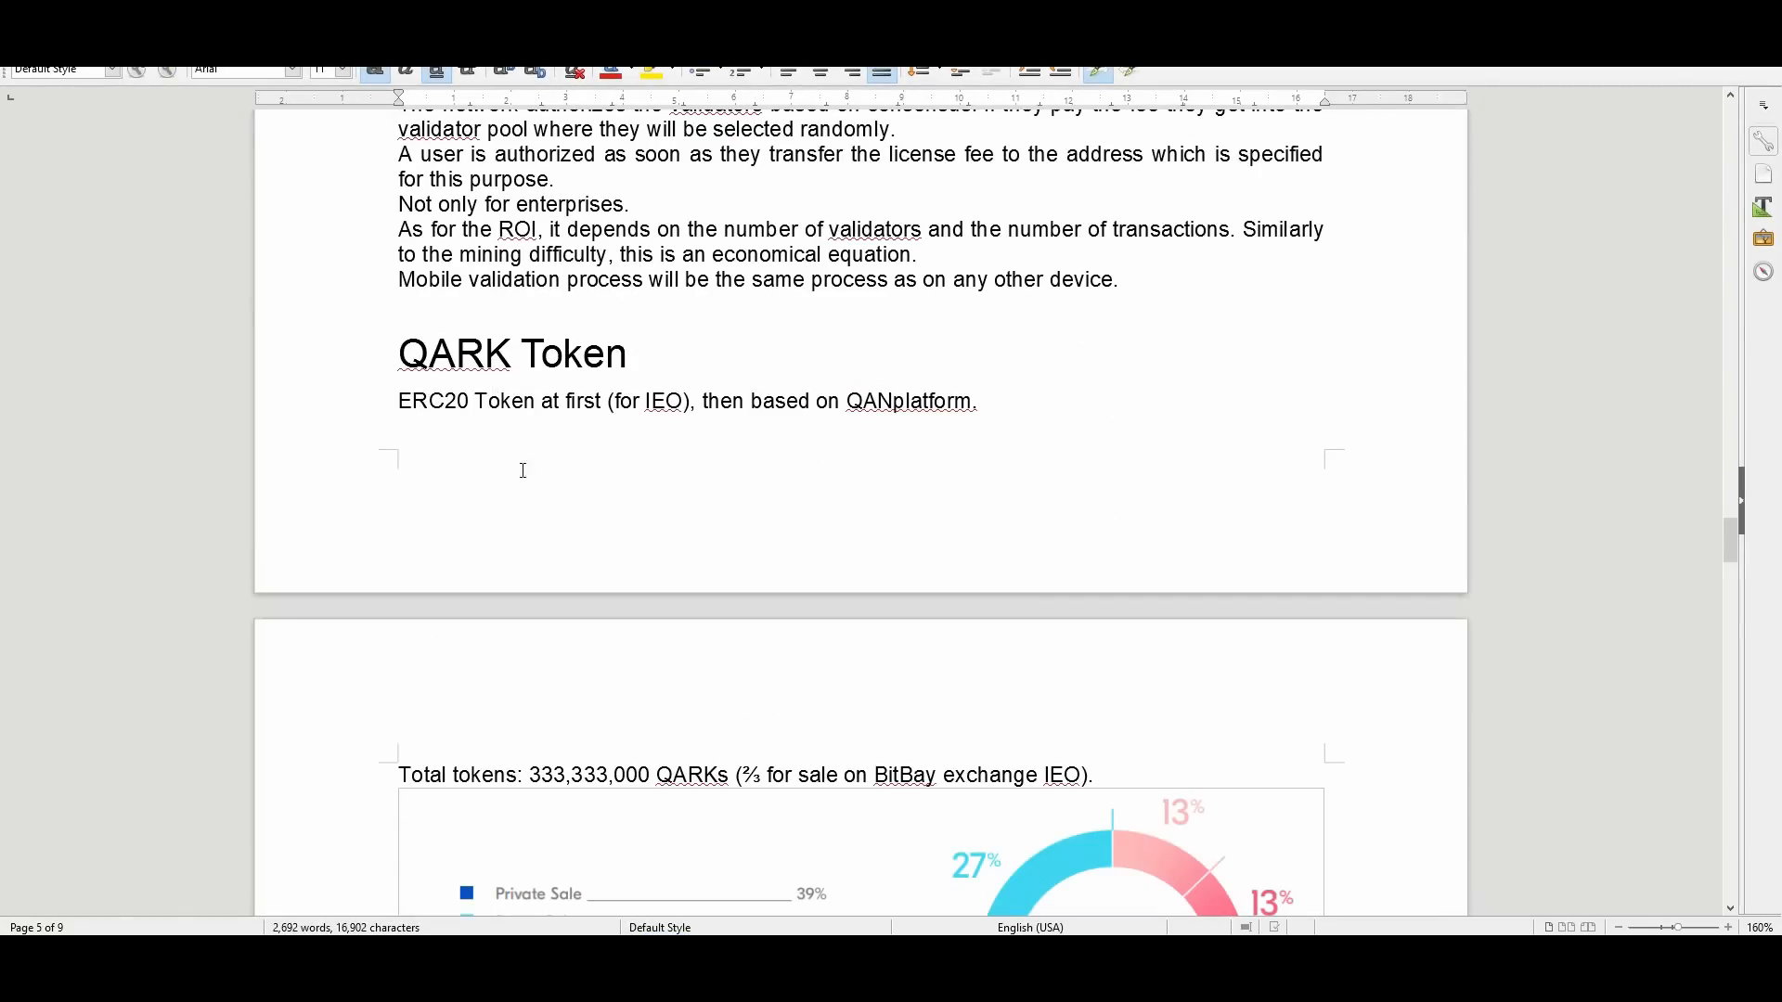
mouse_move(523, 456)
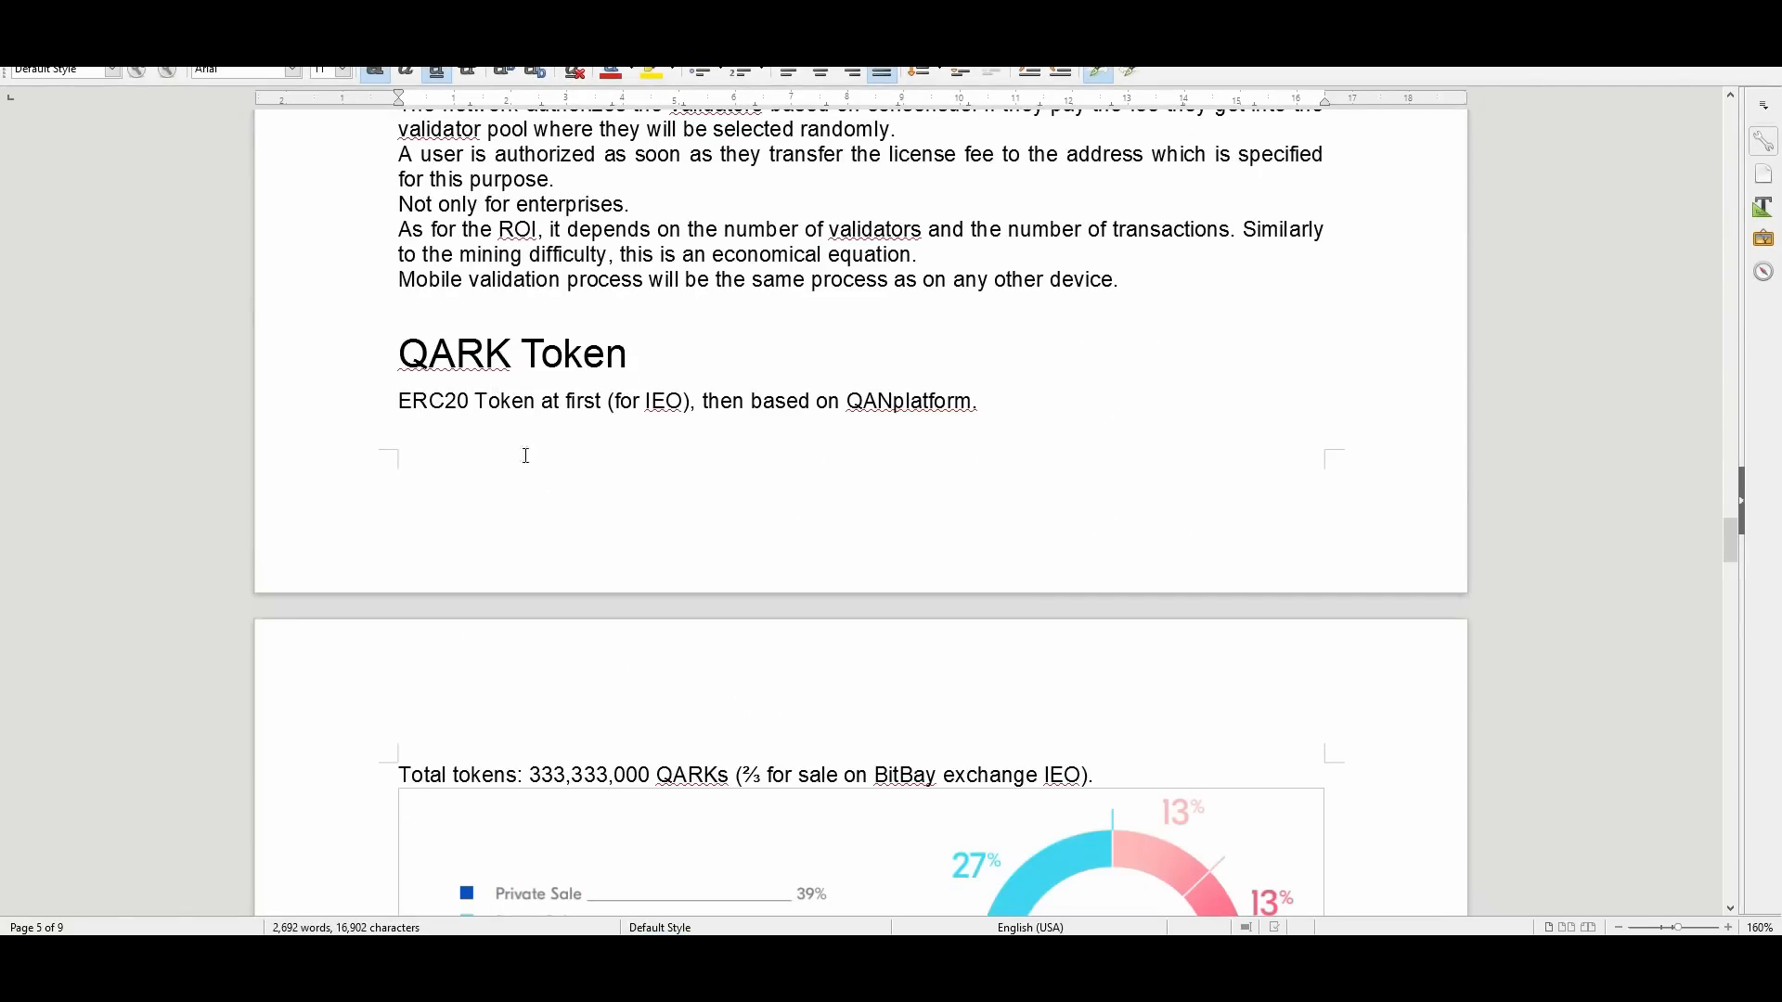
Scroll the Writer document down to the QARK Token section and its distribution pie chart.
scroll(down, 3)
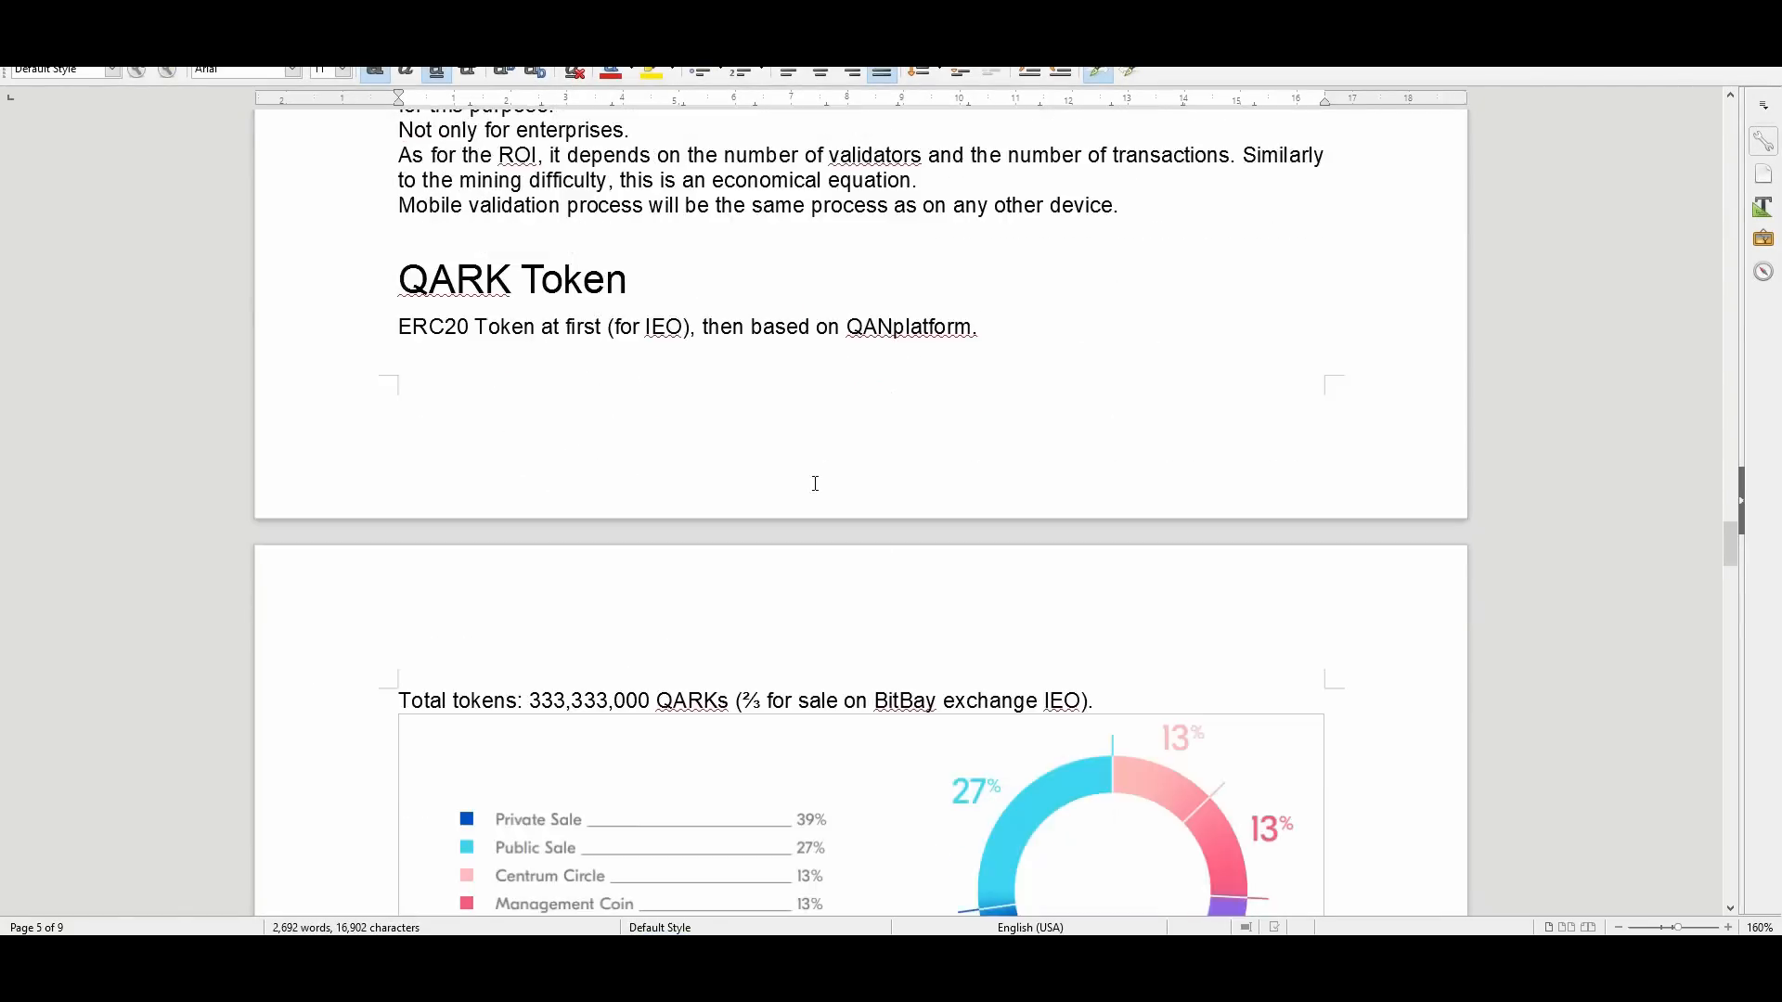
scroll(down, 3)
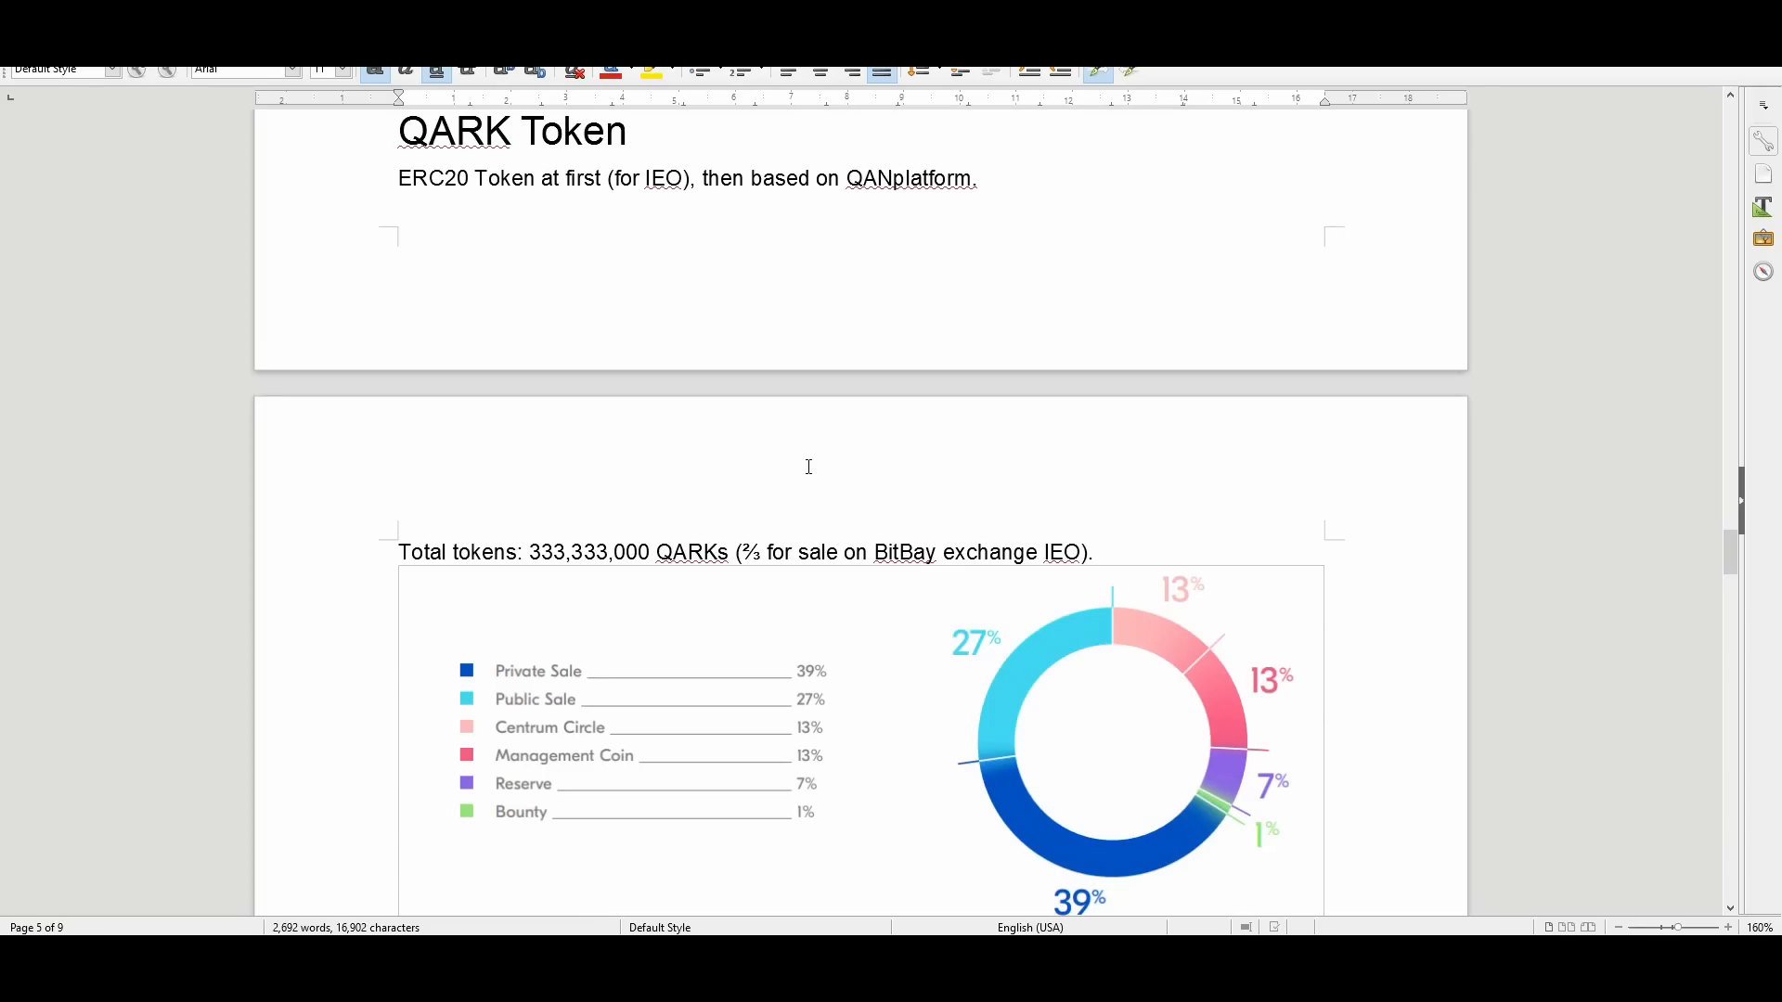
scroll(down, 3)
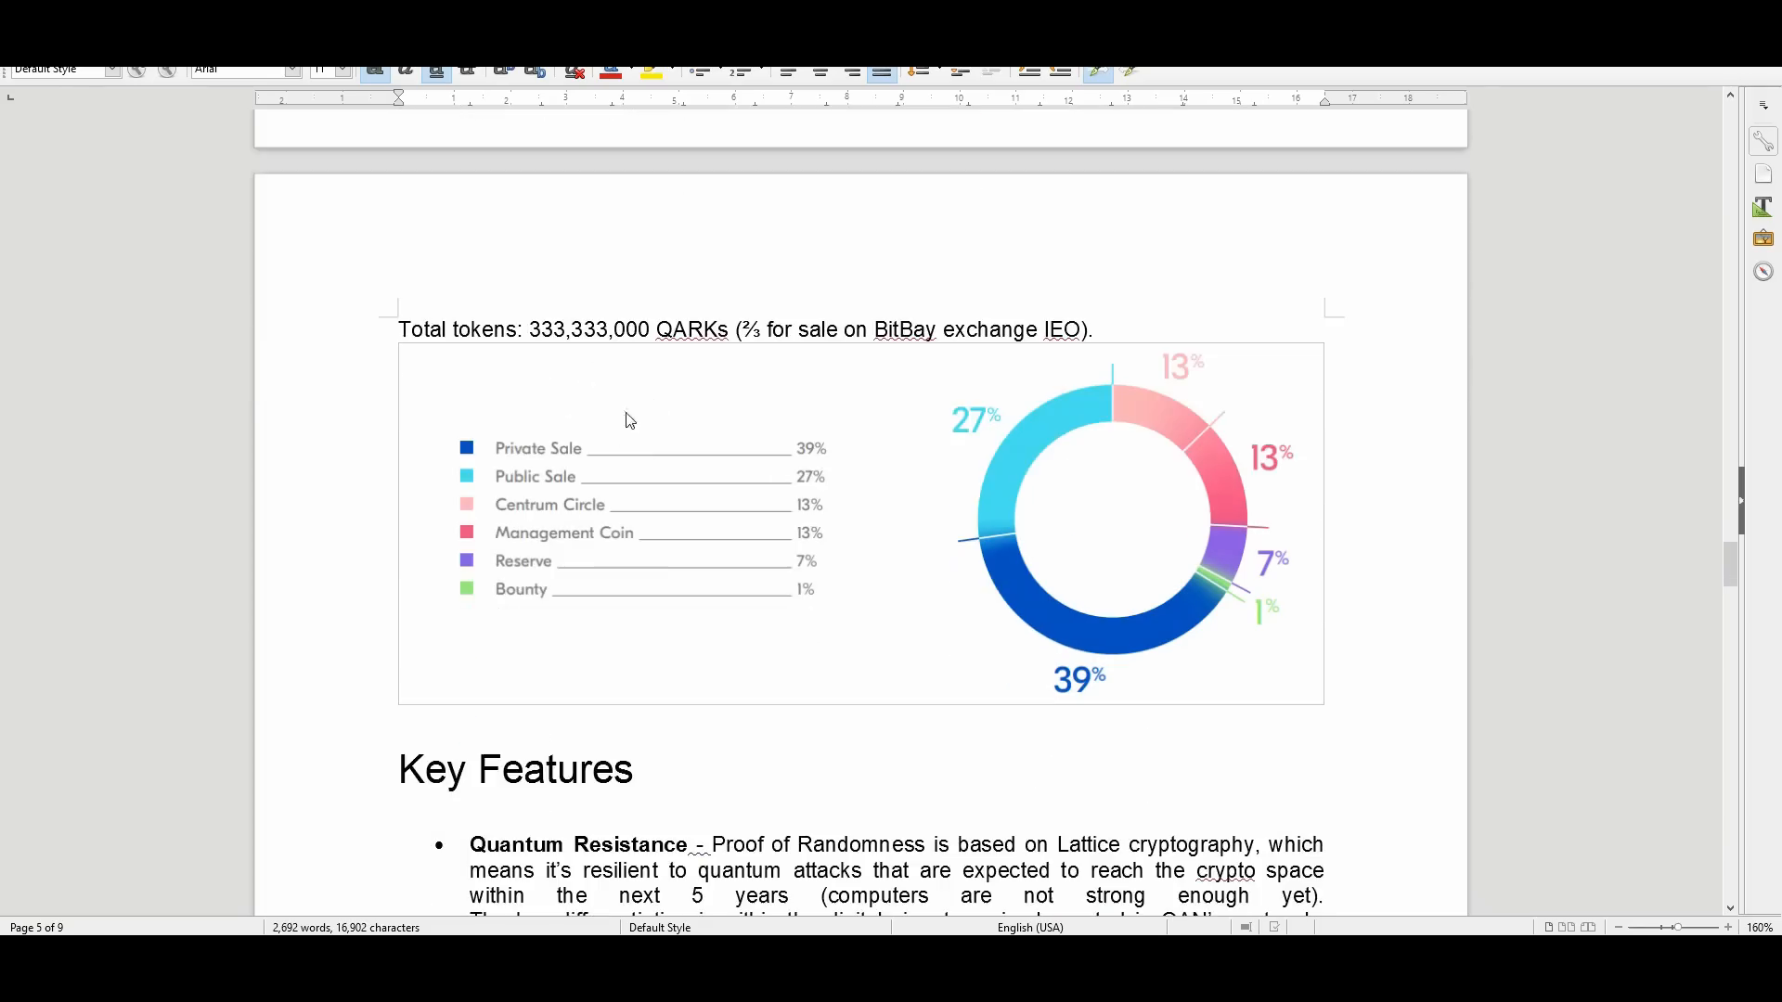
mouse_move(652, 429)
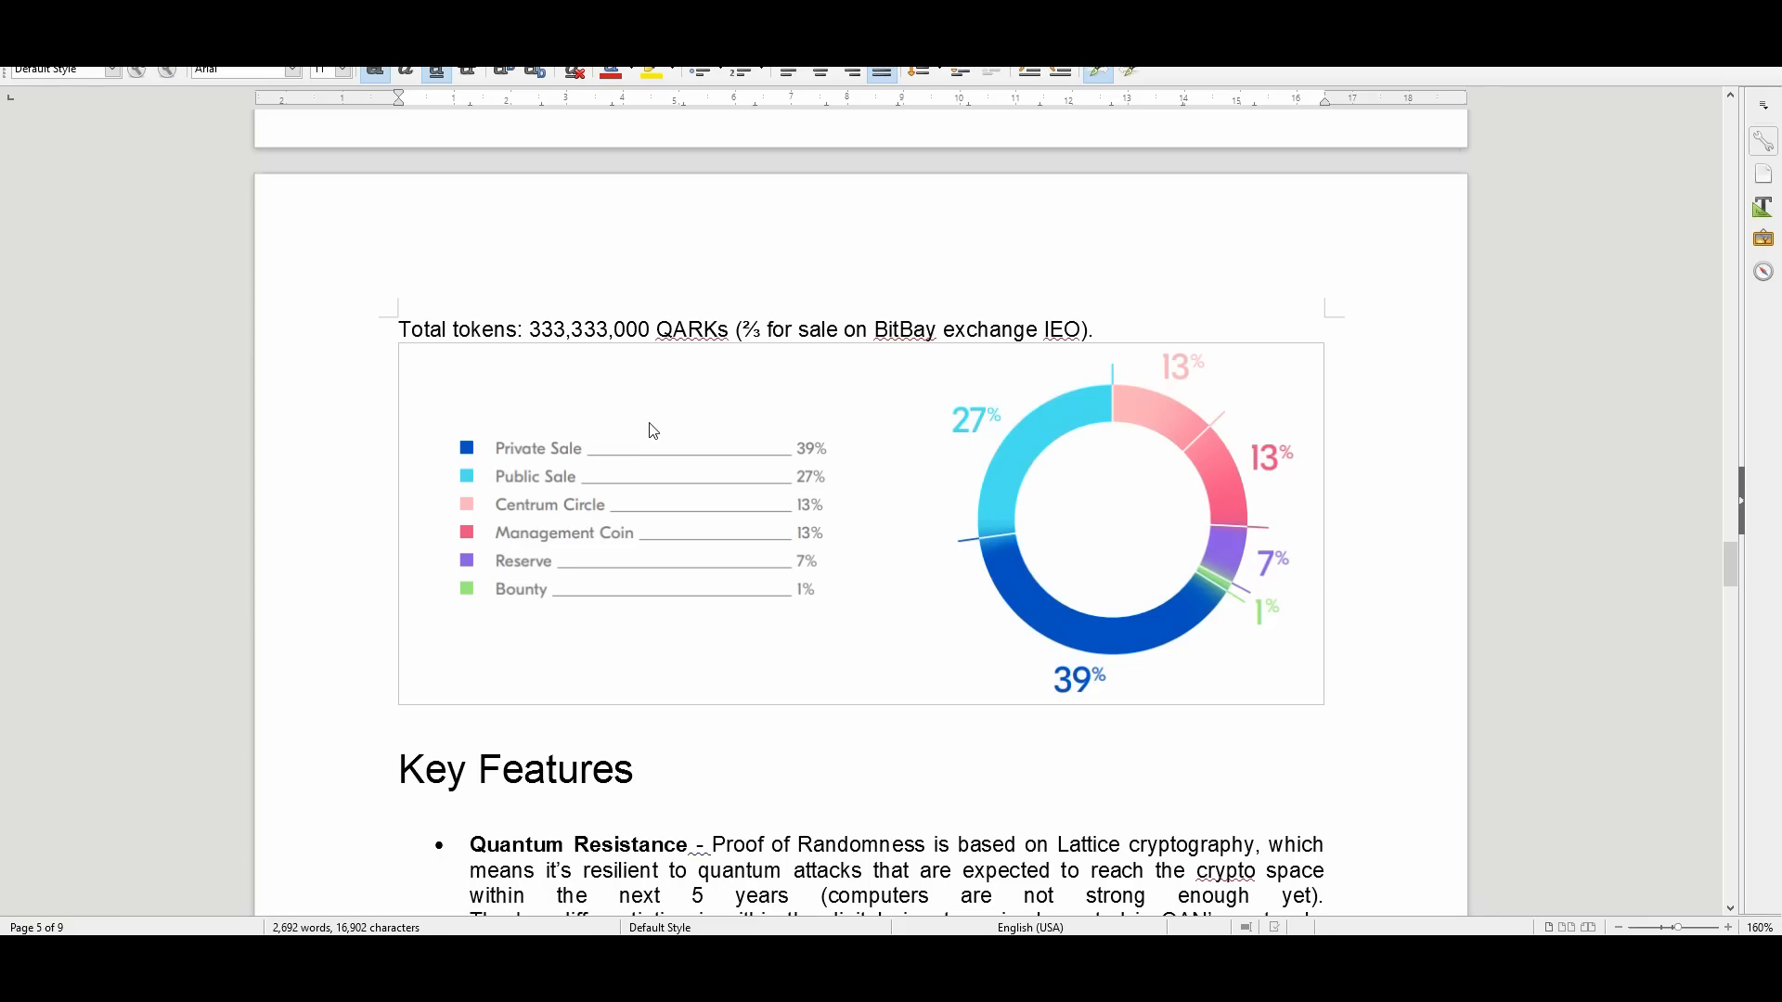
mouse_move(817, 382)
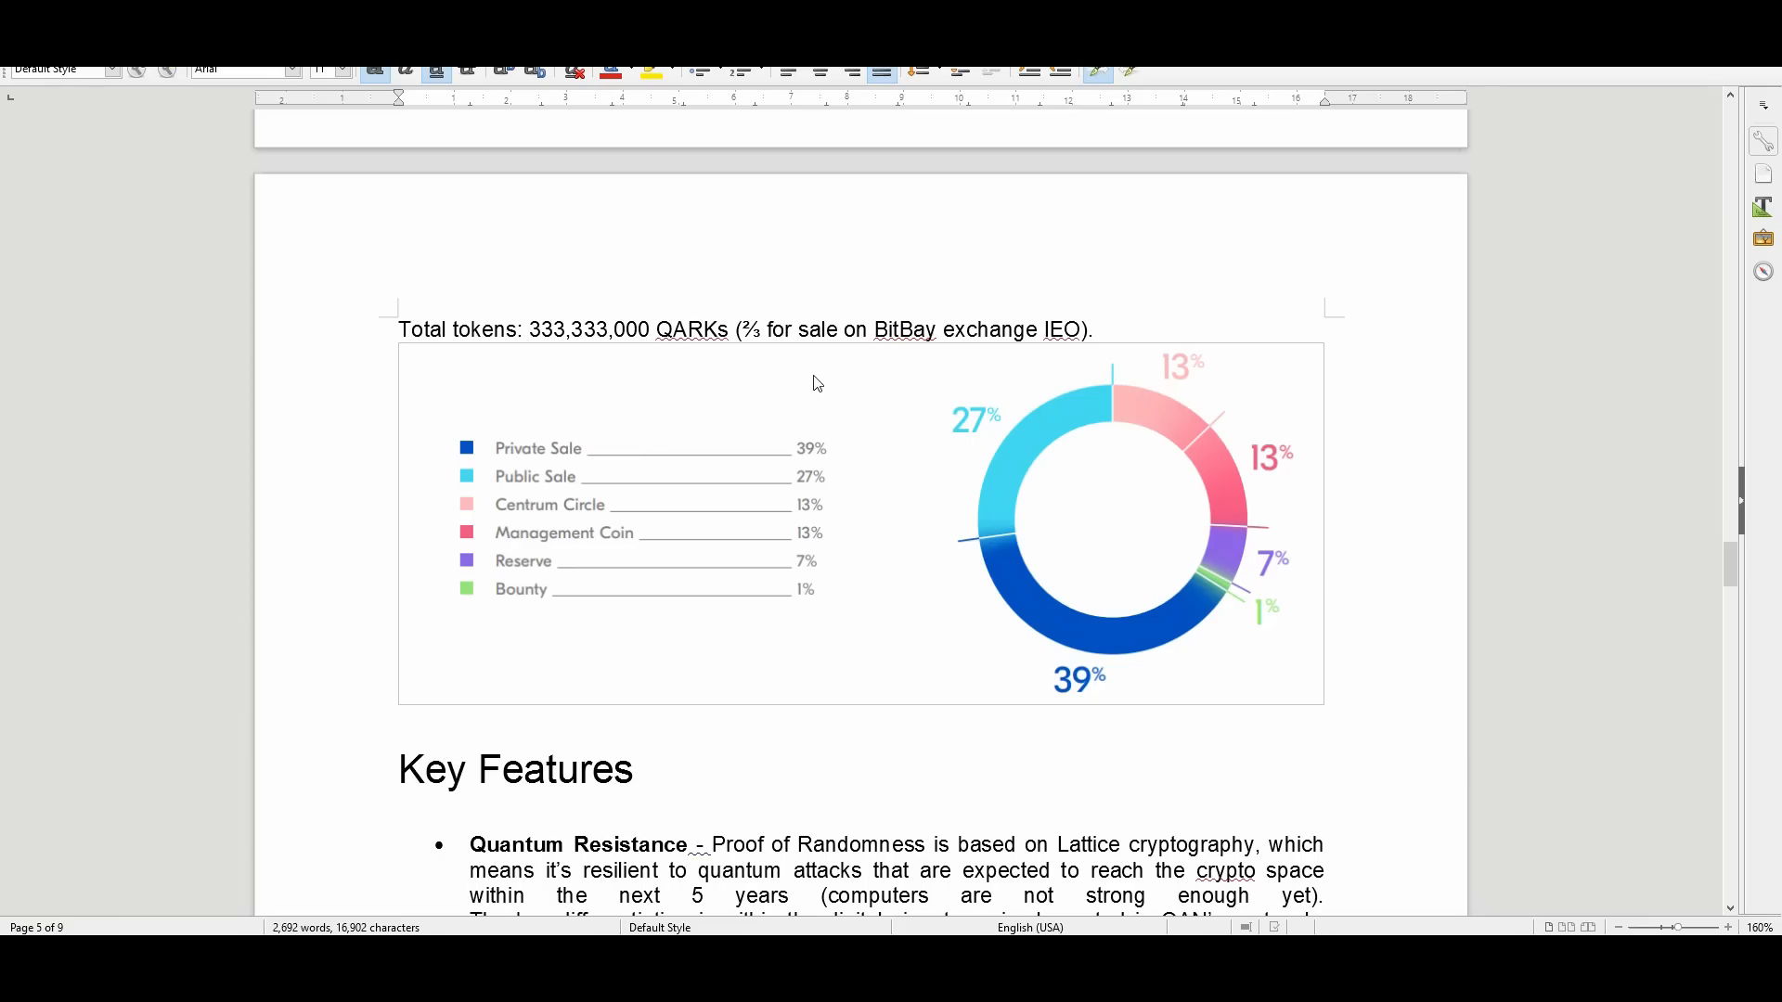
mouse_move(796, 366)
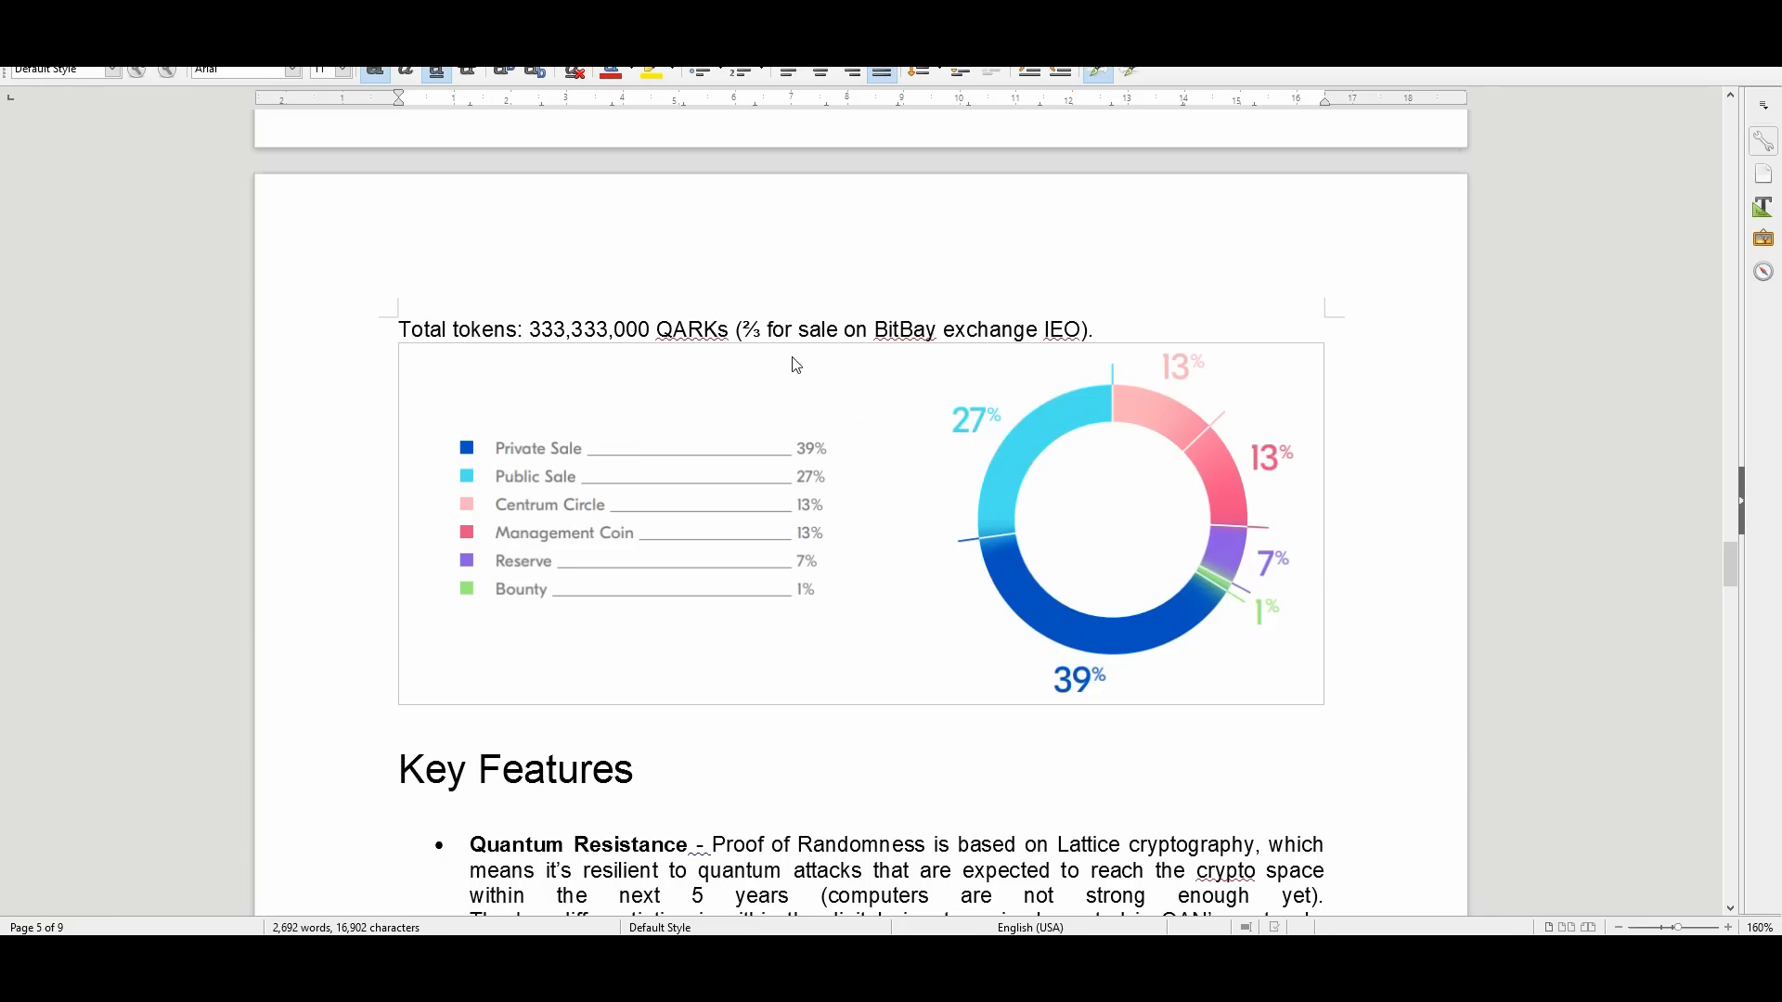
scroll(down, 3)
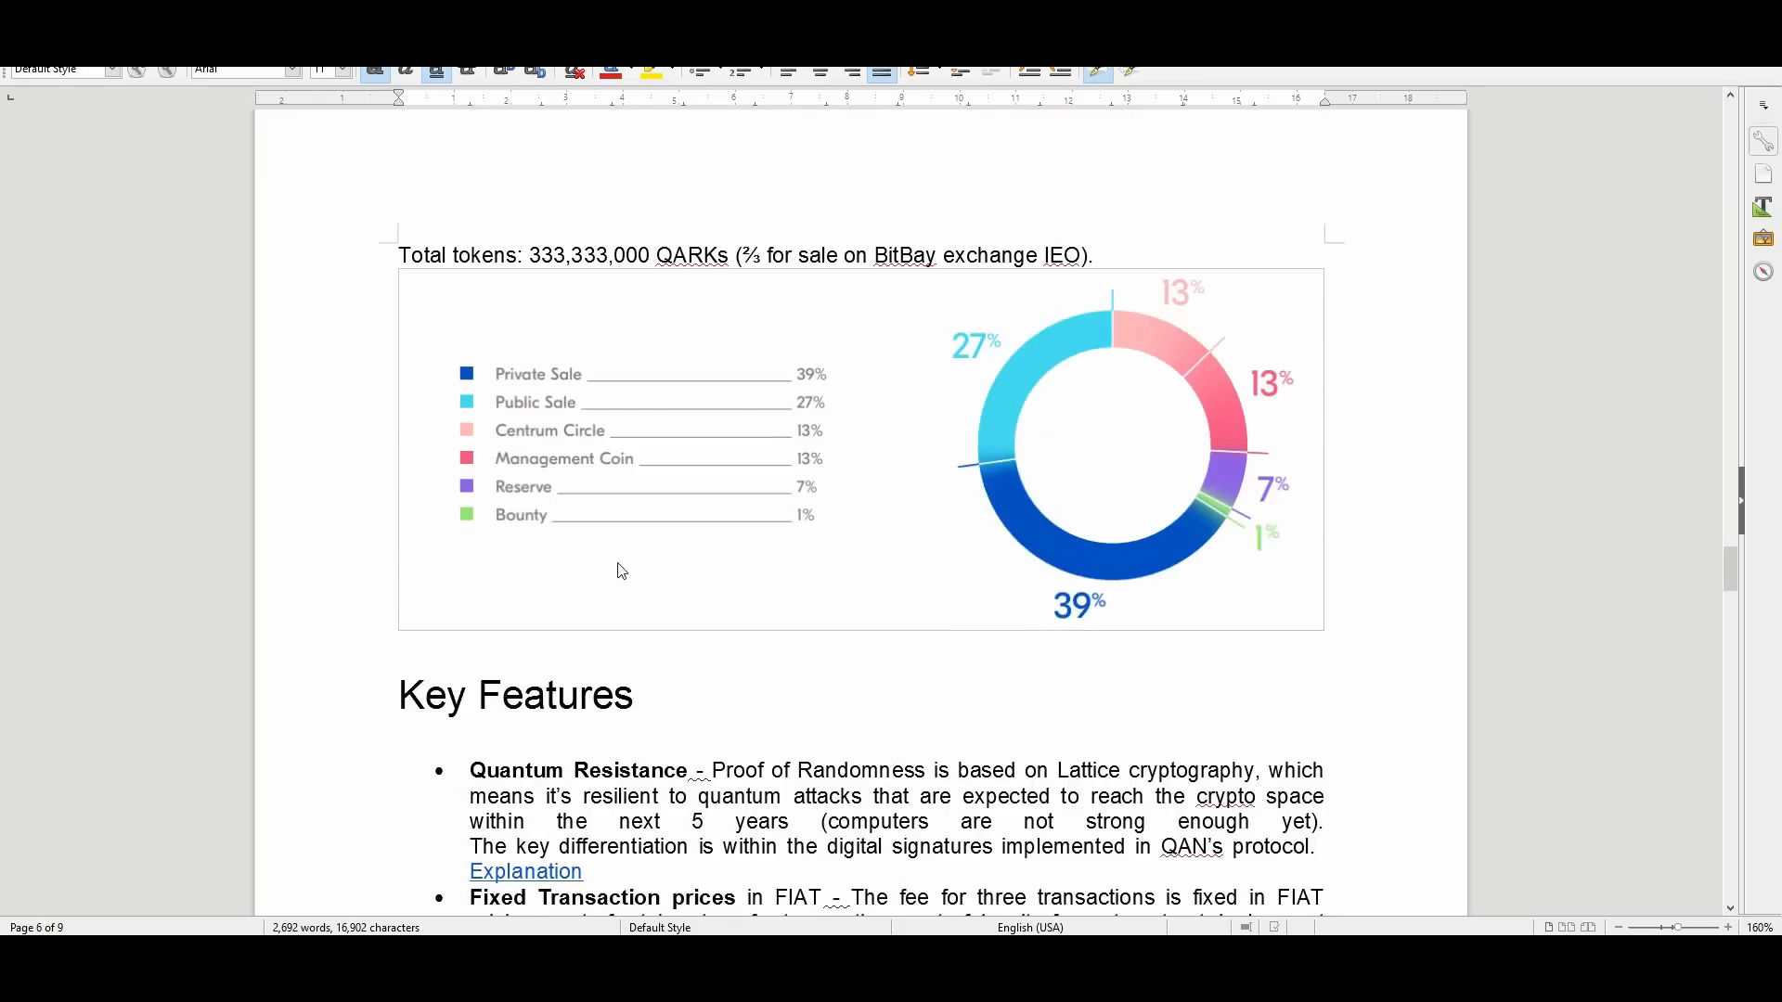
scroll(down, 3)
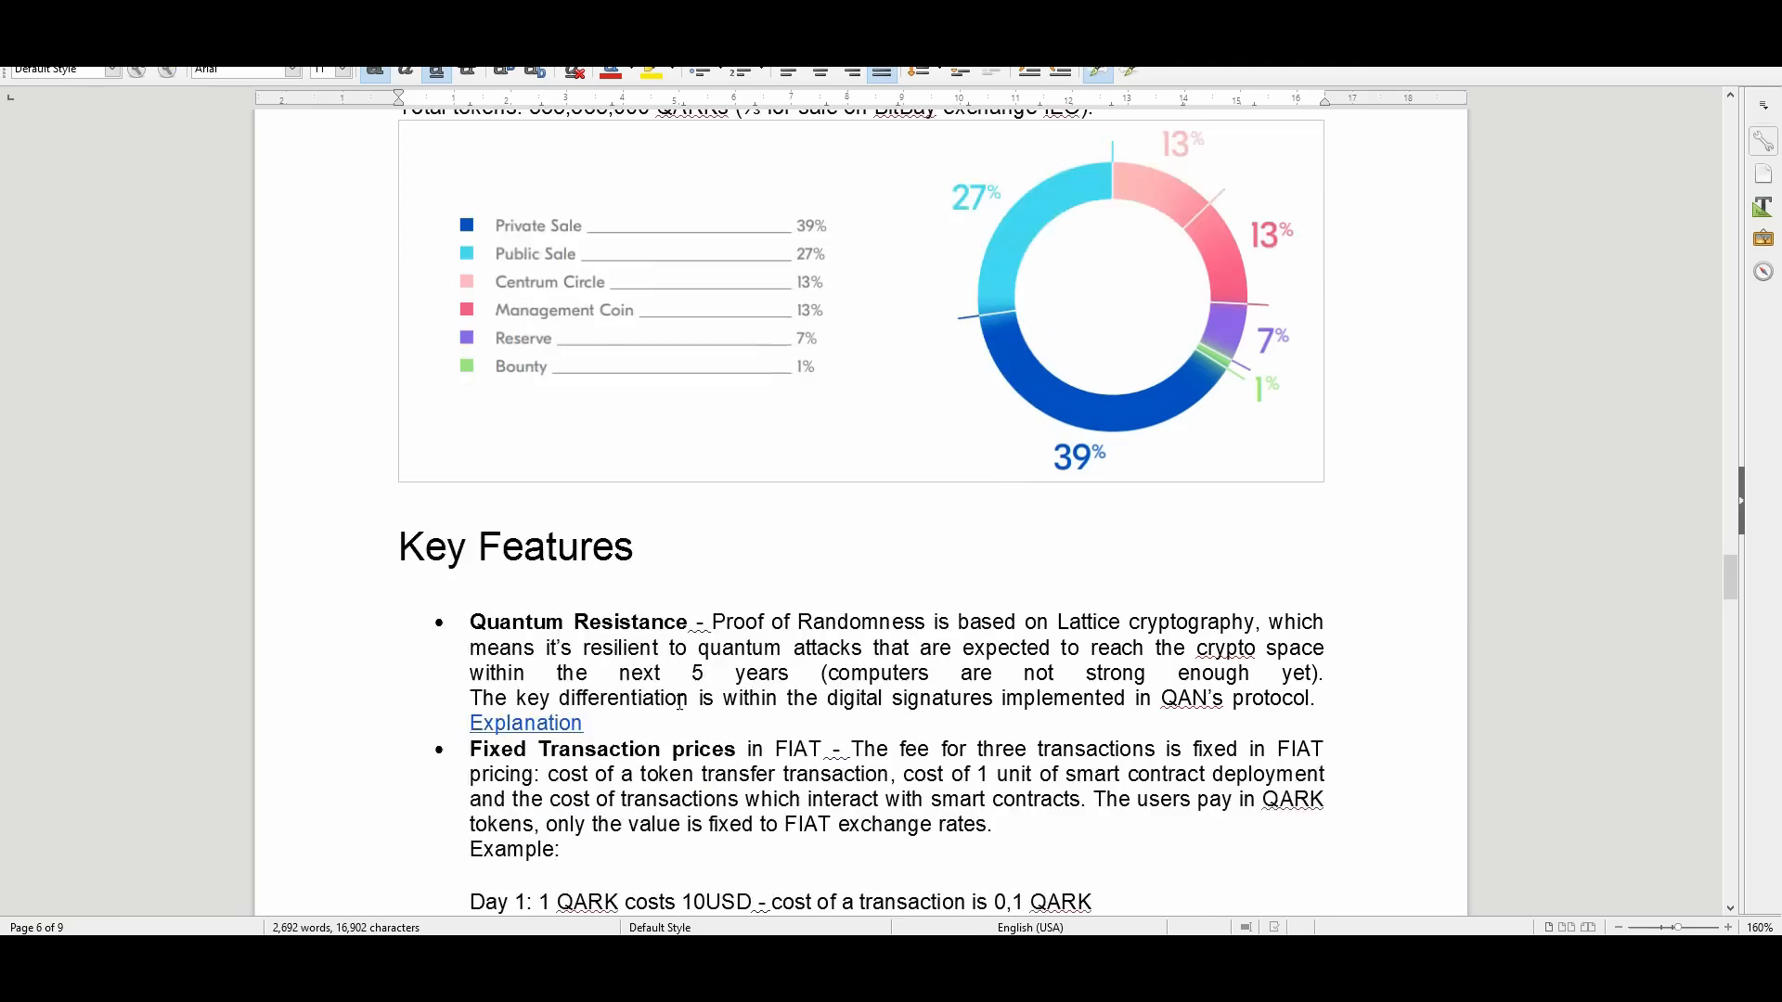
scroll(down, 3)
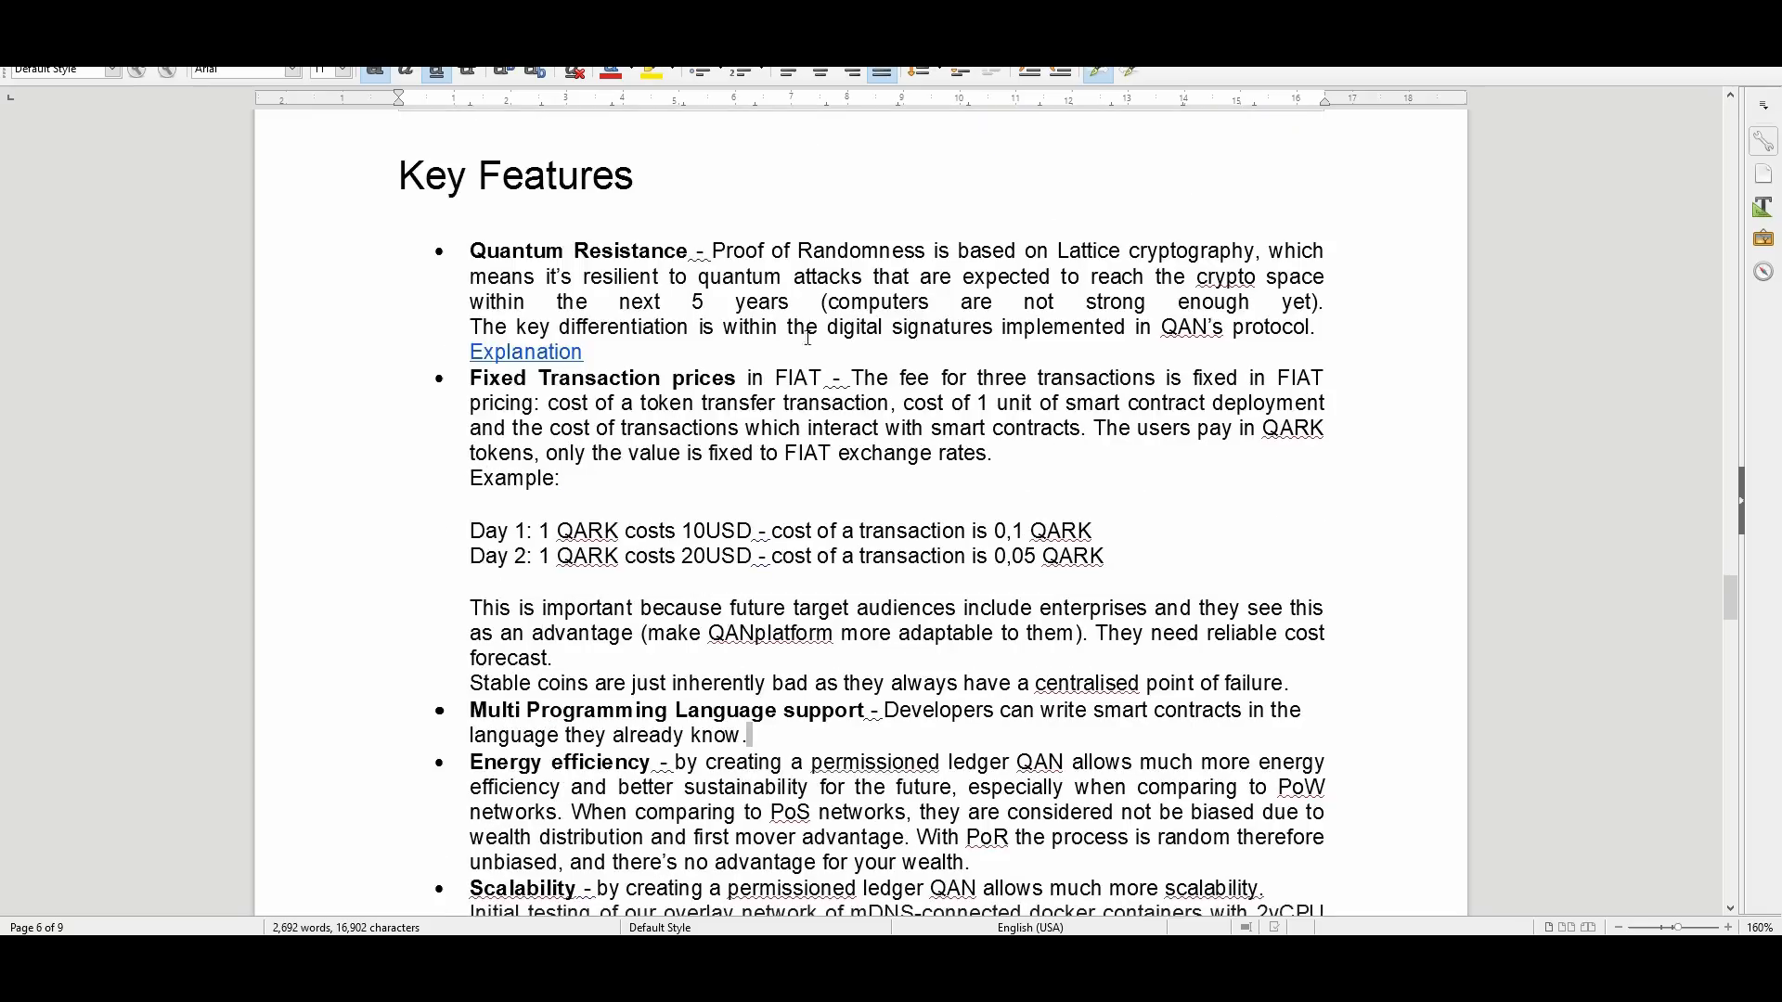
mouse_move(469, 391)
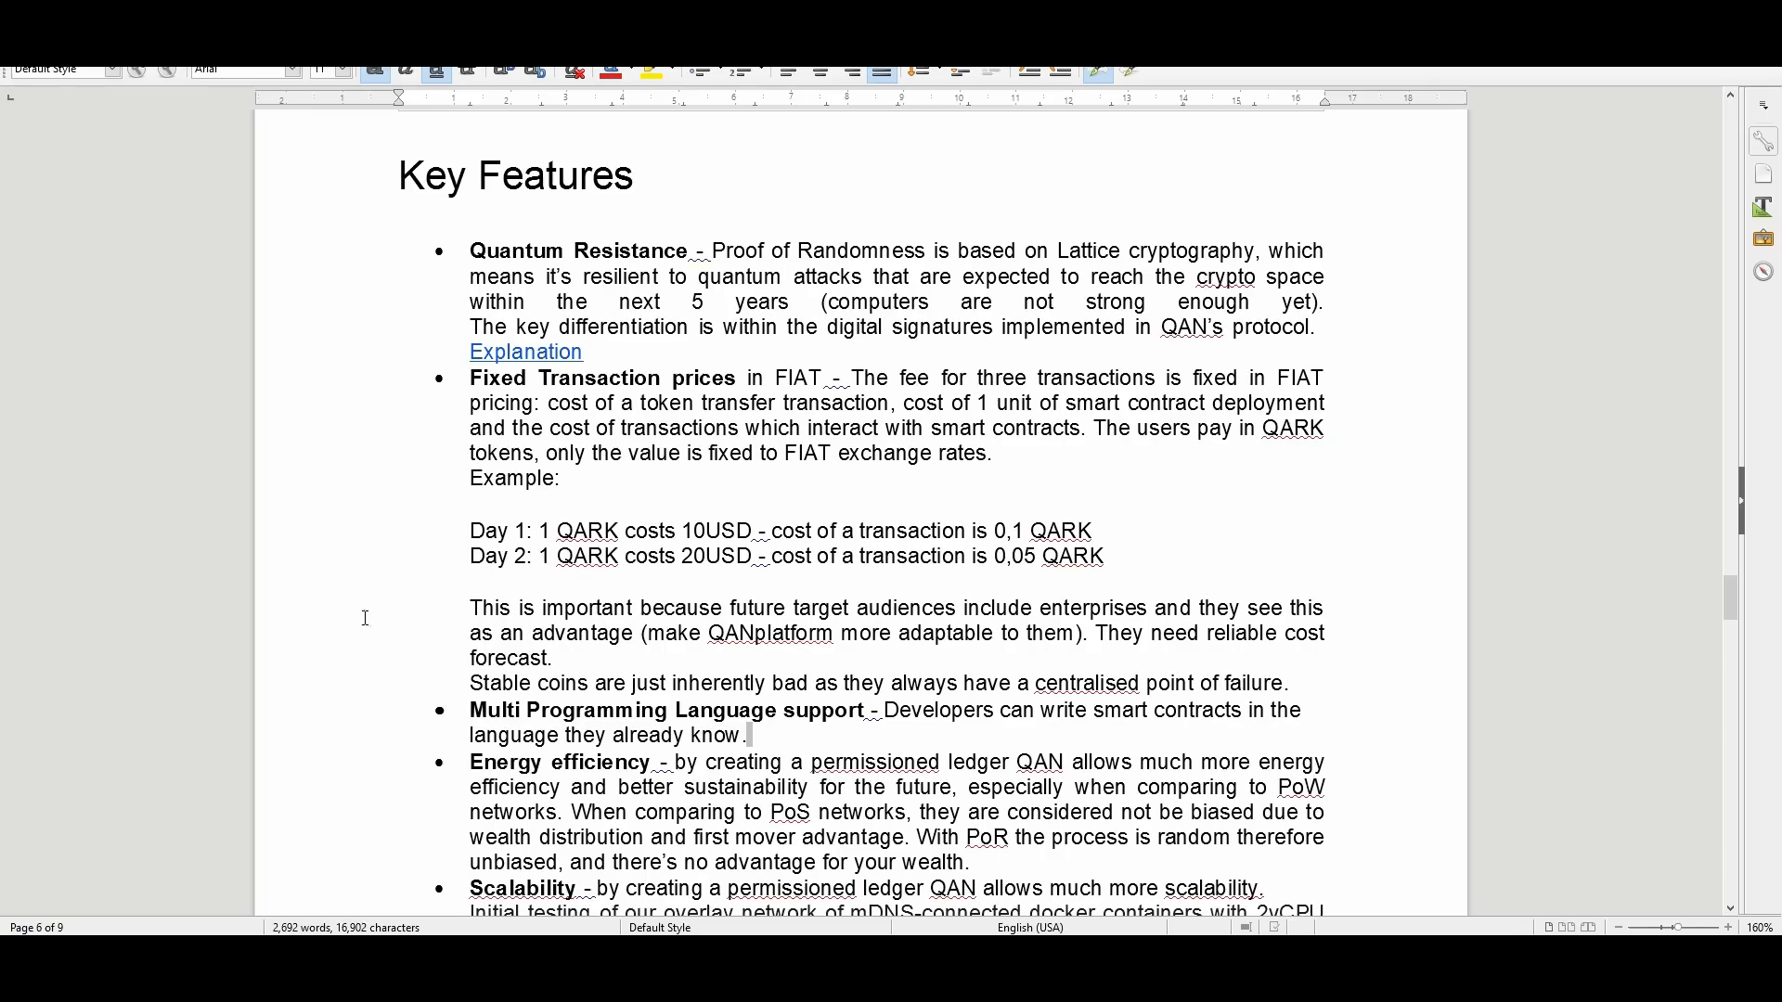
drag(470, 531, 1101, 555)
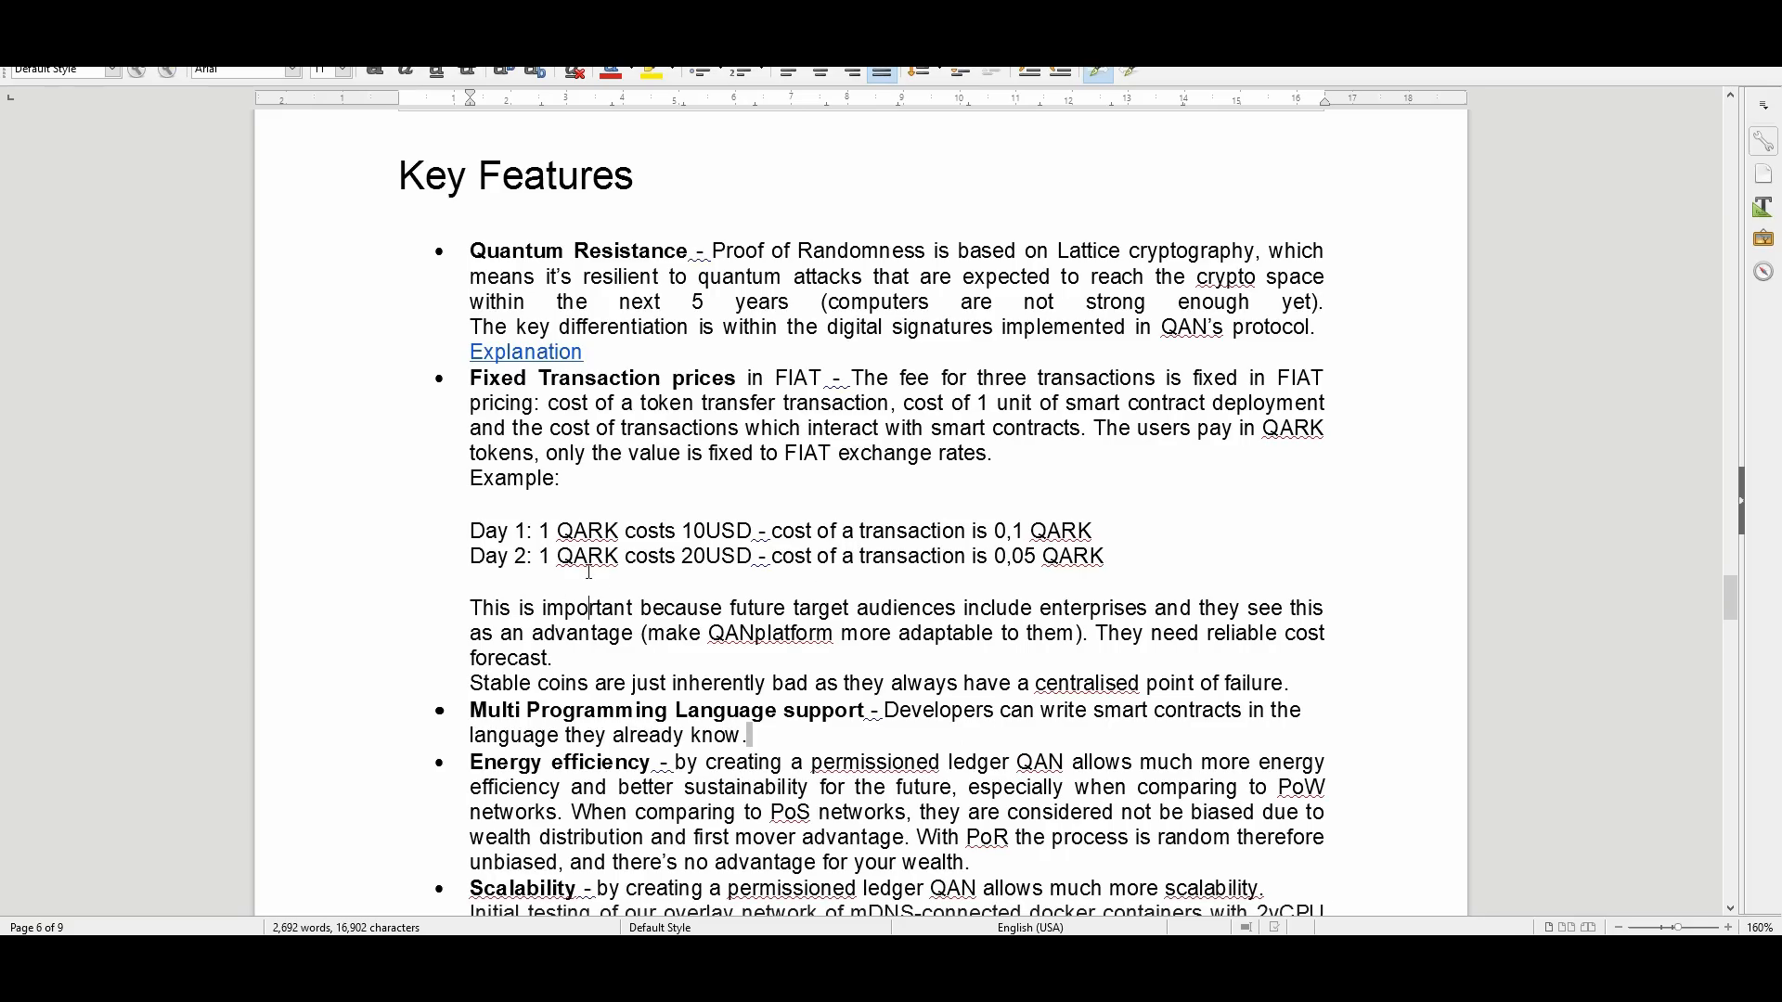
mouse_move(997, 583)
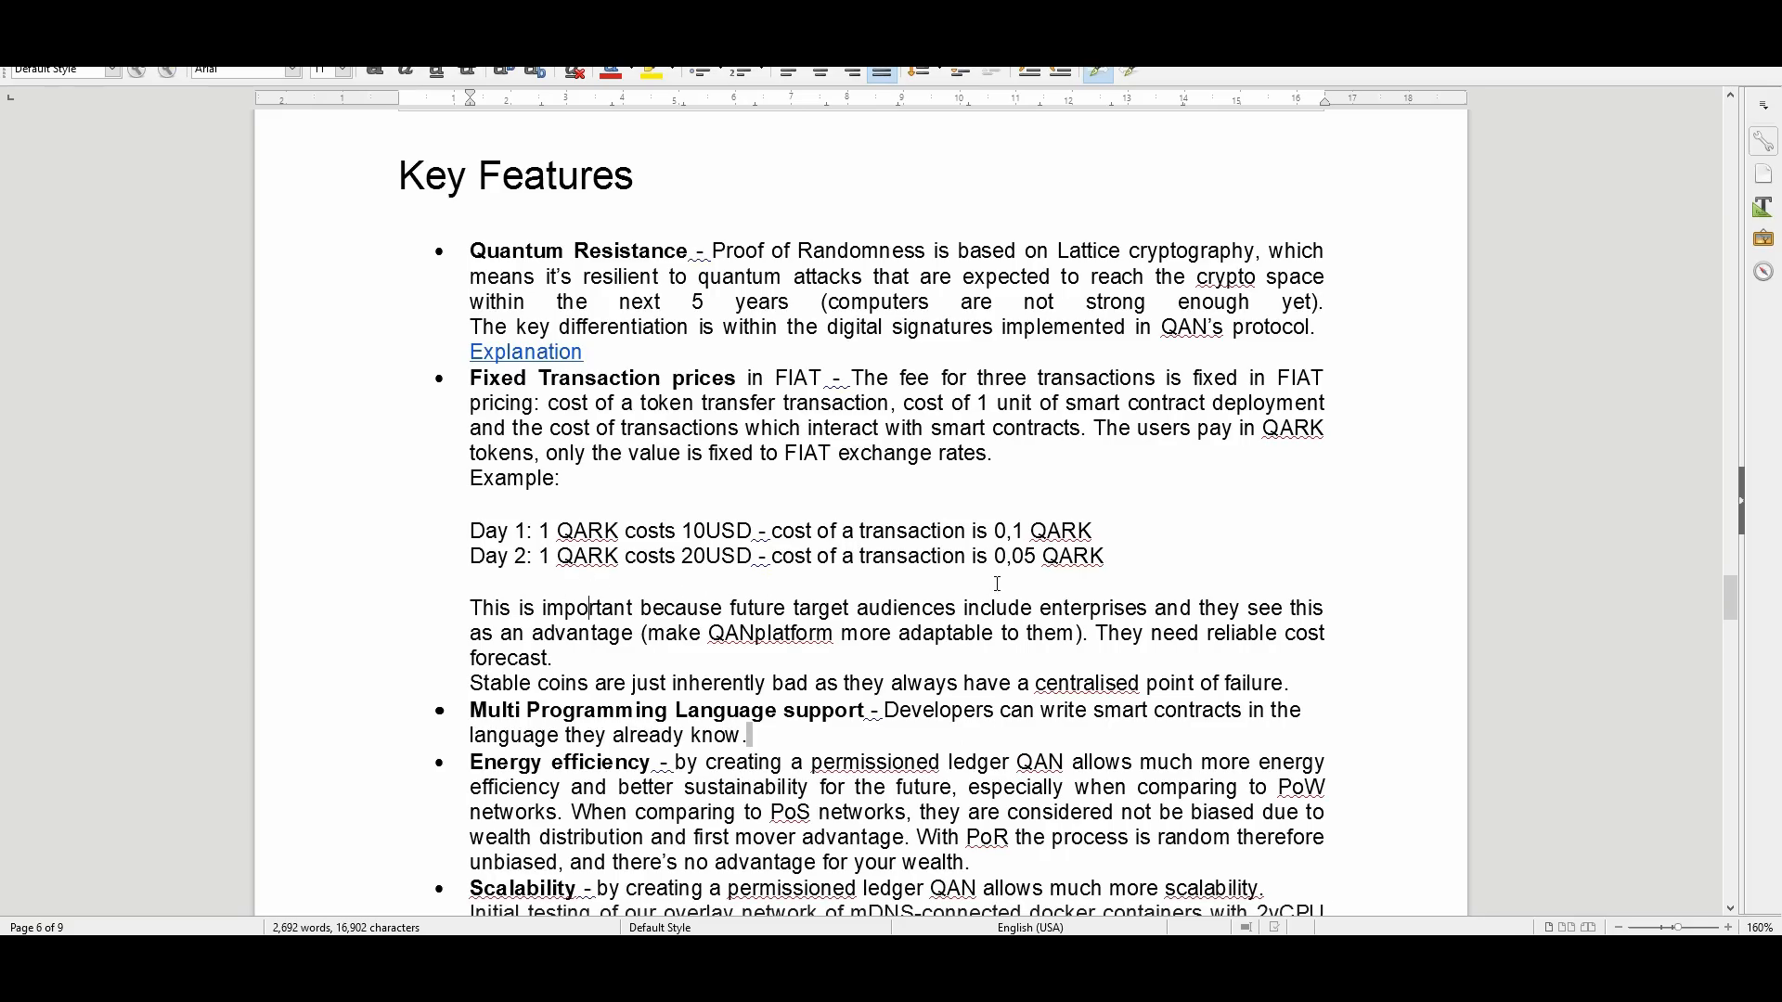
scroll(down, 3)
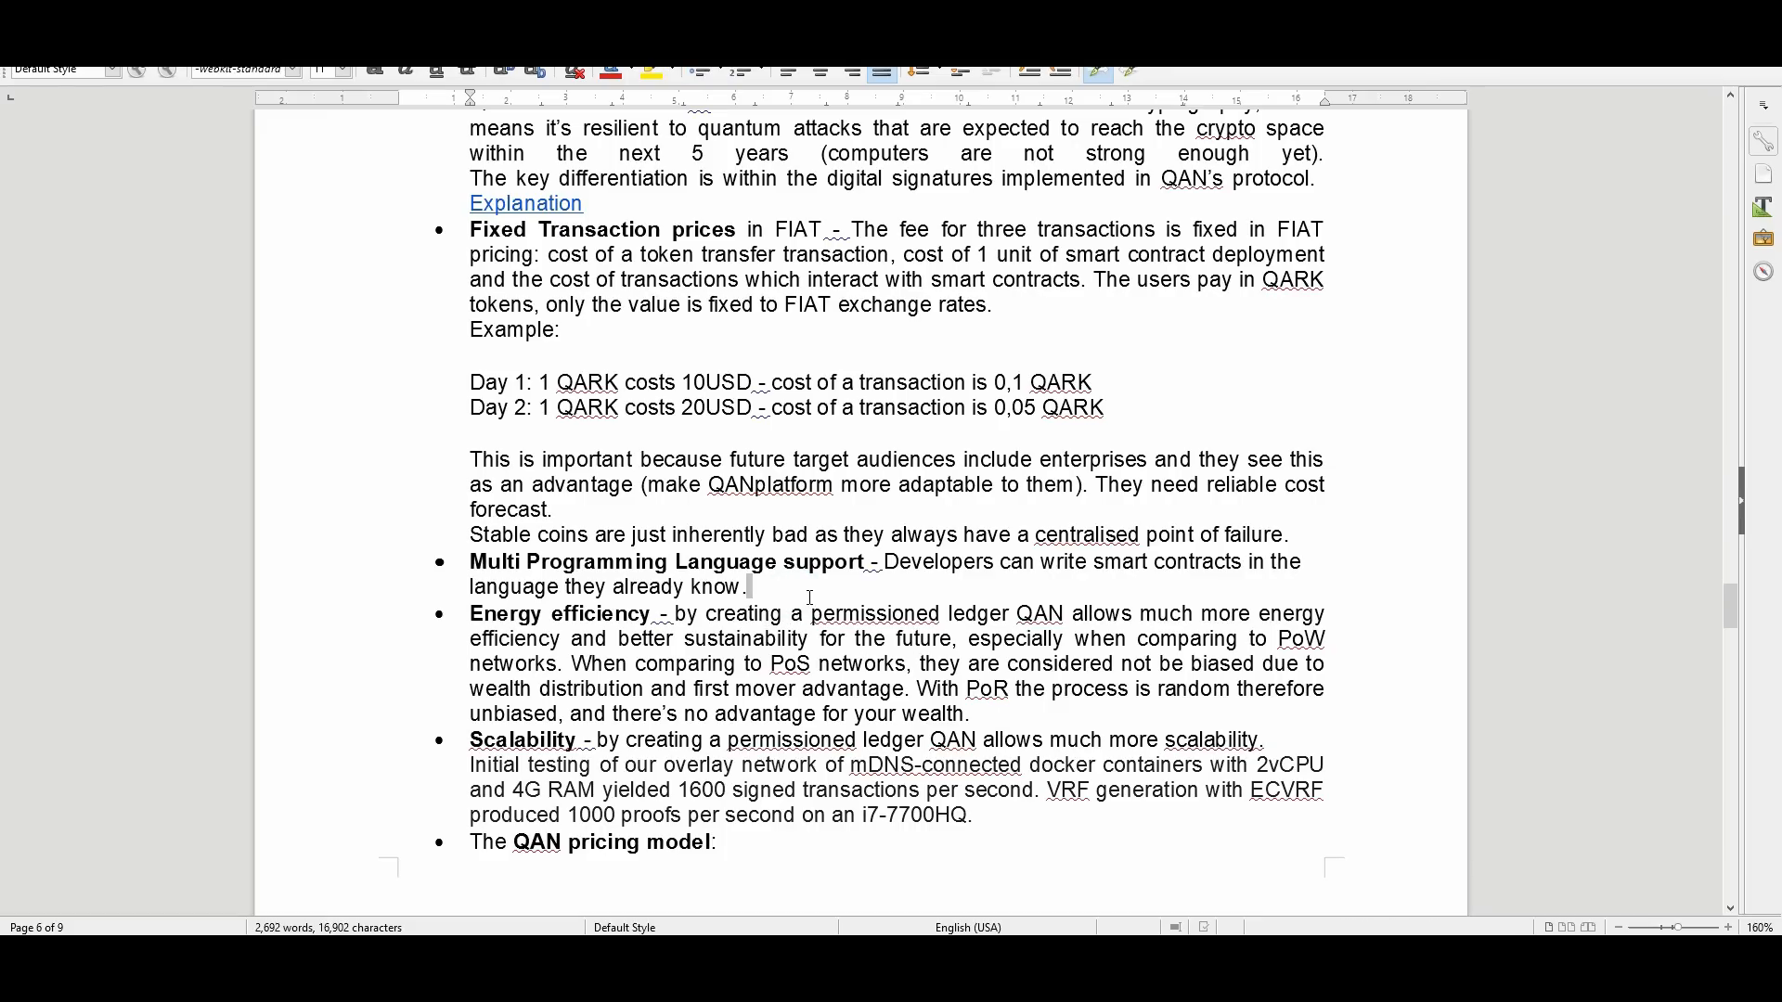
scroll(down, 3)
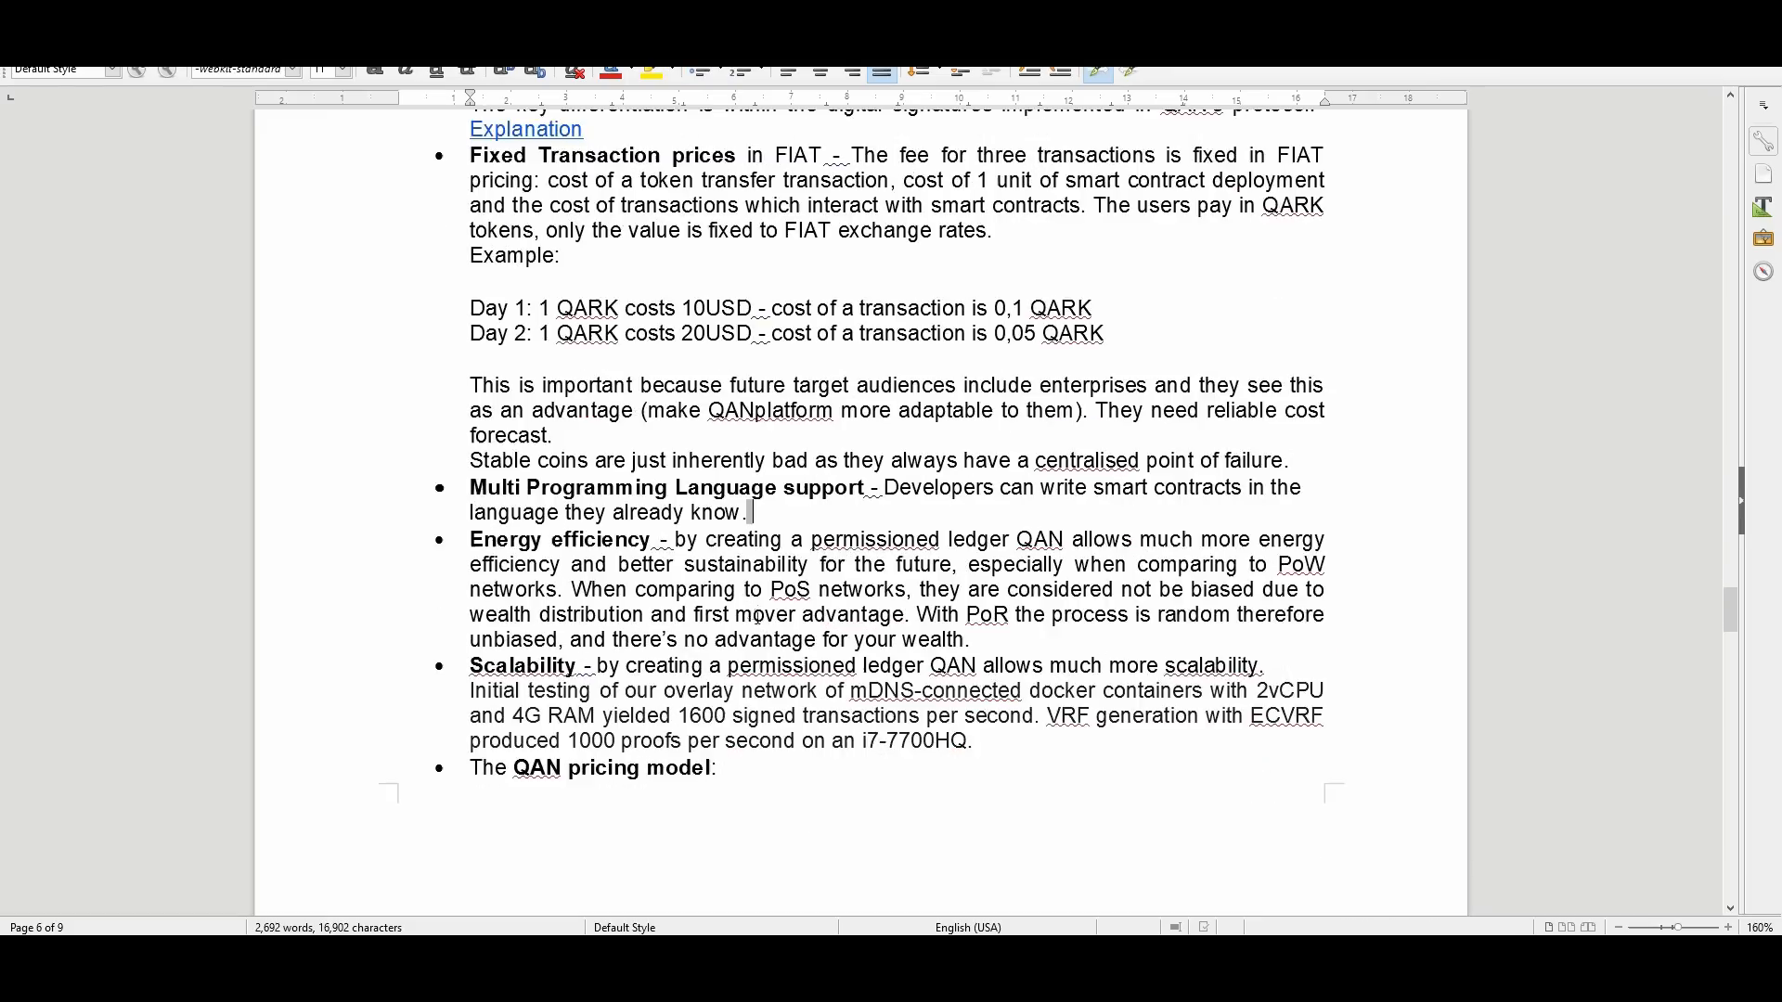
scroll(down, 3)
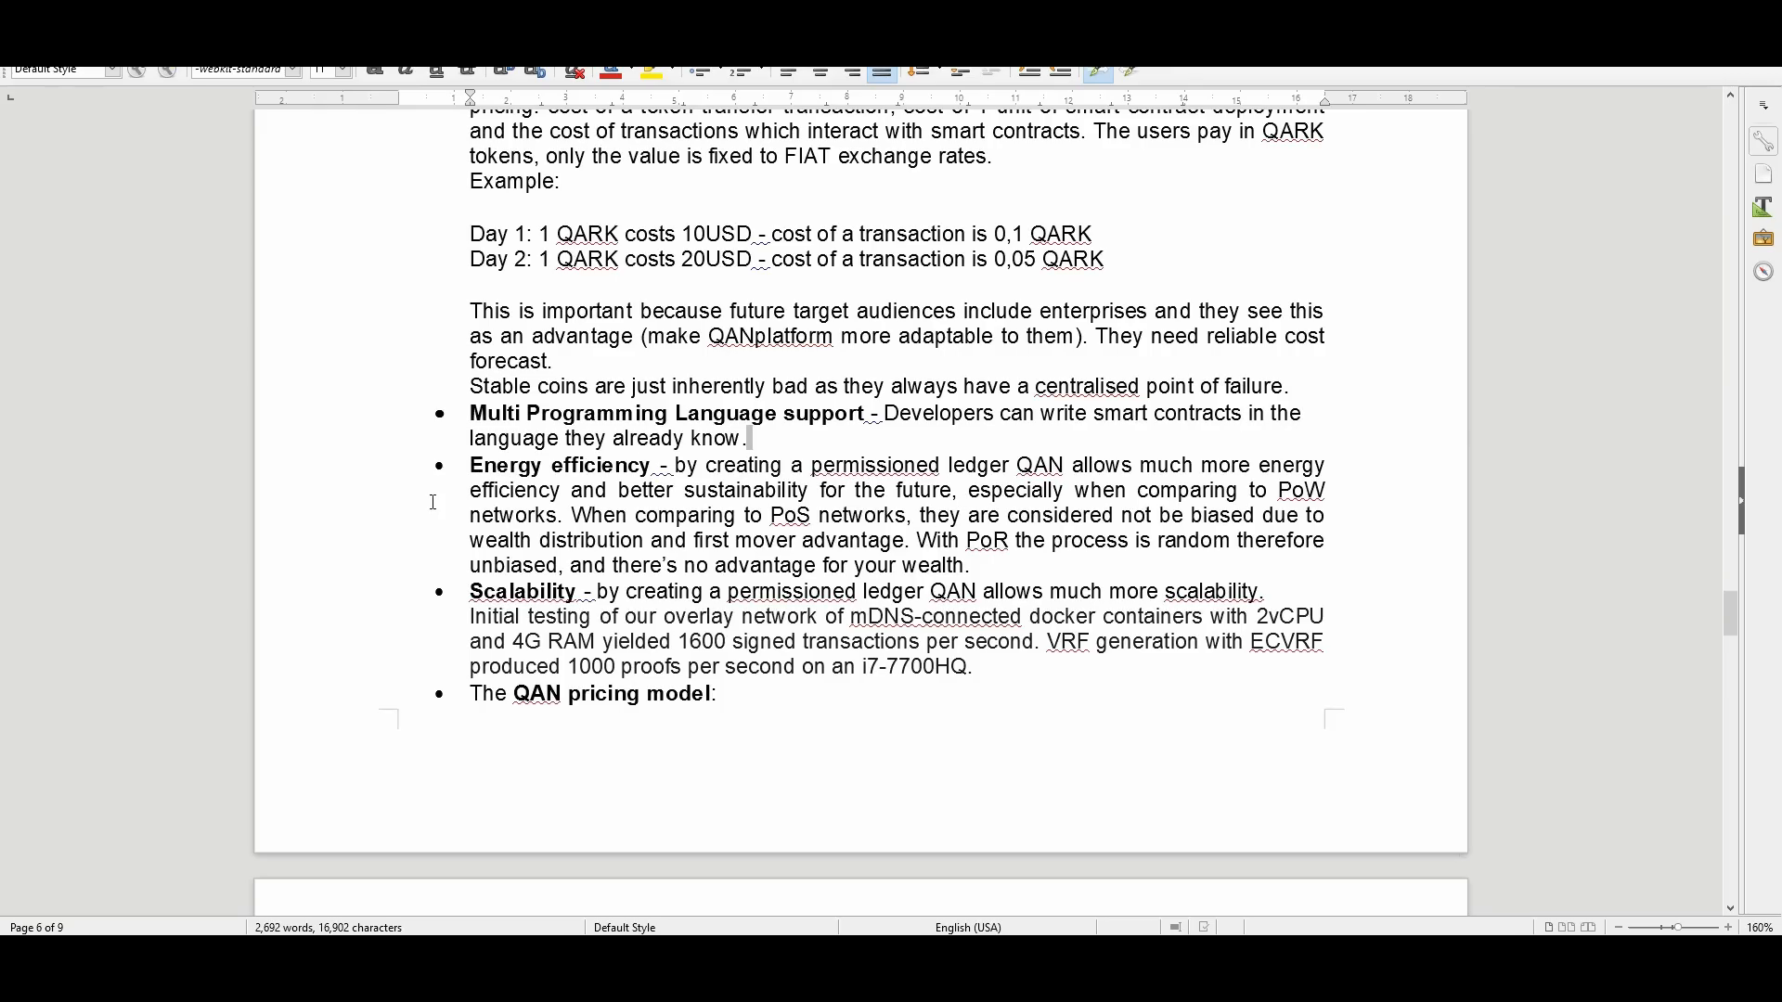
scroll(down, 3)
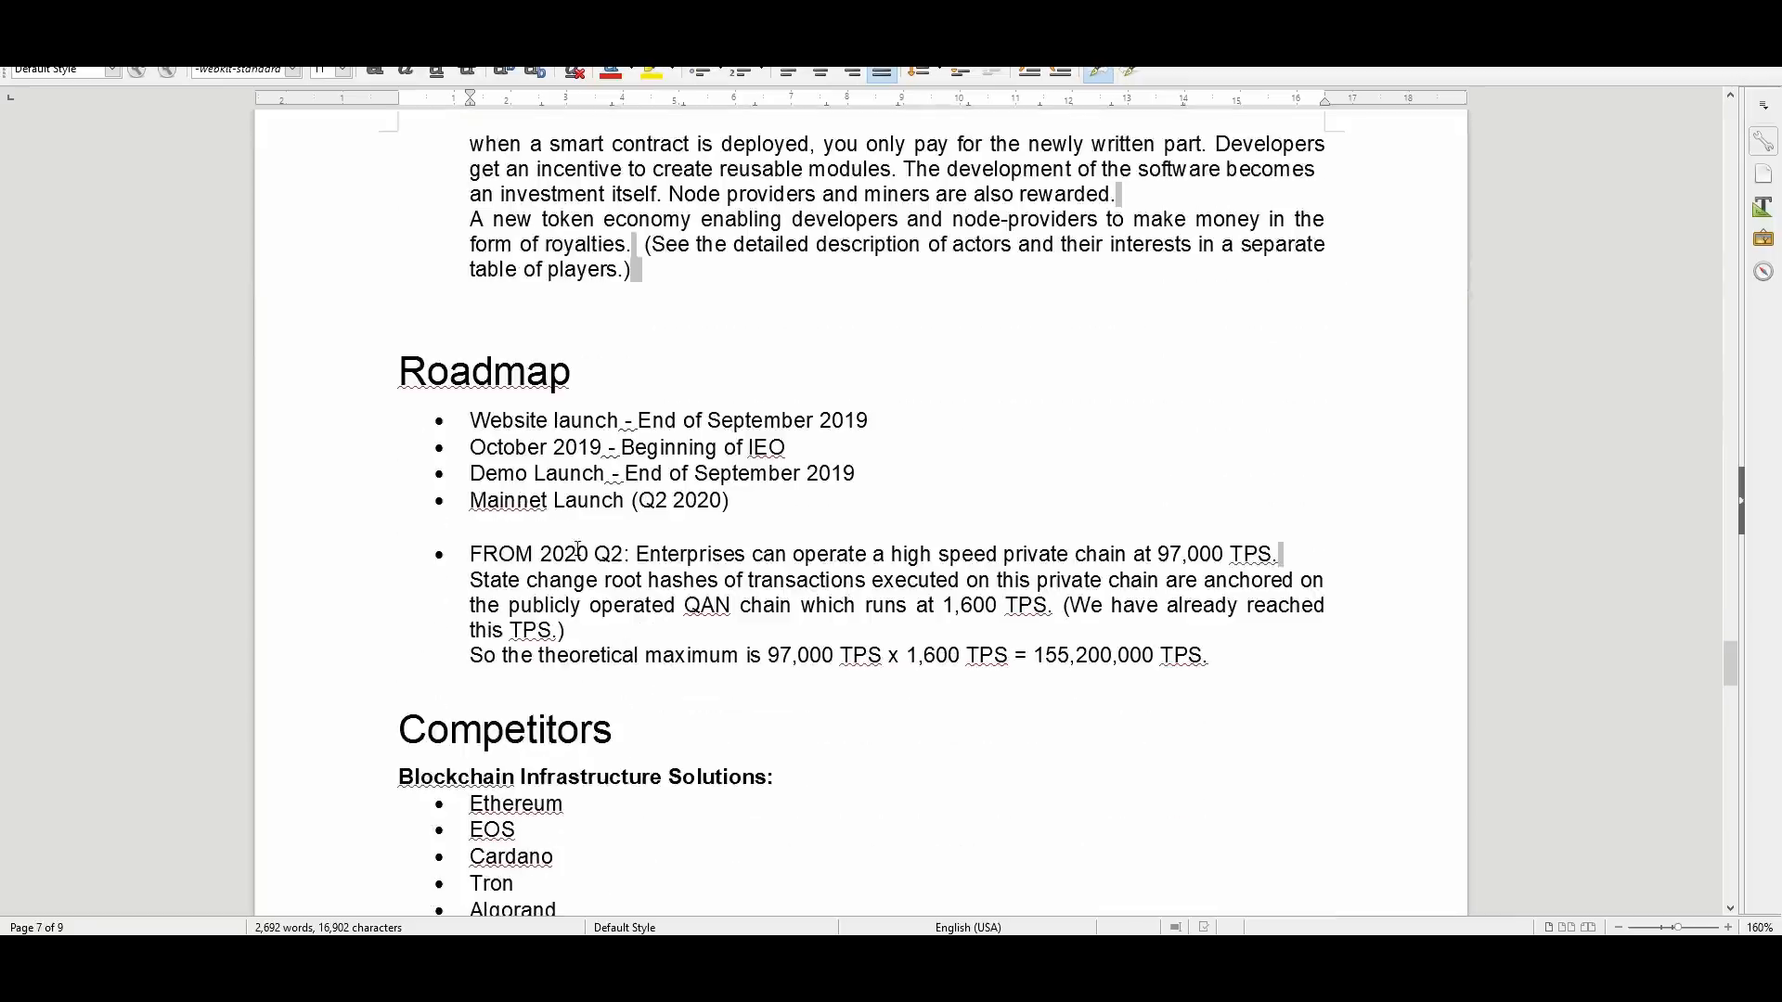
scroll(down, 3)
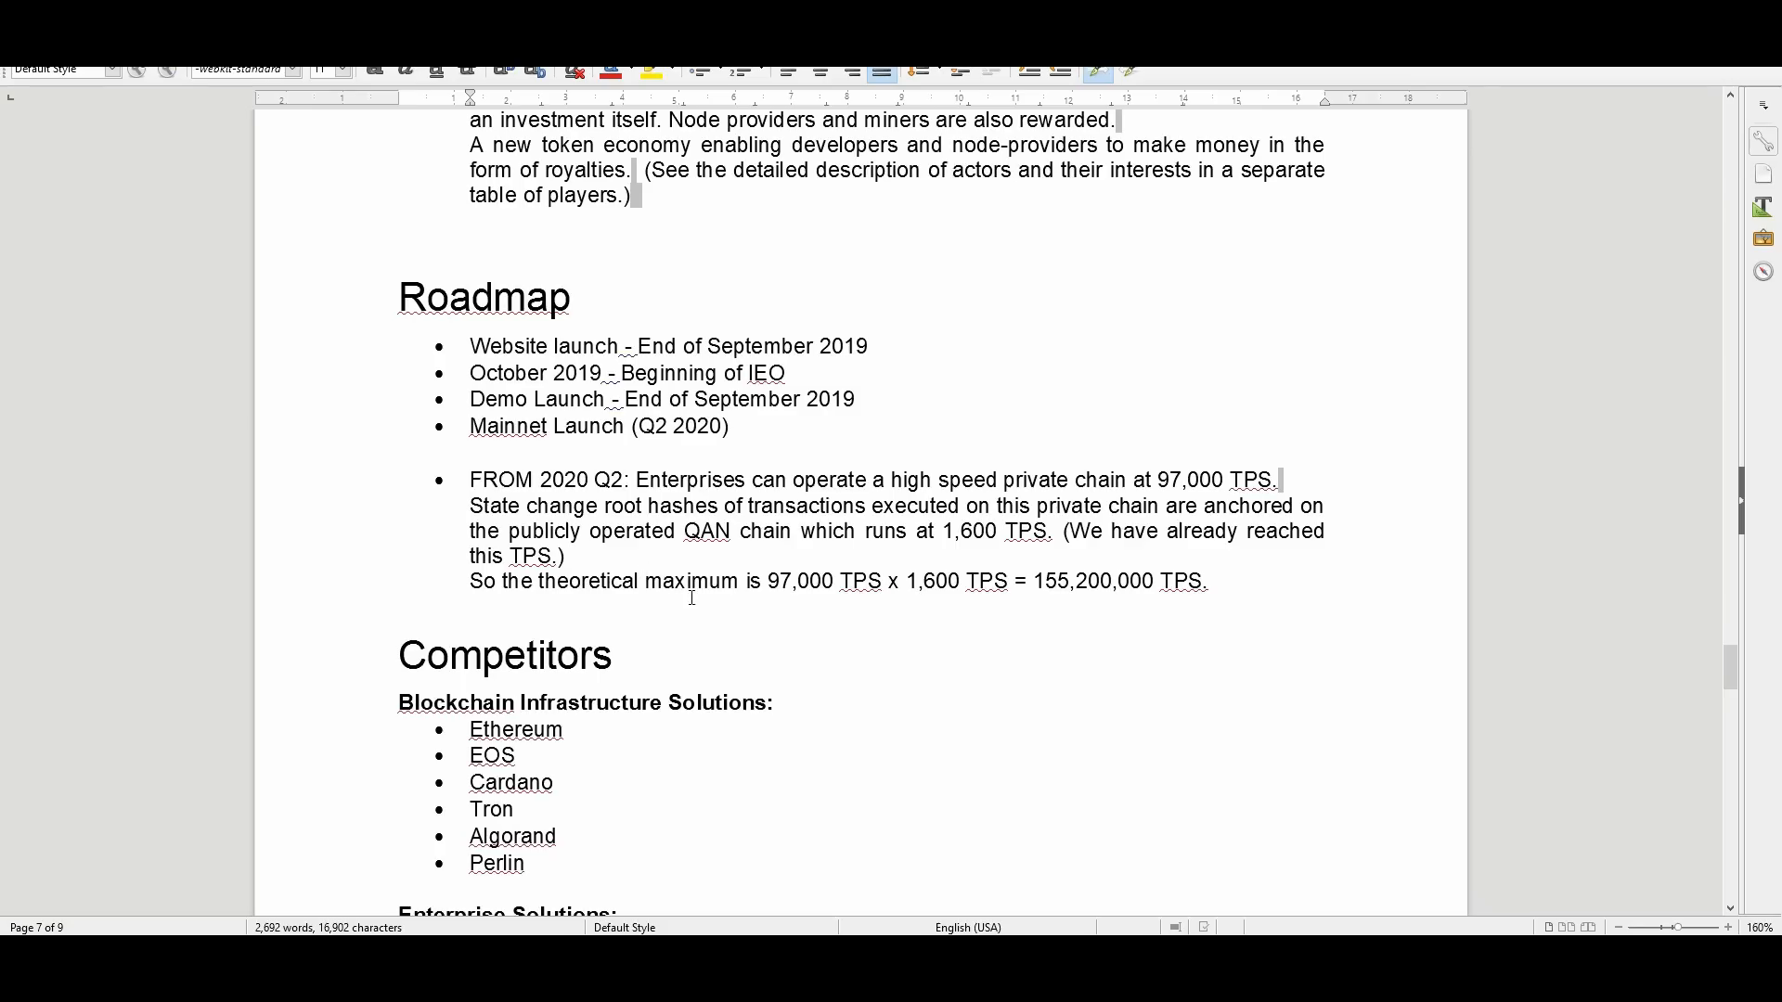
mouse_move(811, 467)
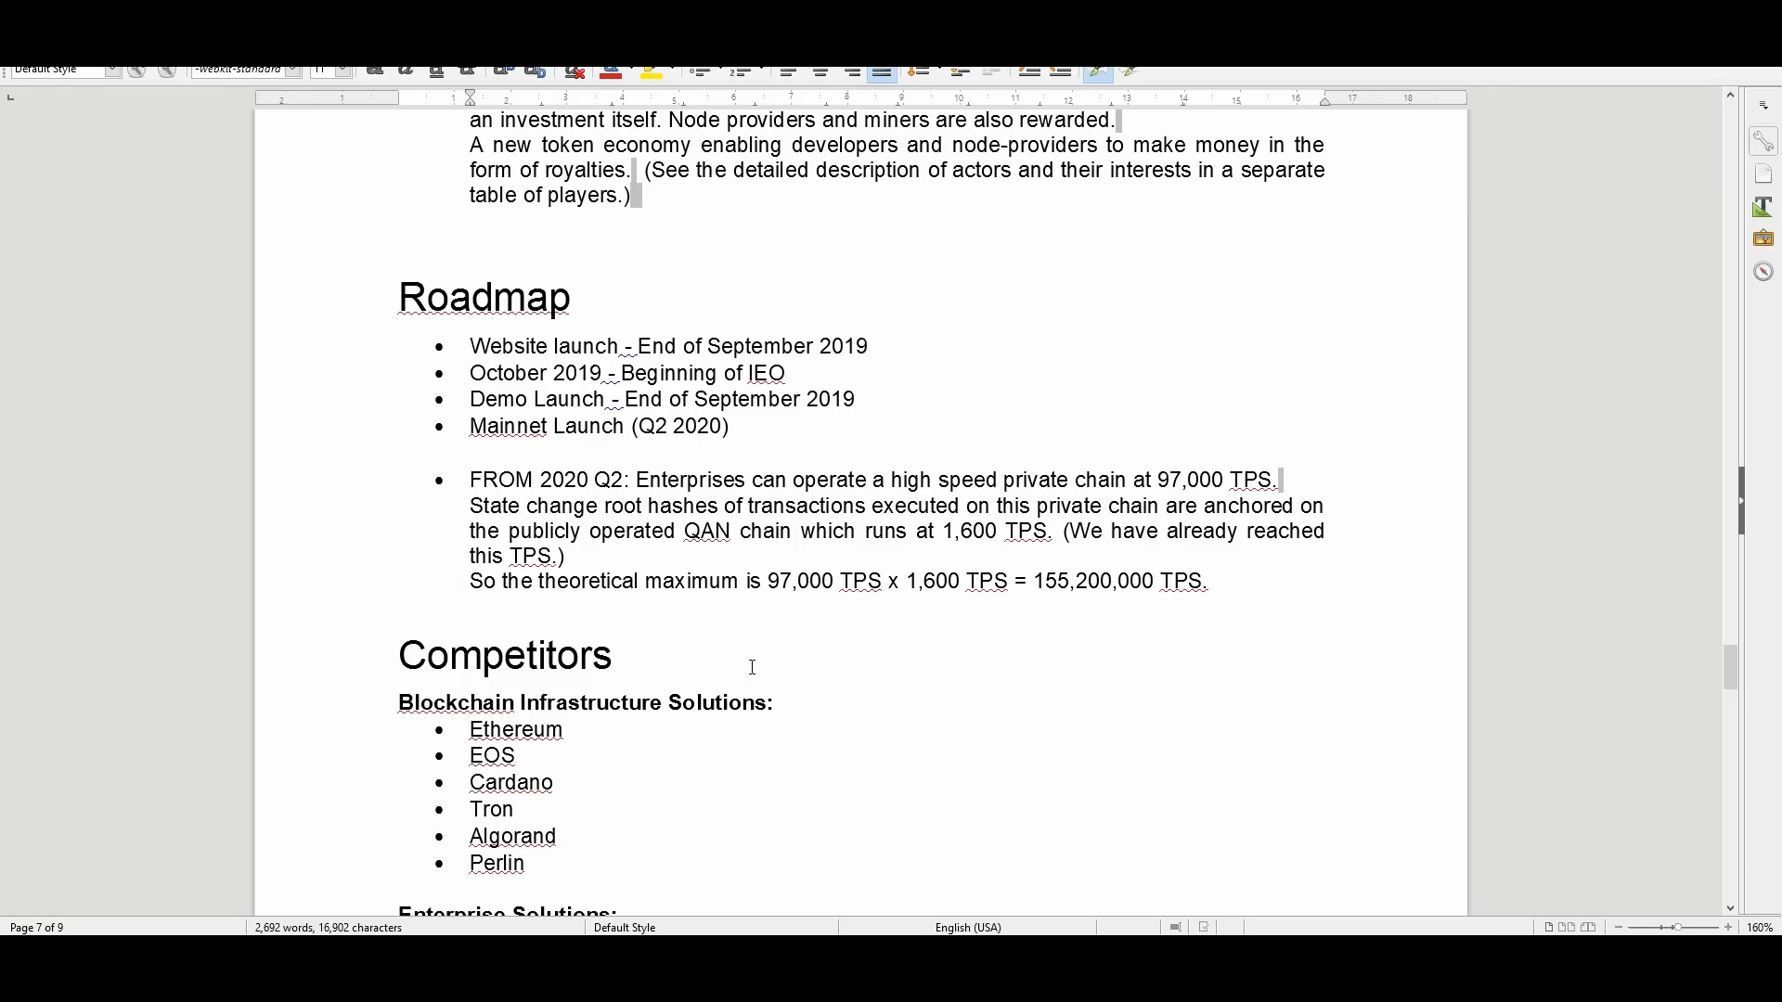
mouse_move(825, 694)
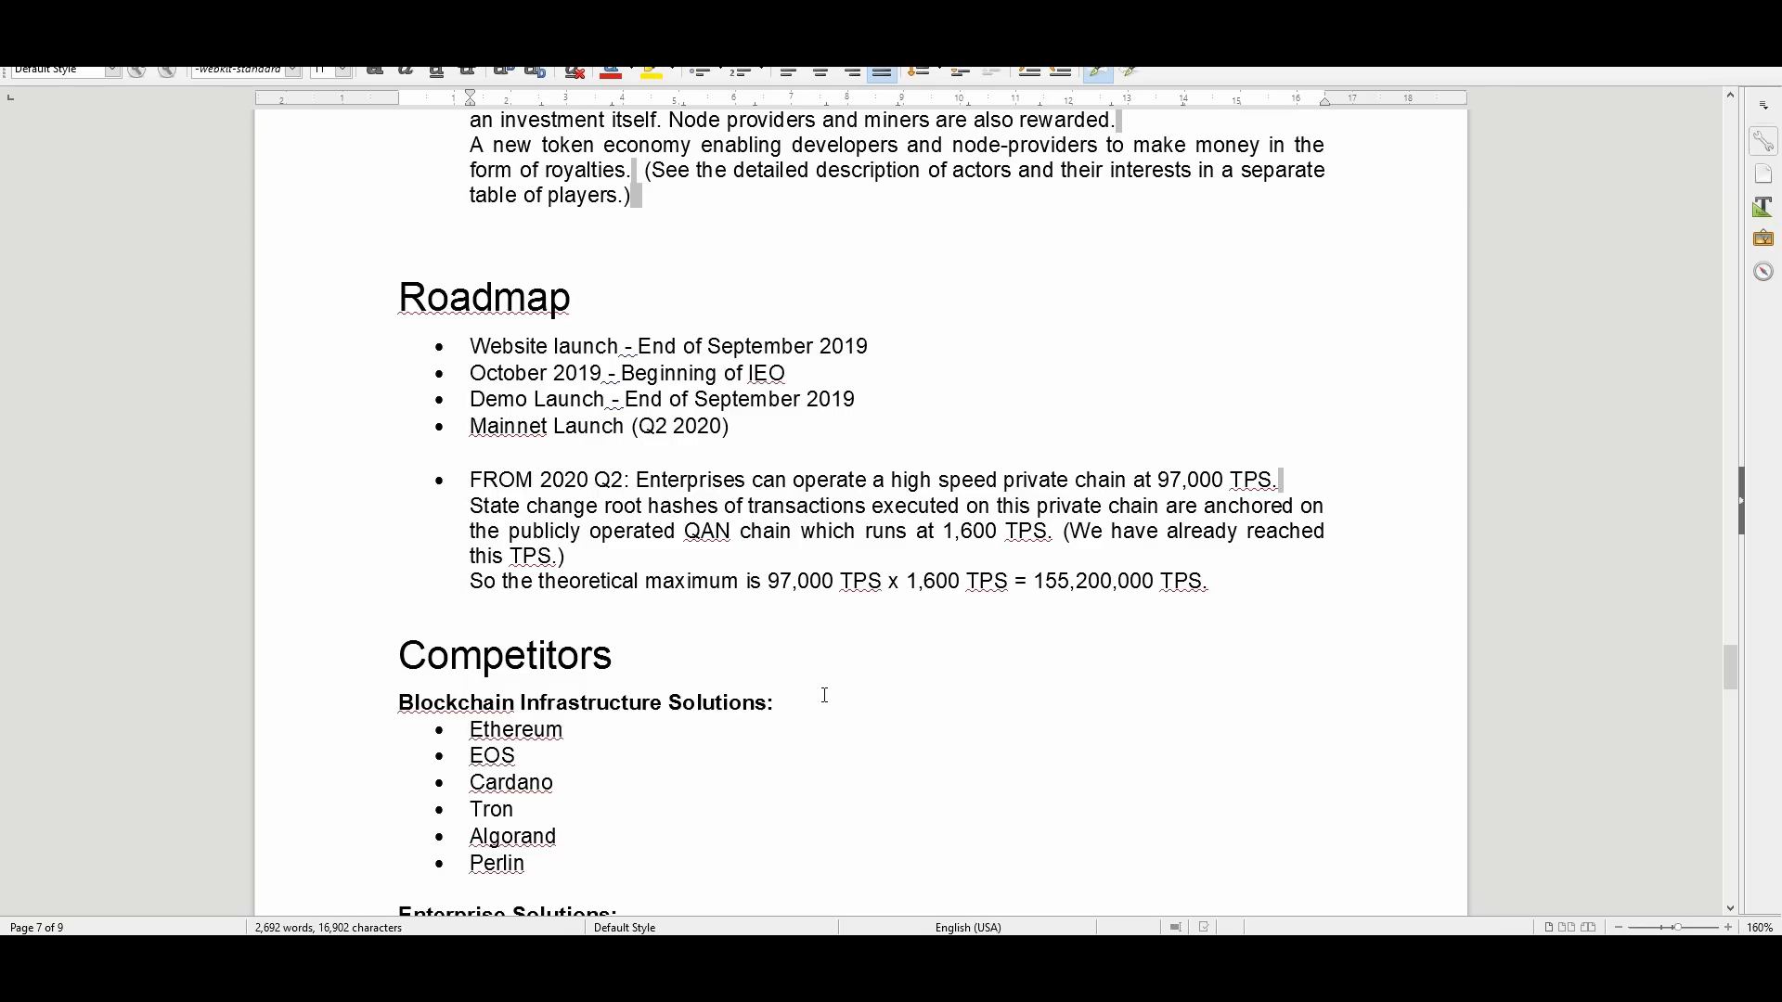
scroll(down, 3)
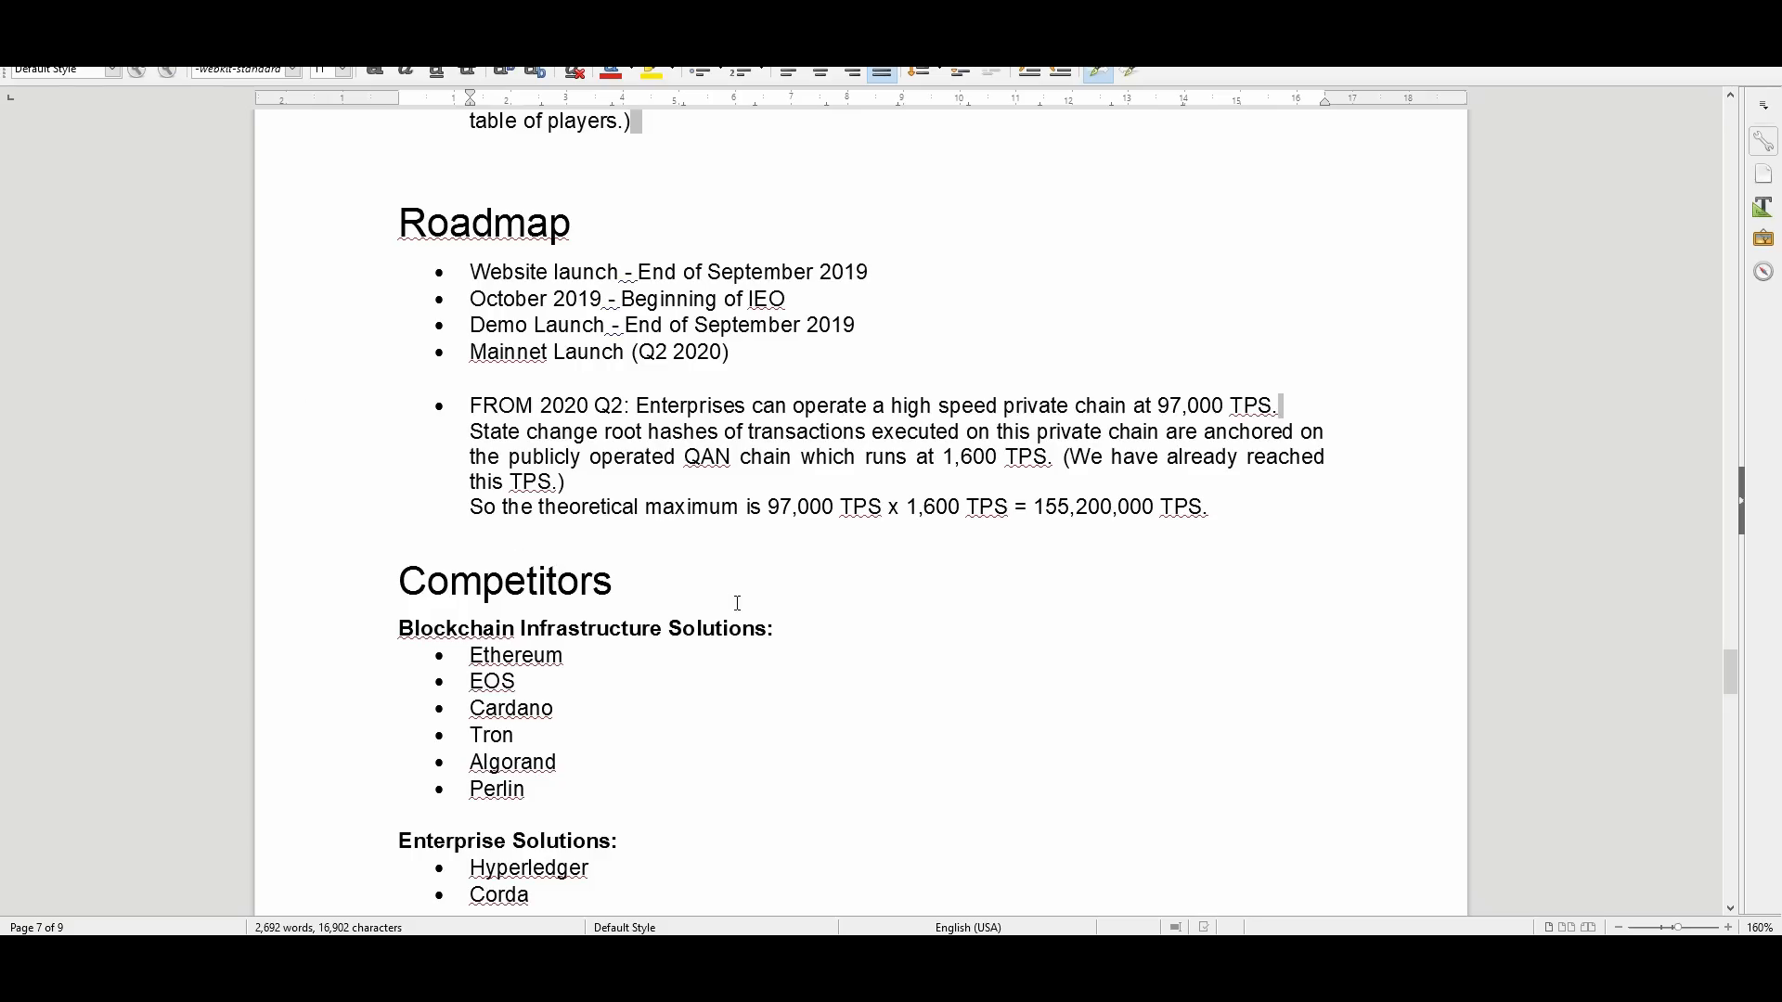
mouse_move(832, 609)
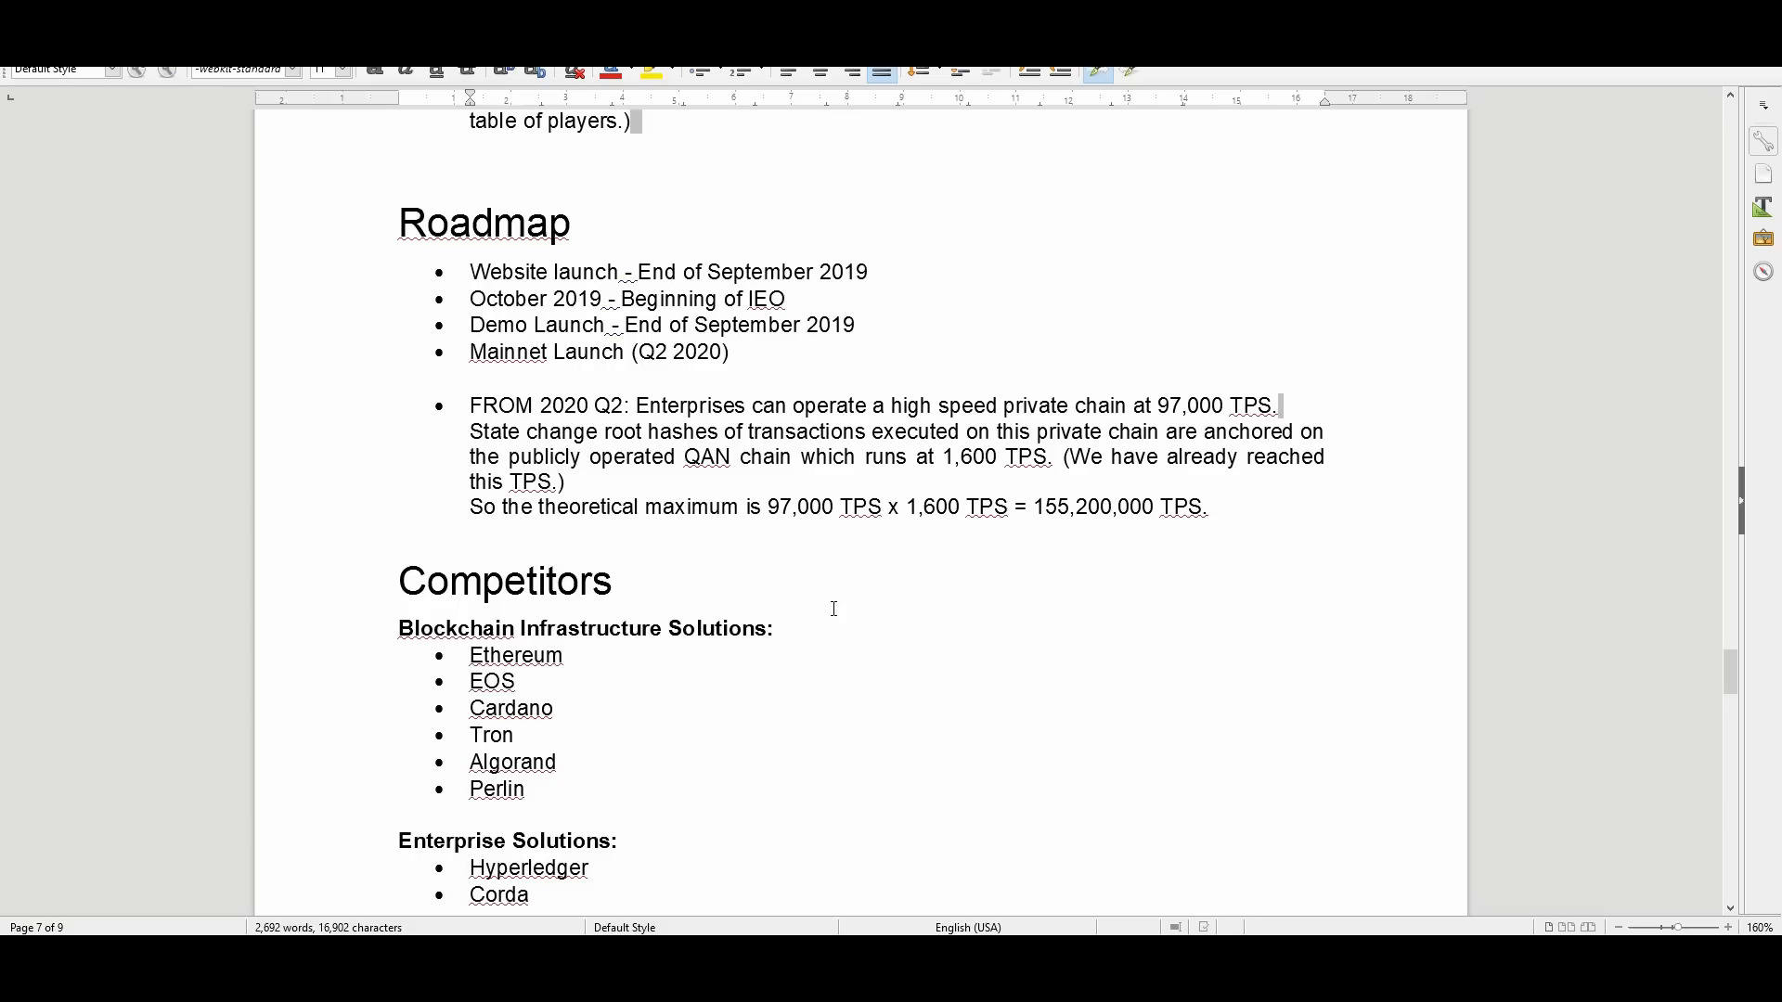
mouse_move(906, 615)
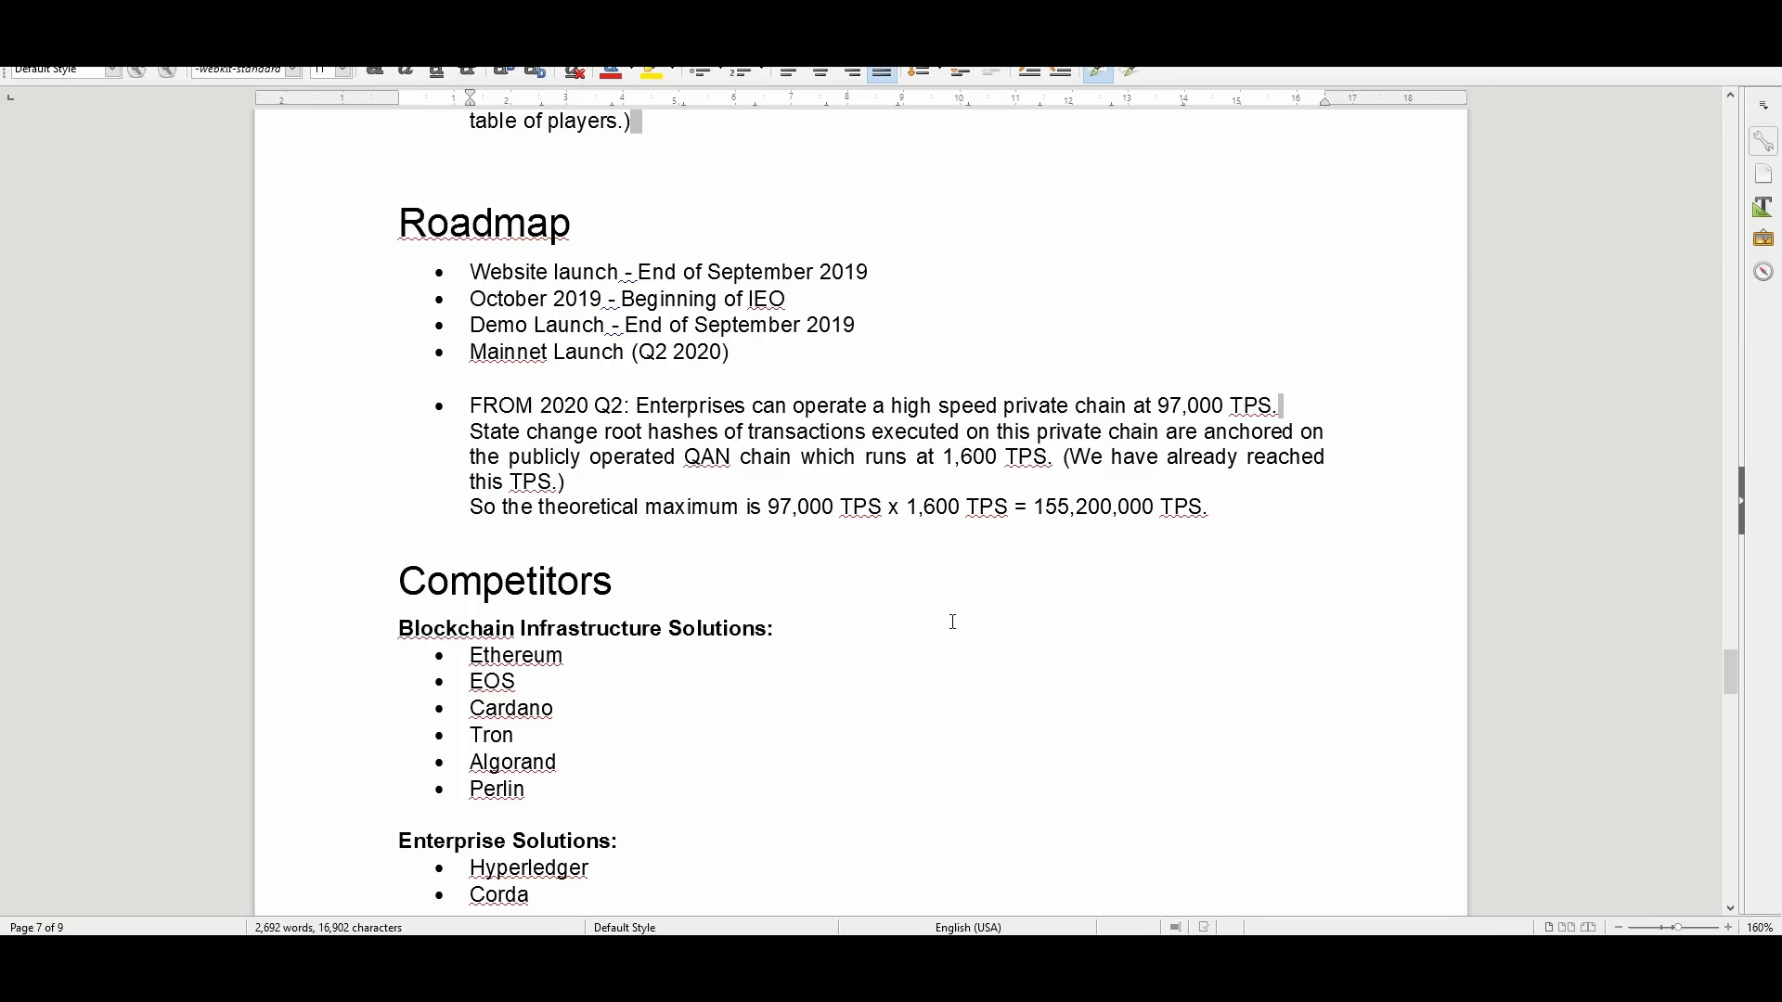
scroll(down, 3)
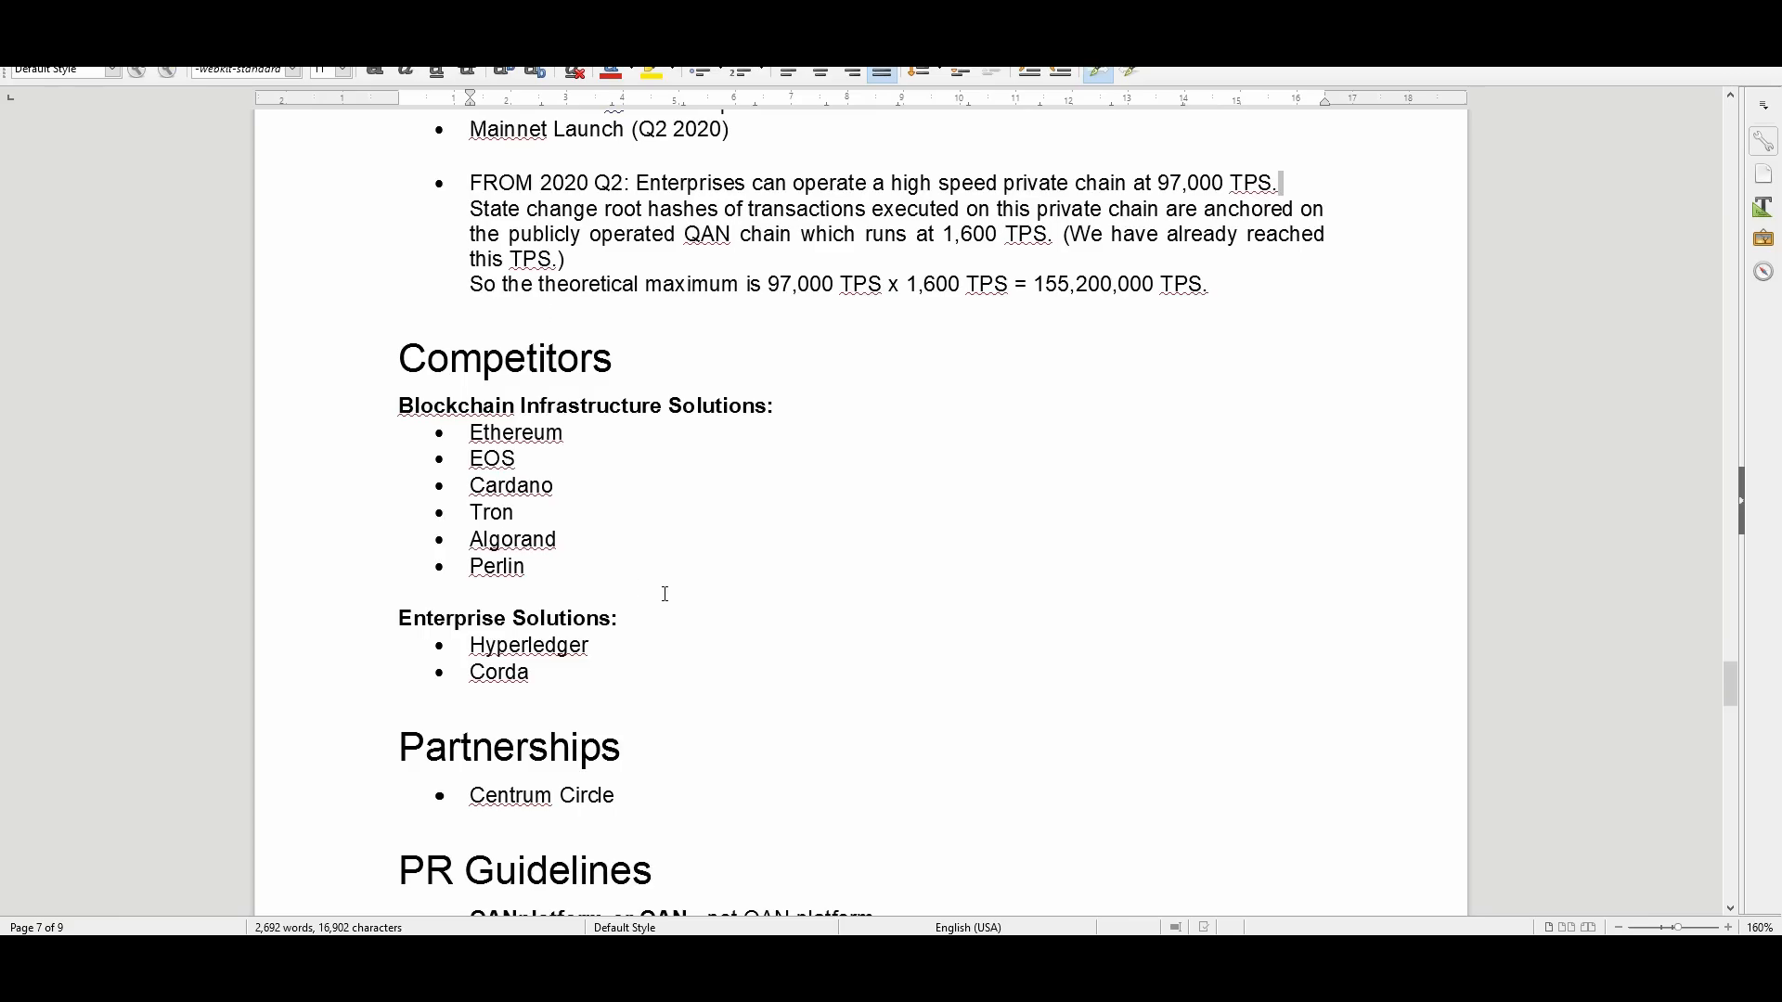
mouse_move(321, 573)
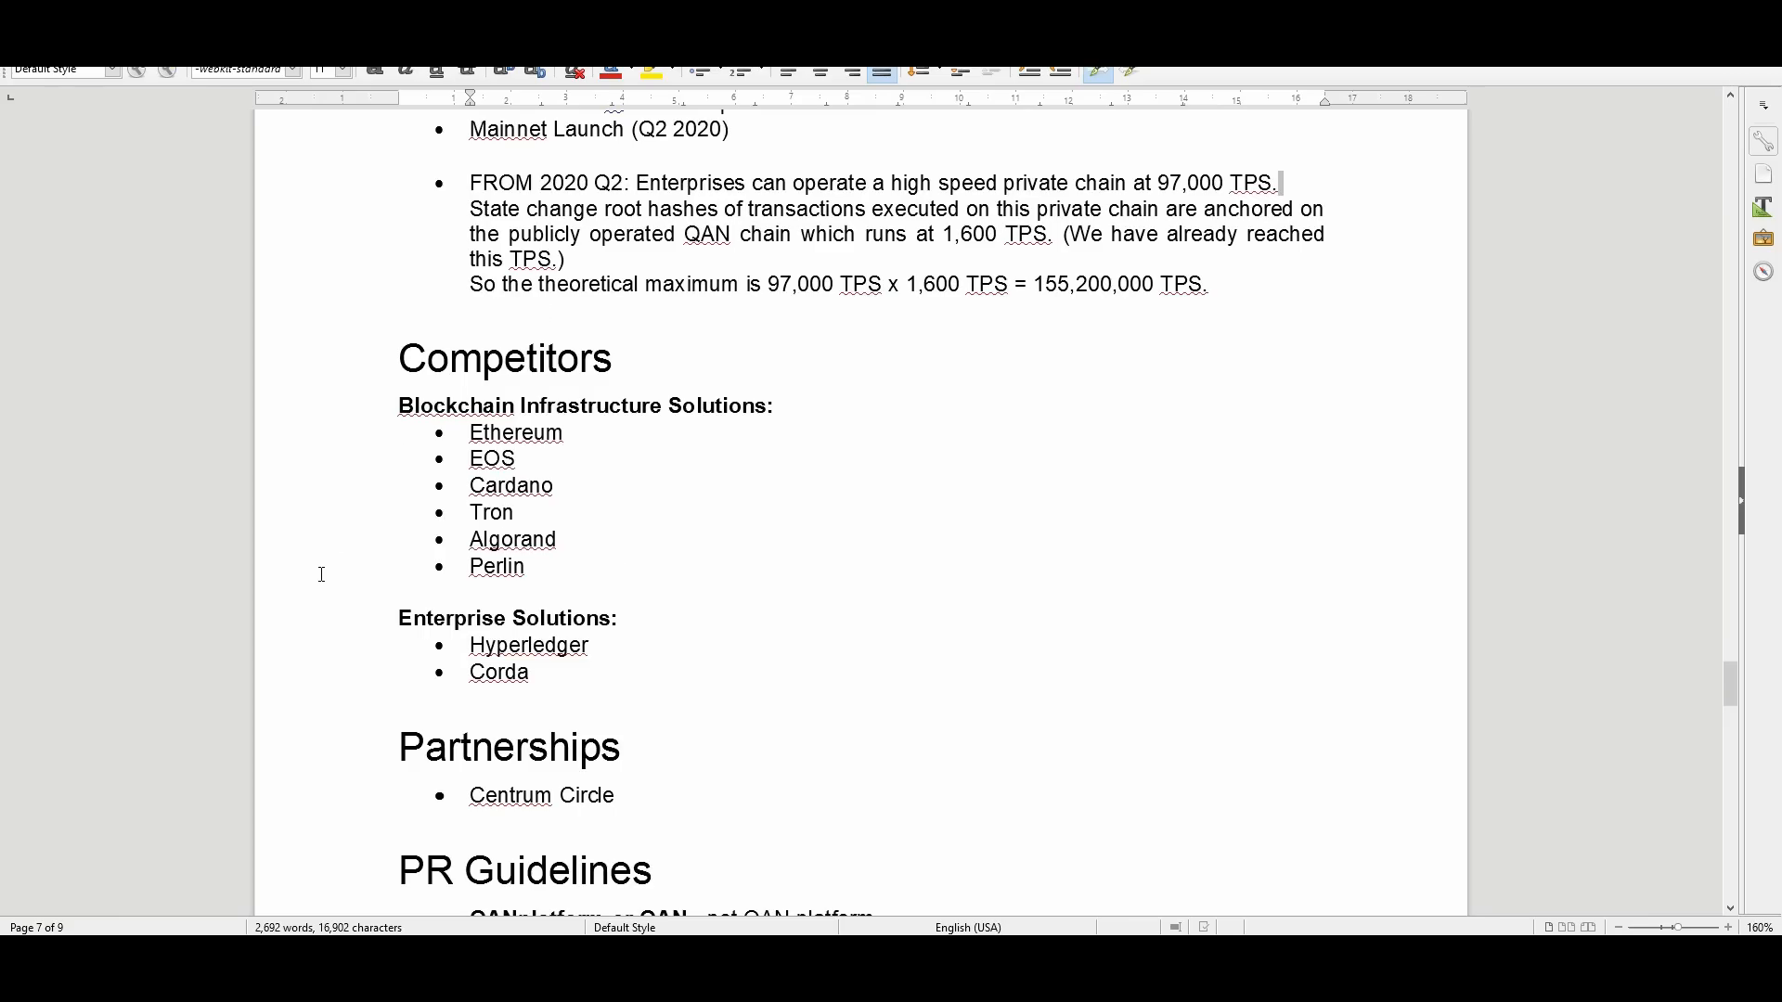
scroll(down, 3)
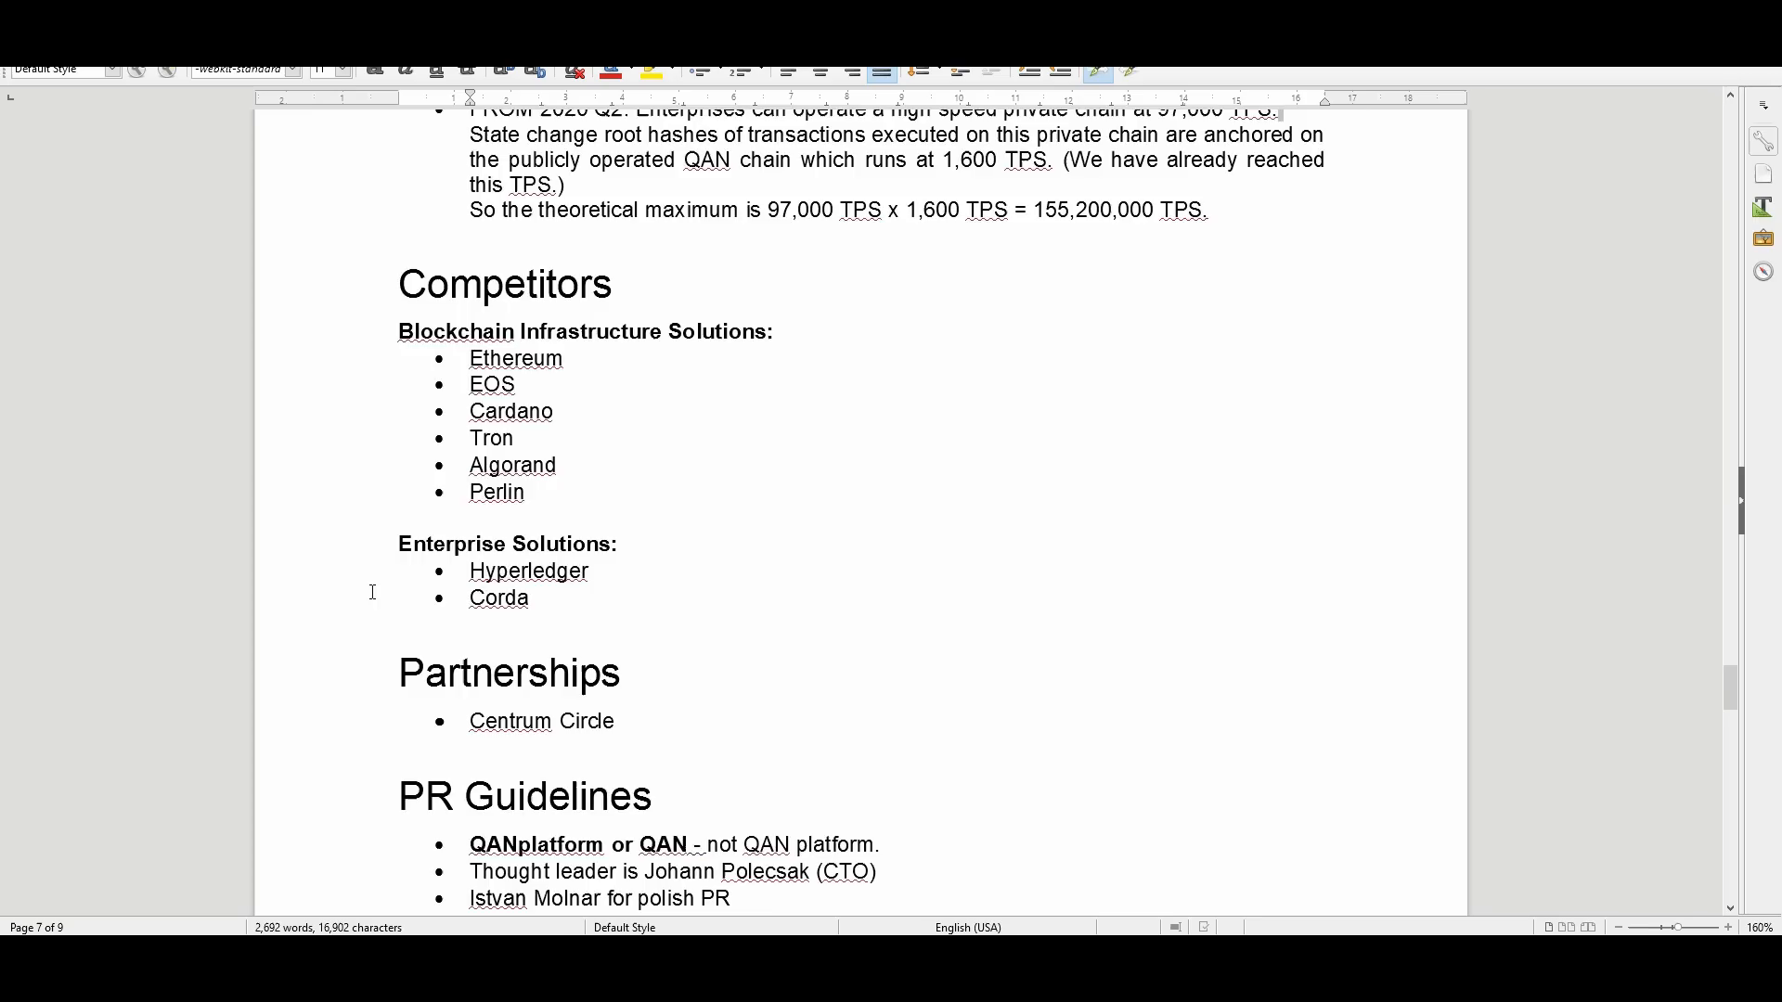
scroll(down, 3)
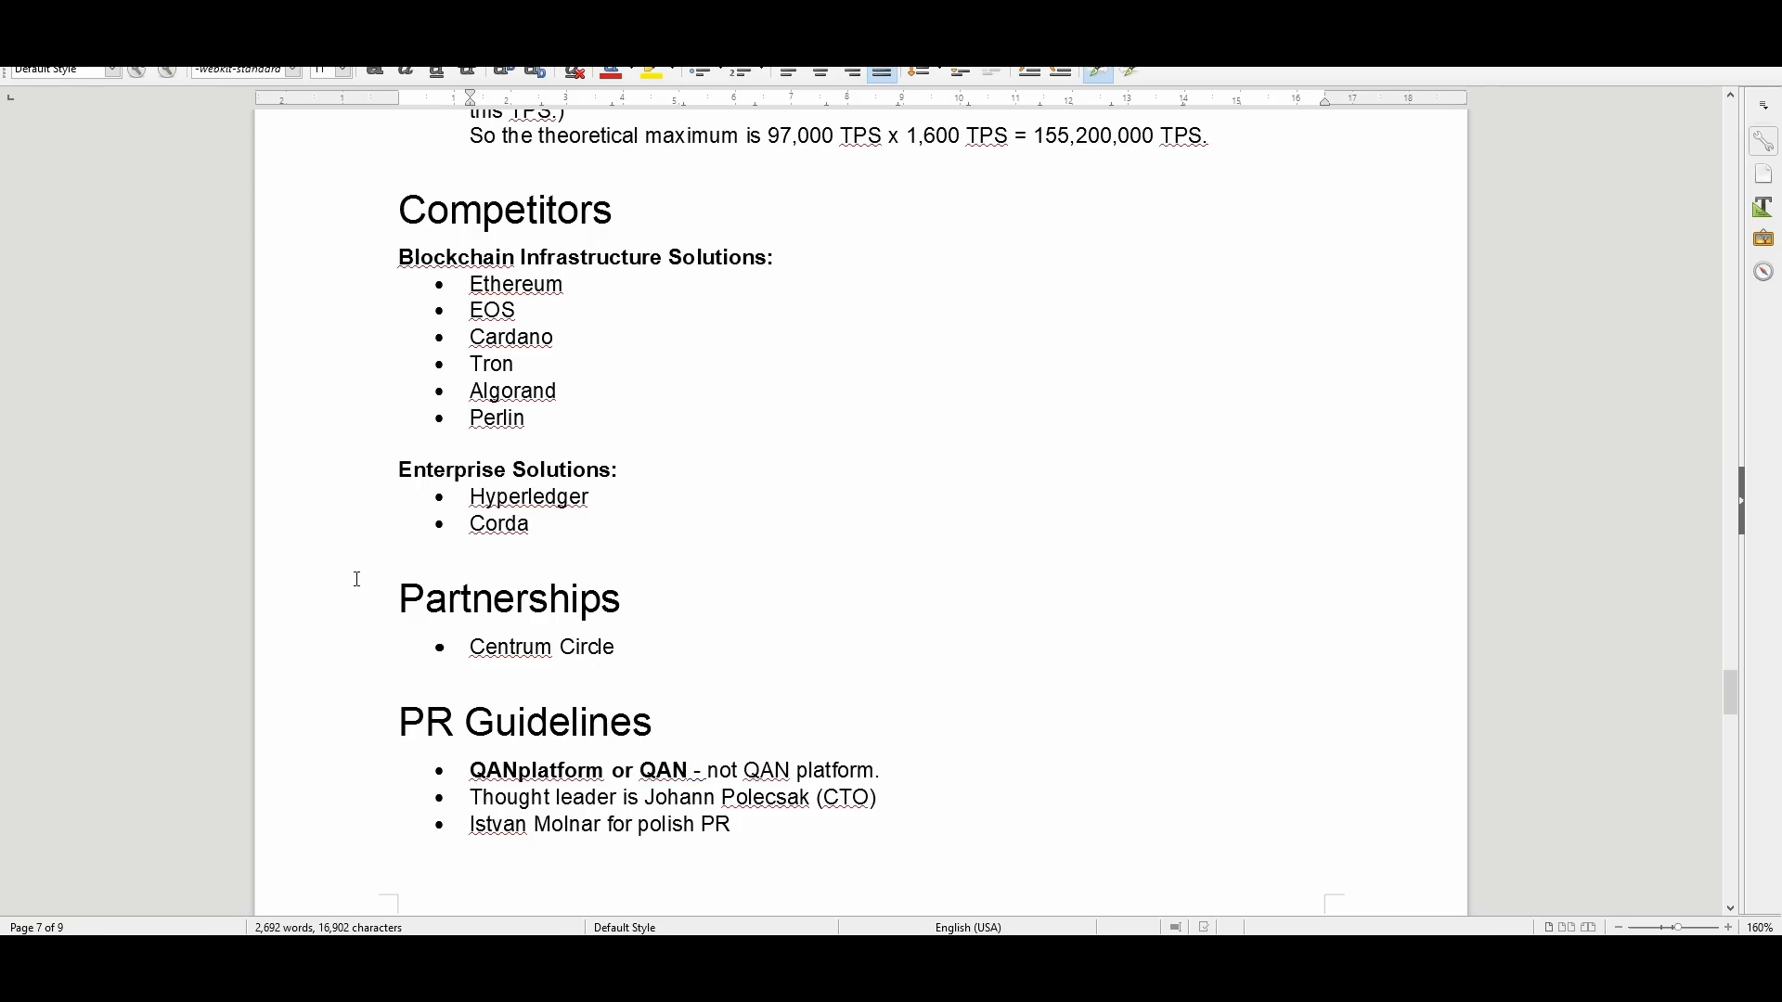
scroll(down, 3)
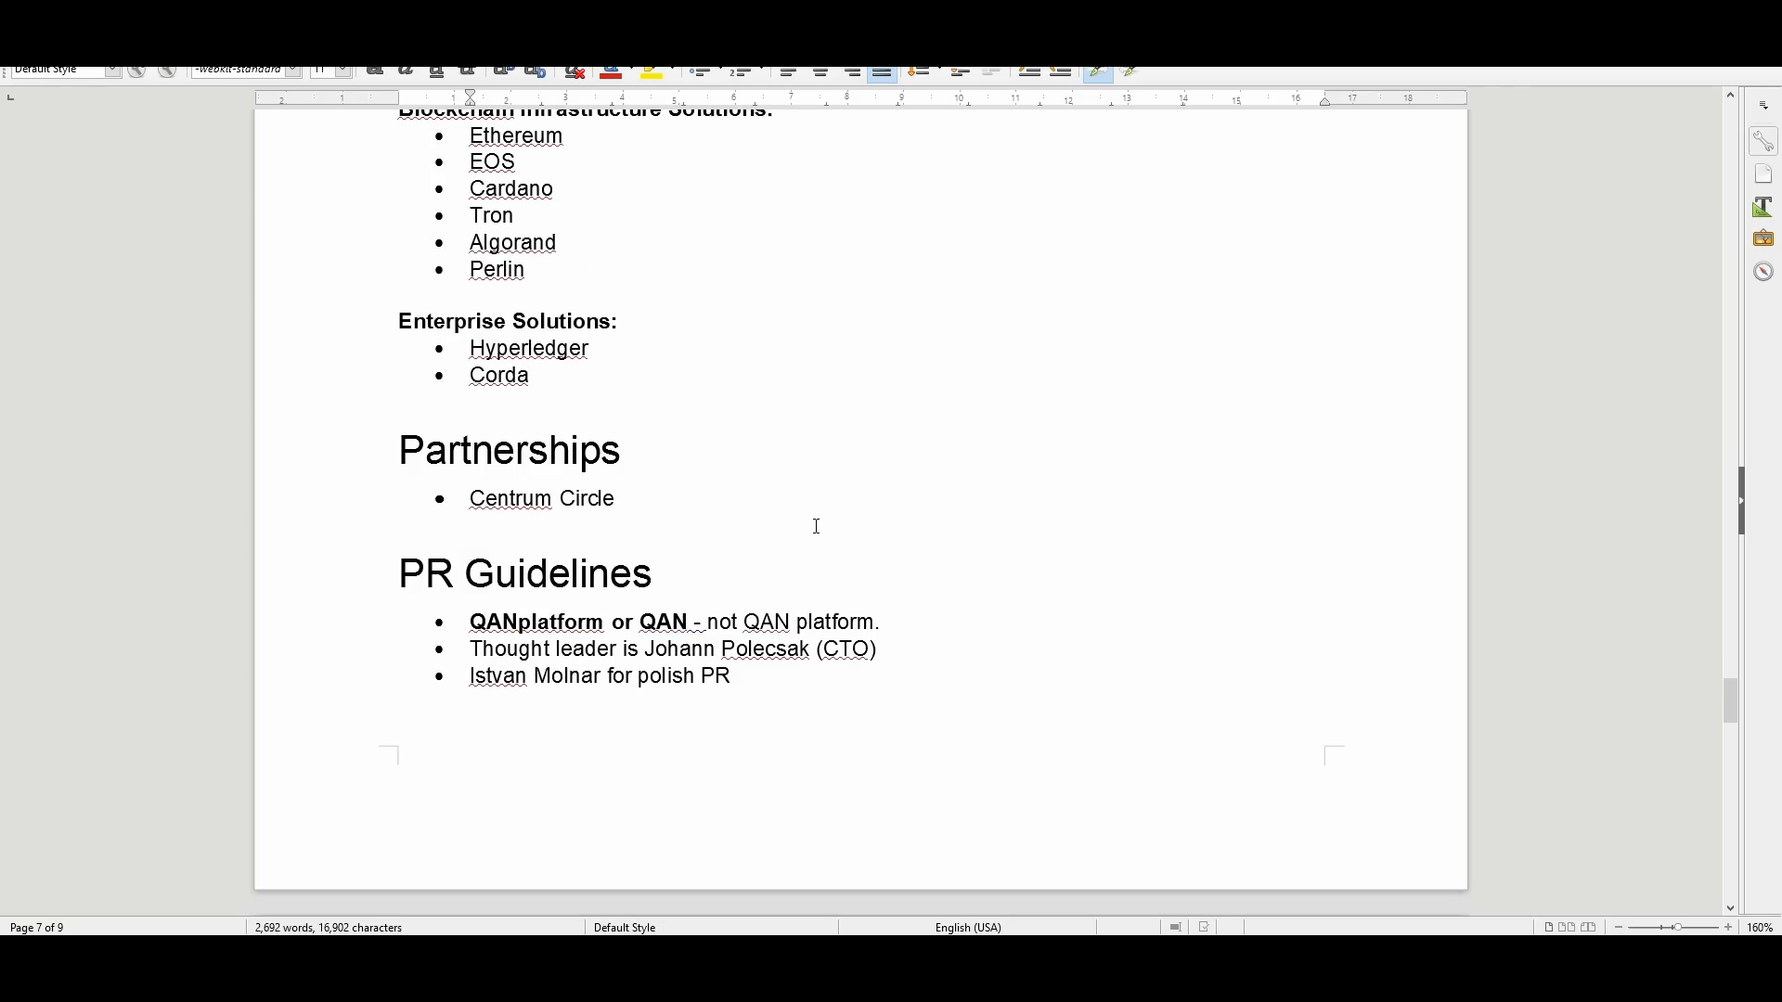
scroll(down, 3)
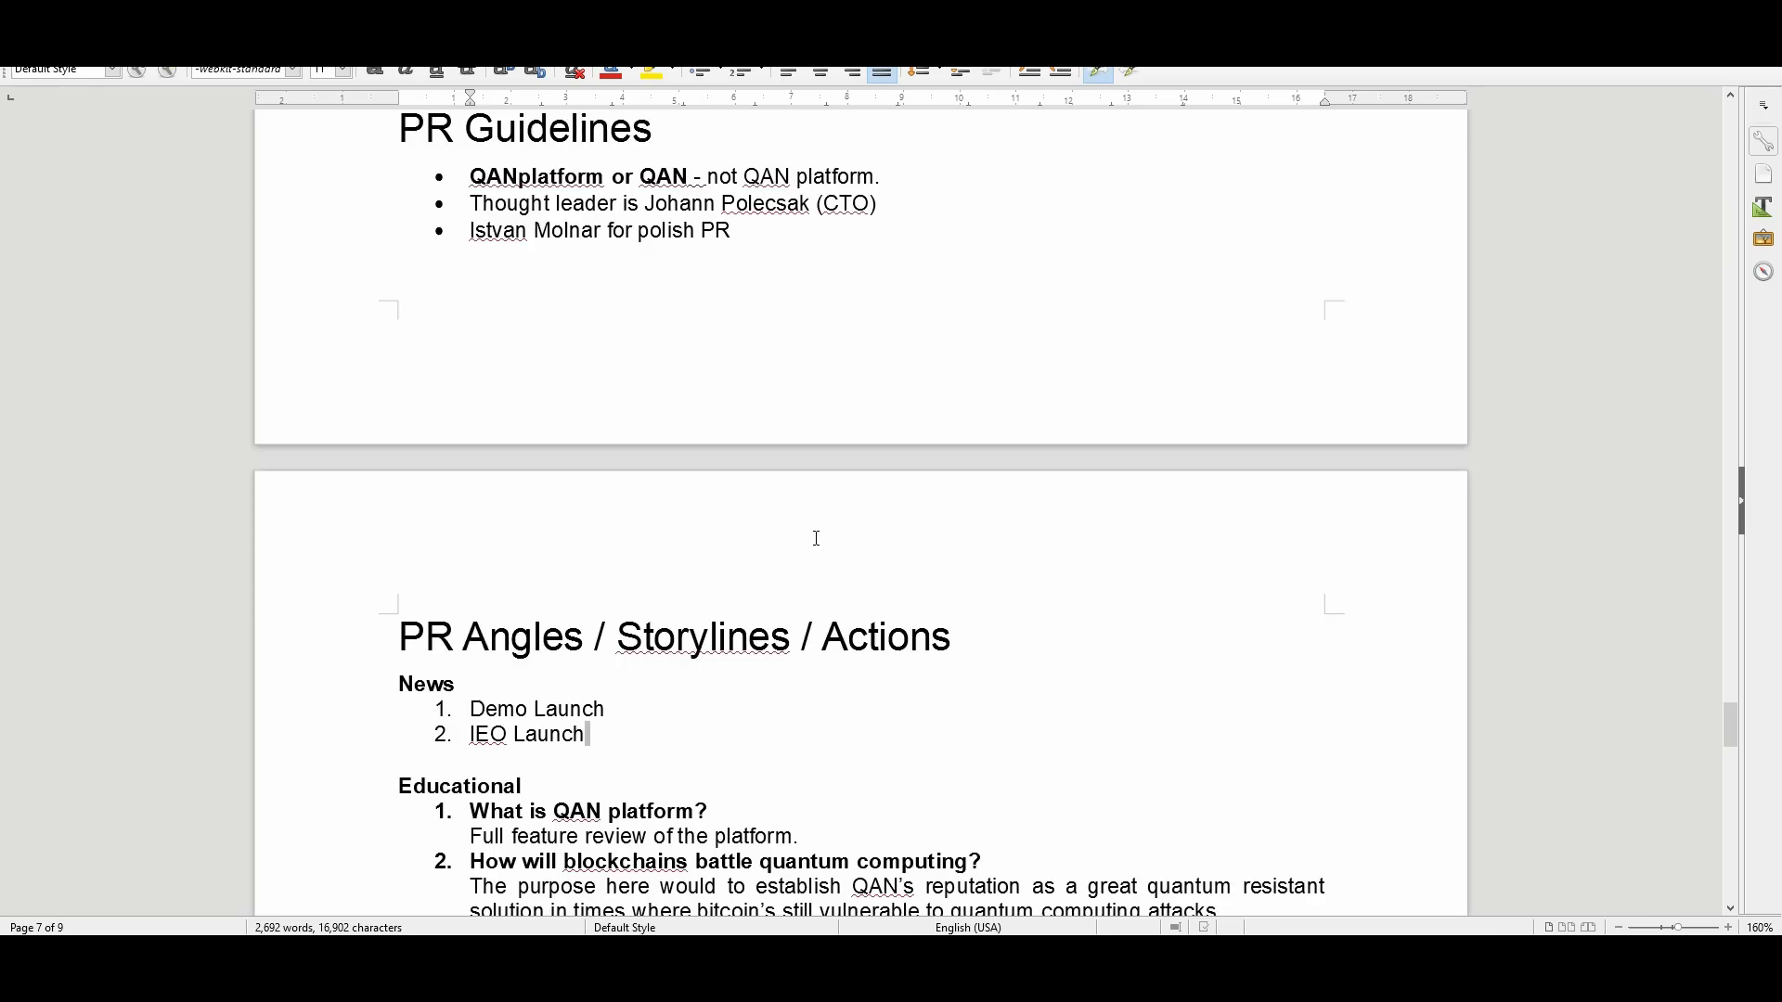
scroll(down, 3)
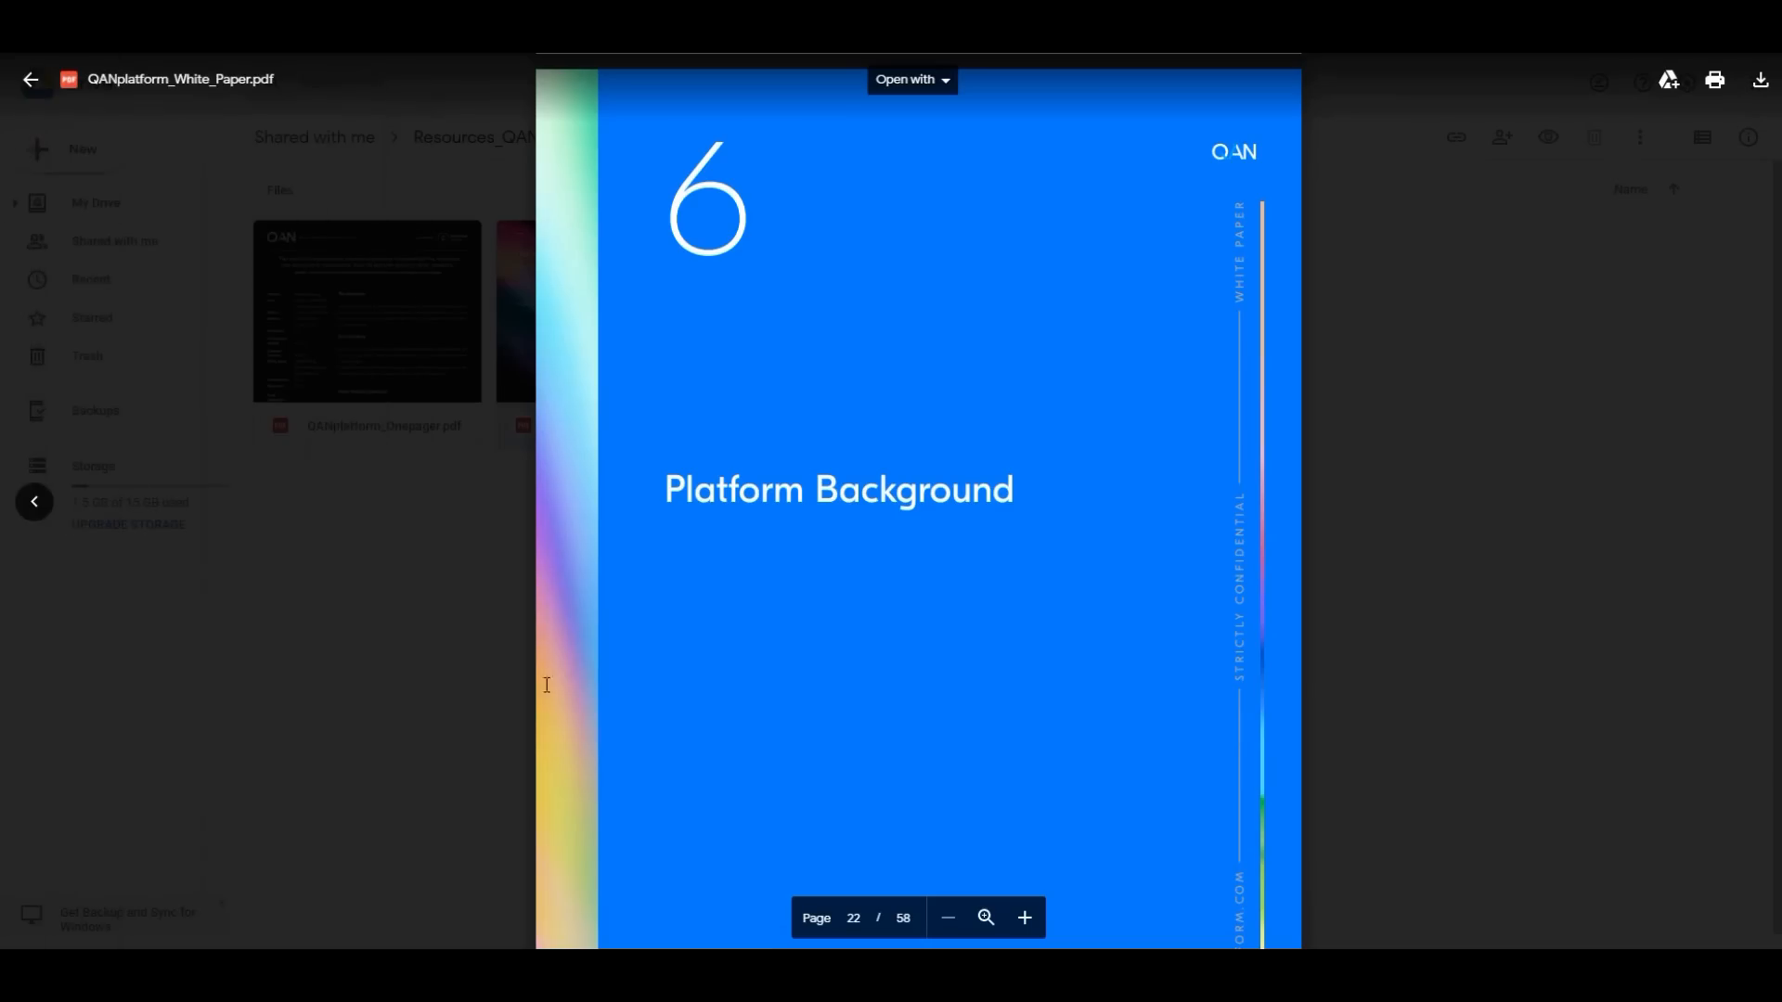
mouse_move(880, 591)
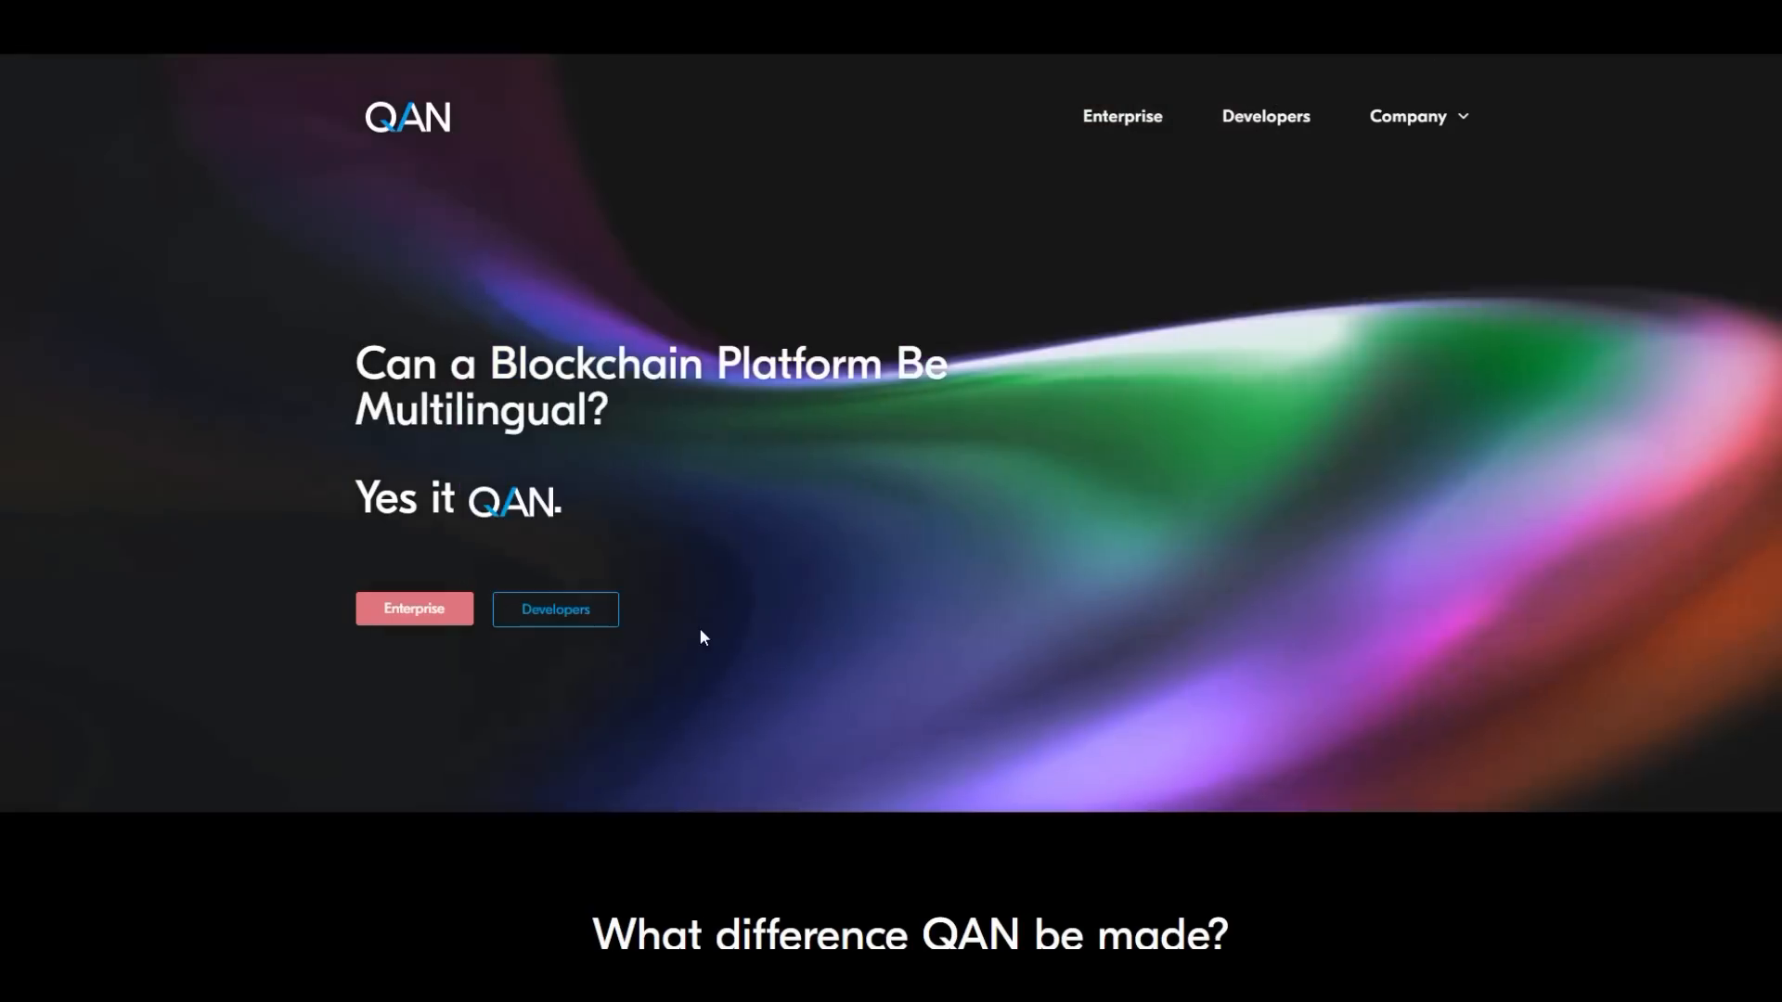
Expand the Company menu in the top navigation showing Media Kit and Resources.
click(1415, 115)
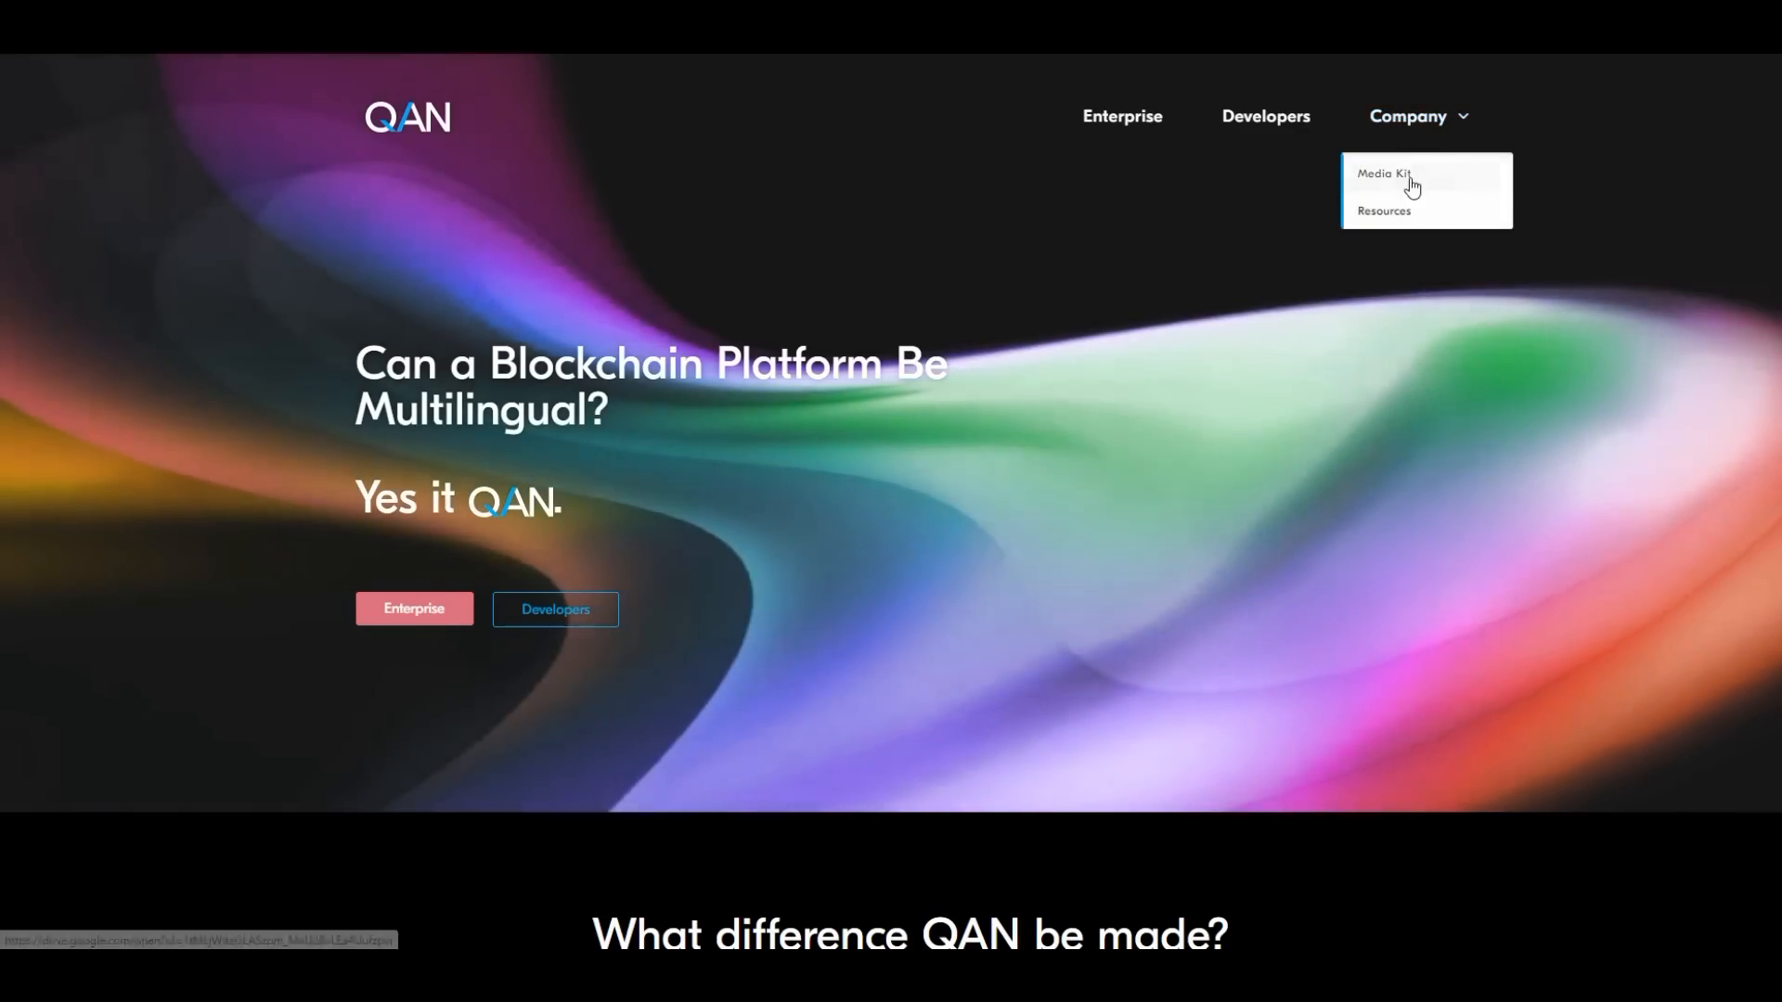